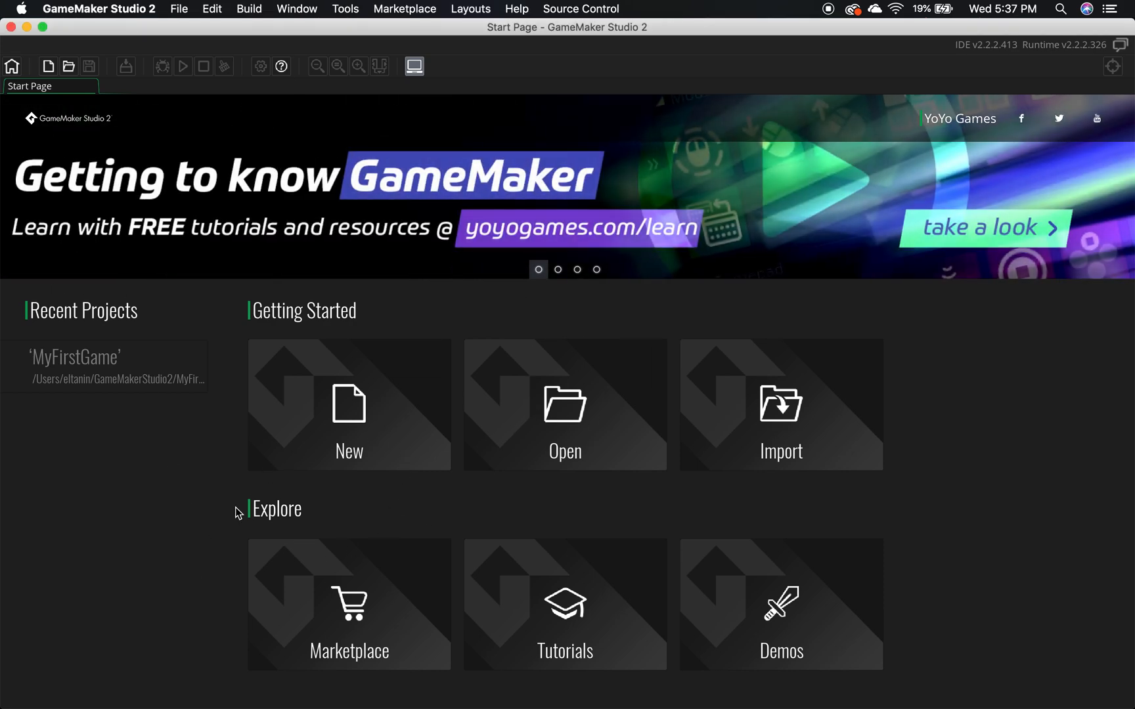
mouse_move(337, 392)
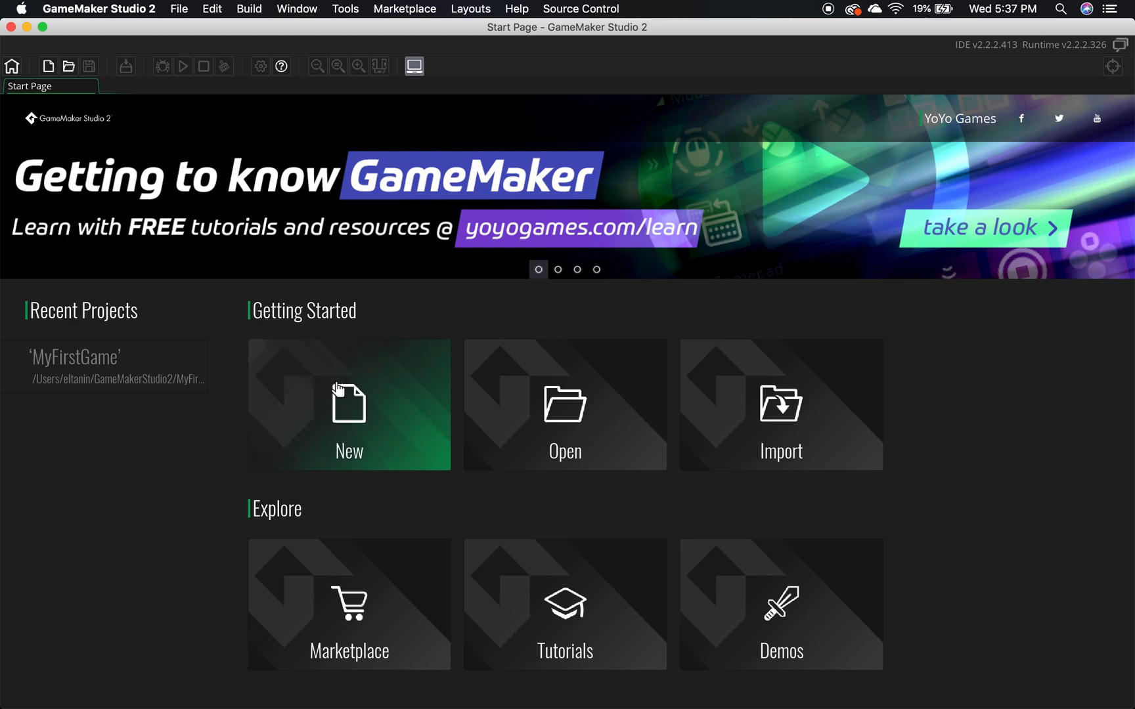
Choose New under Getting Started on the Start Page to begin a project.
left_click(349, 405)
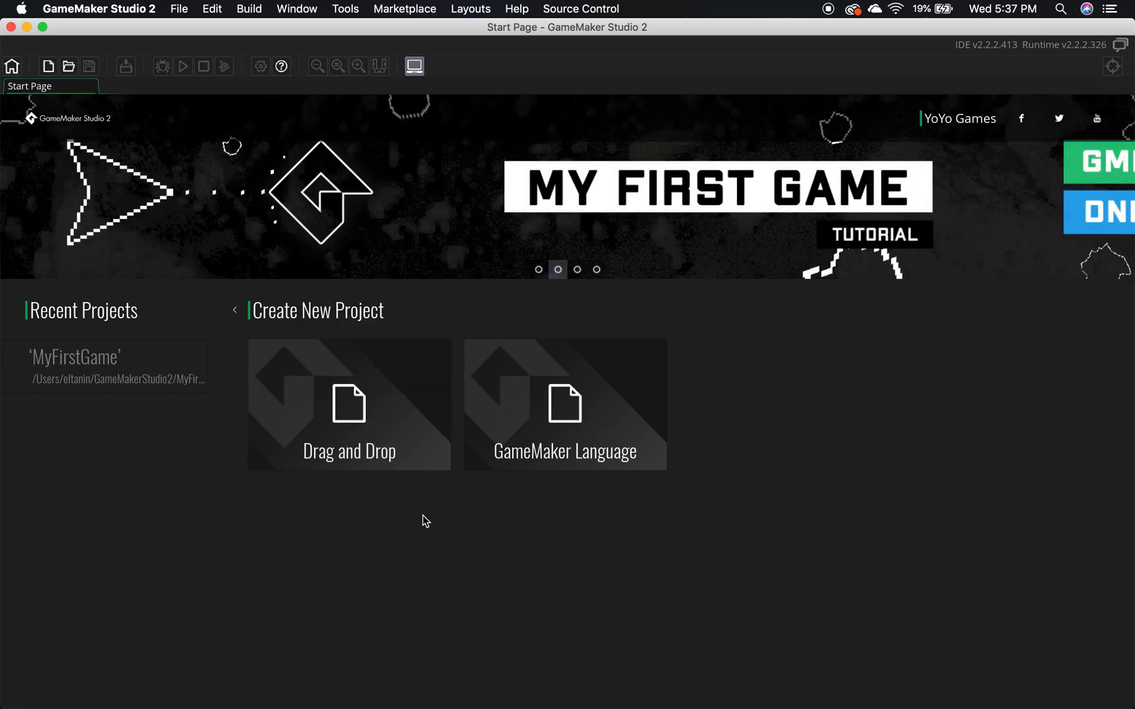
mouse_move(538, 448)
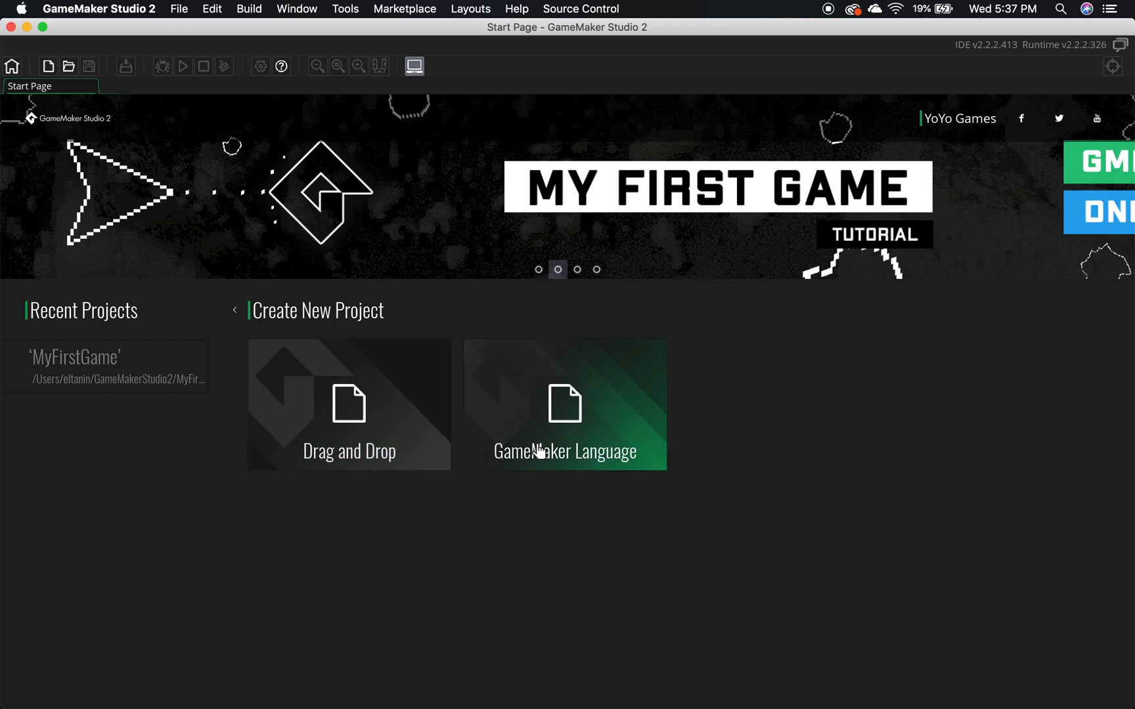
mouse_move(371, 456)
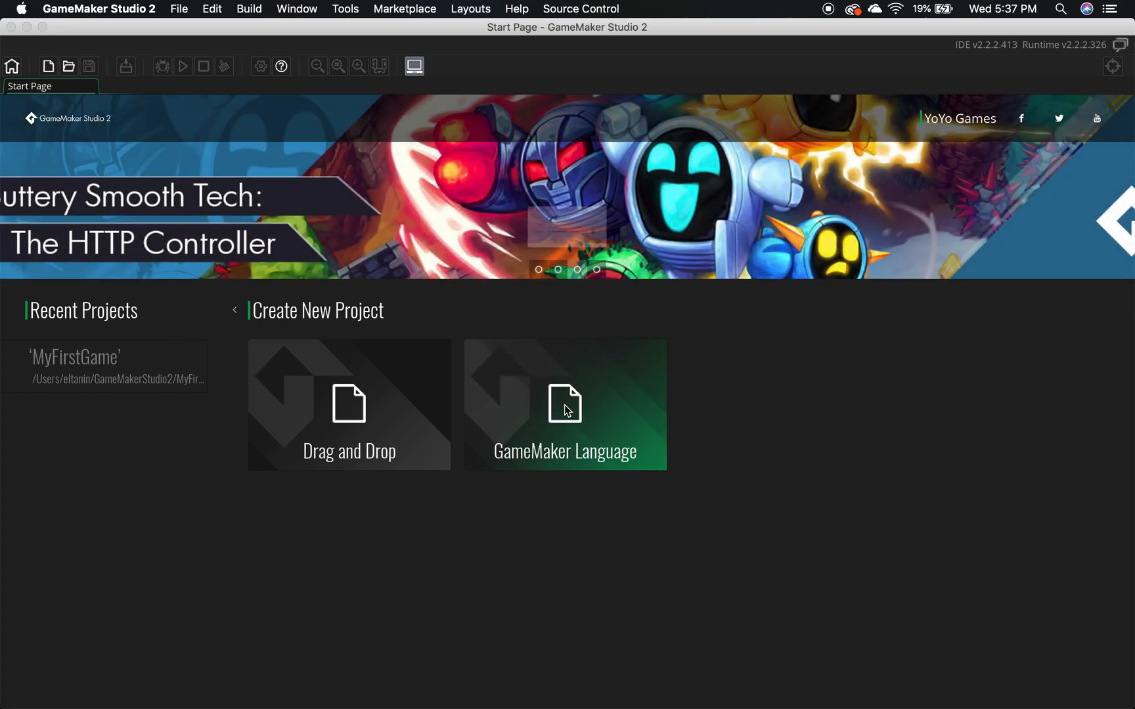
Create a GameMaker Language project saved under the name 'Pong'.
left_click(565, 404)
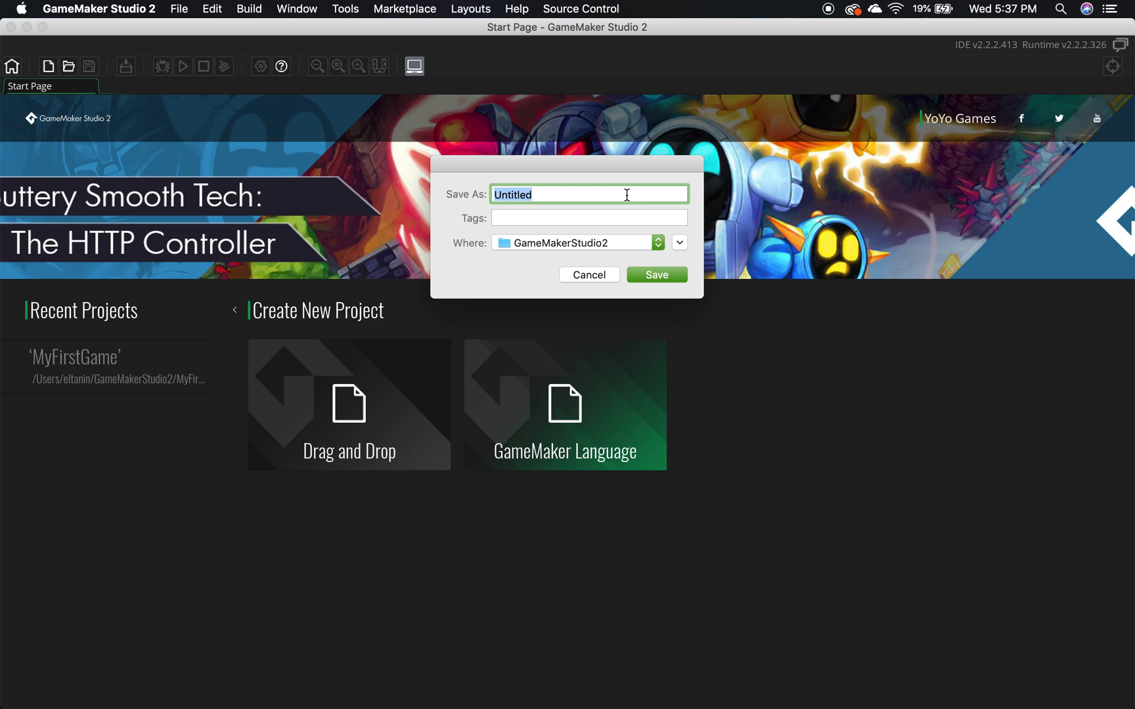
type("Pong")
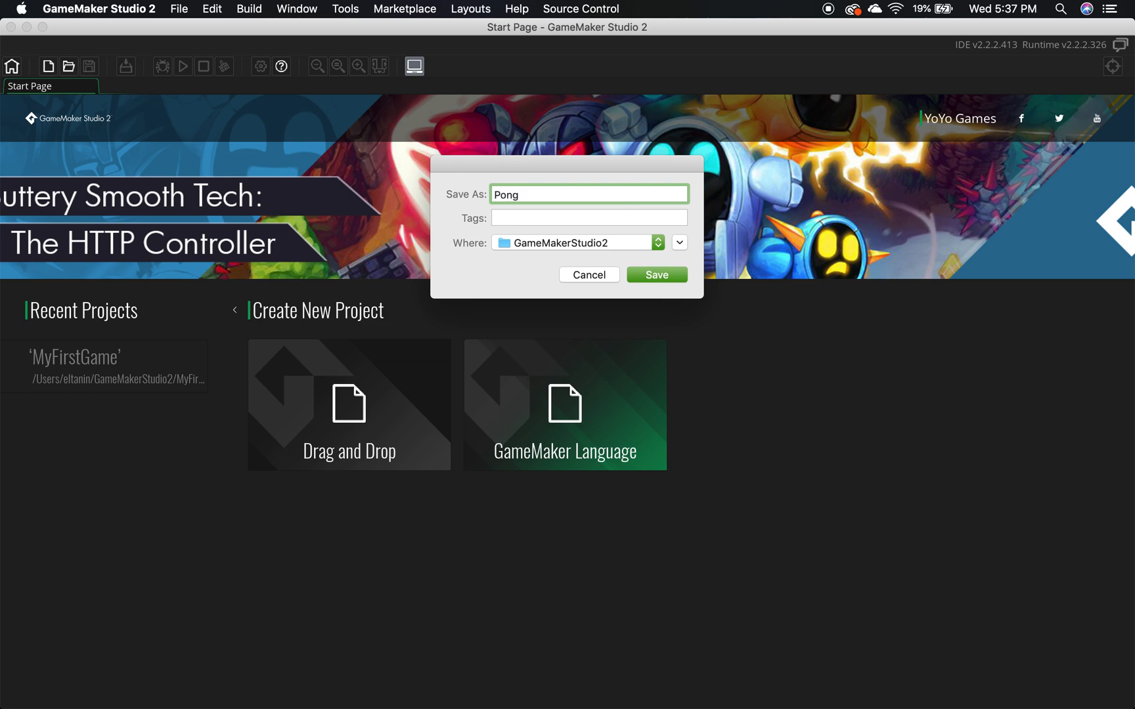
mouse_move(644, 241)
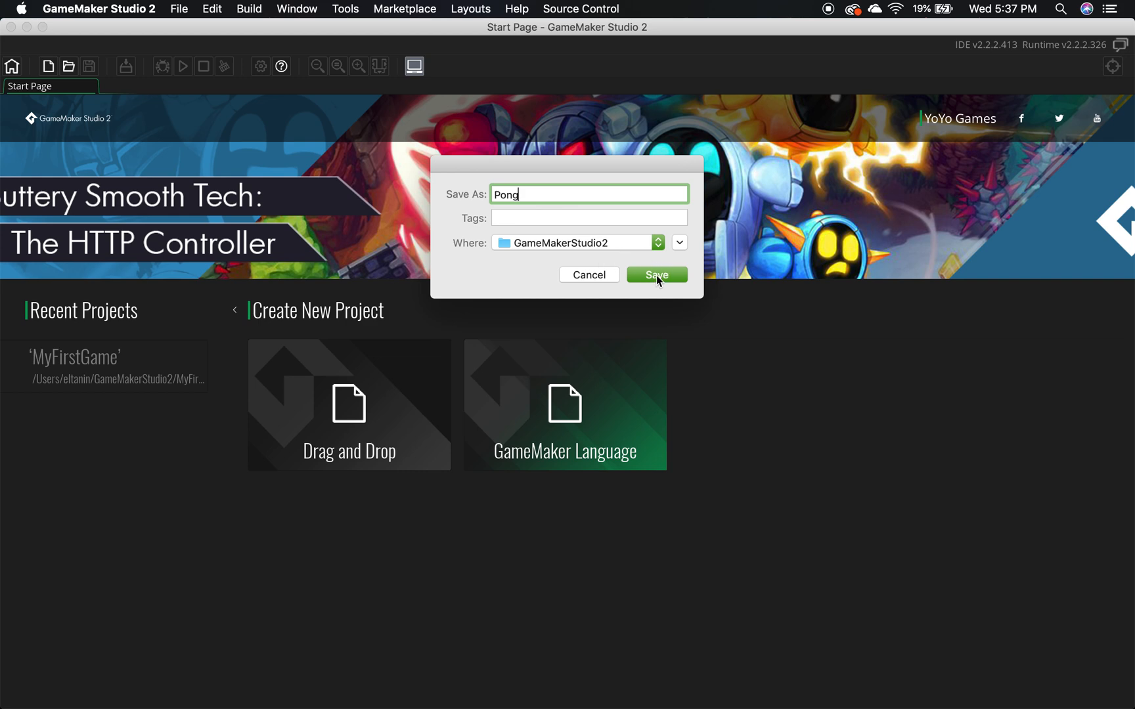
left_click(656, 274)
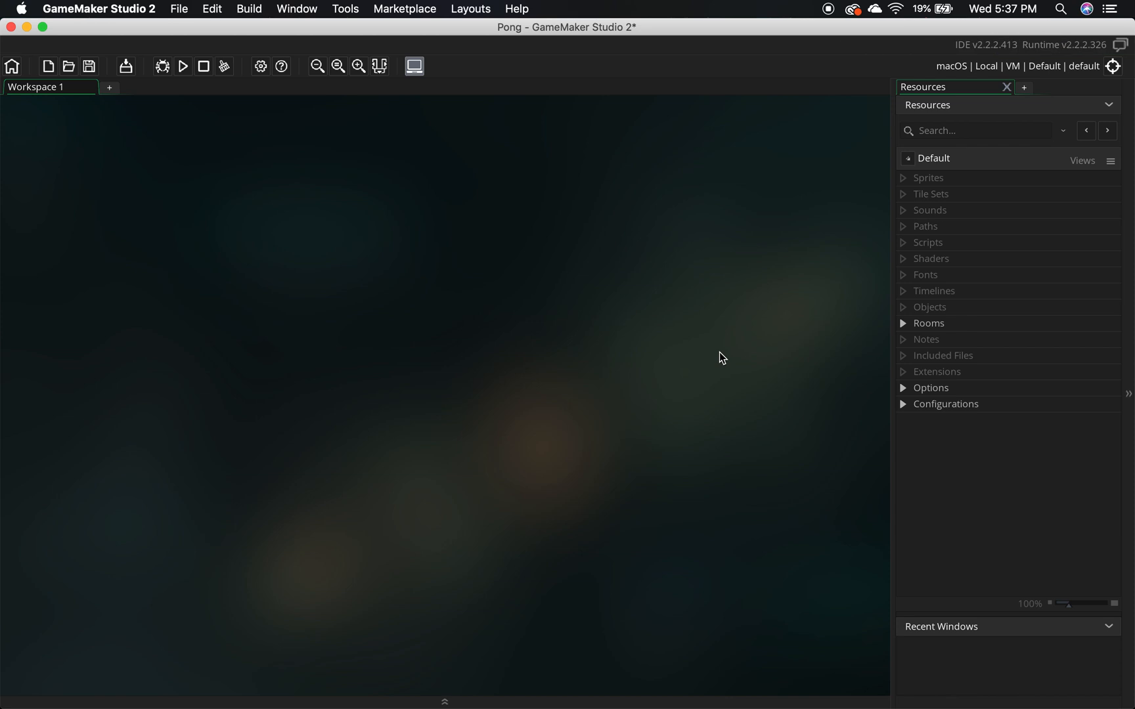
mouse_move(905, 285)
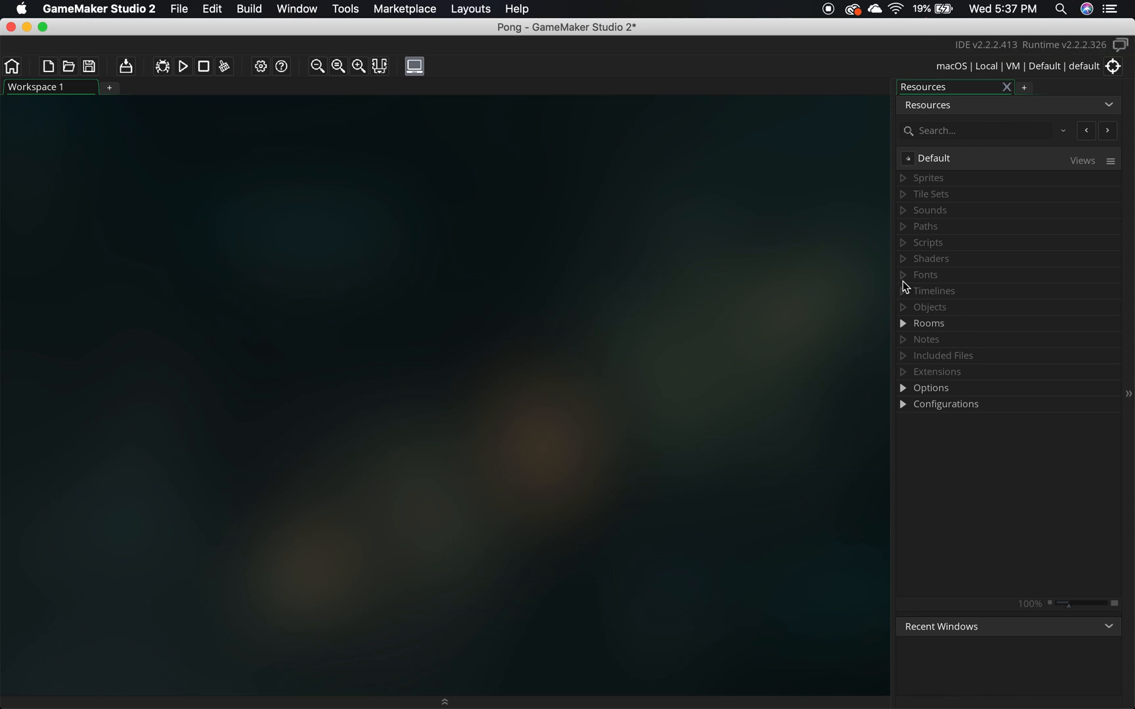
mouse_move(223, 387)
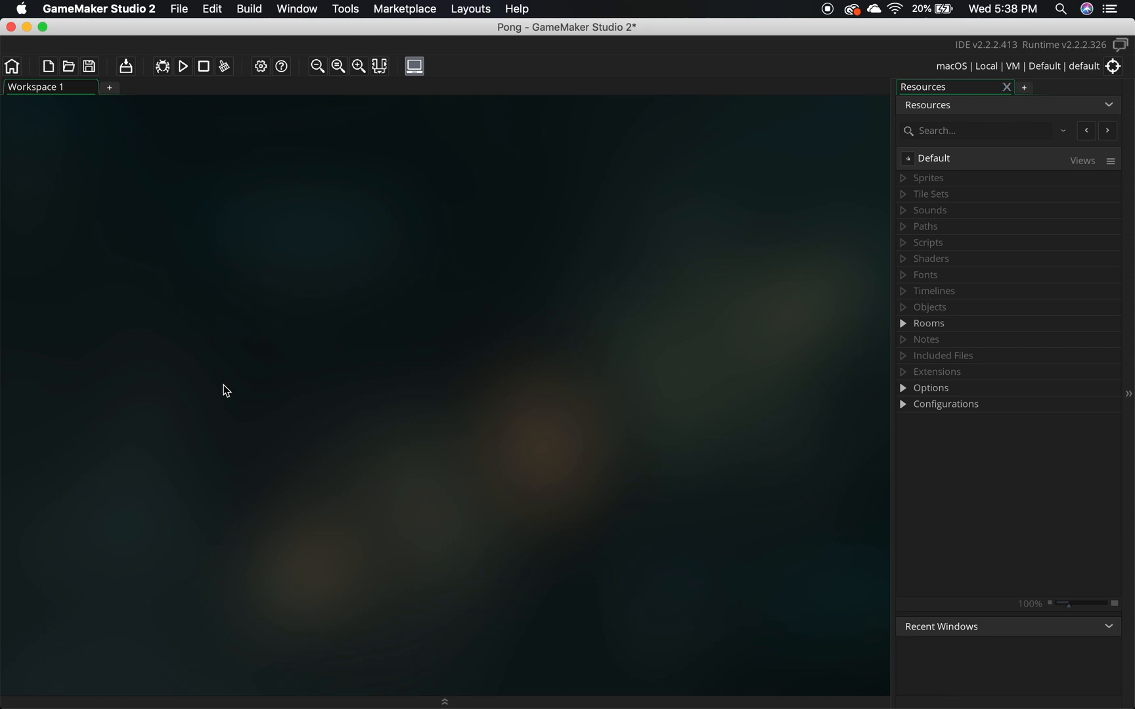
mouse_move(939, 191)
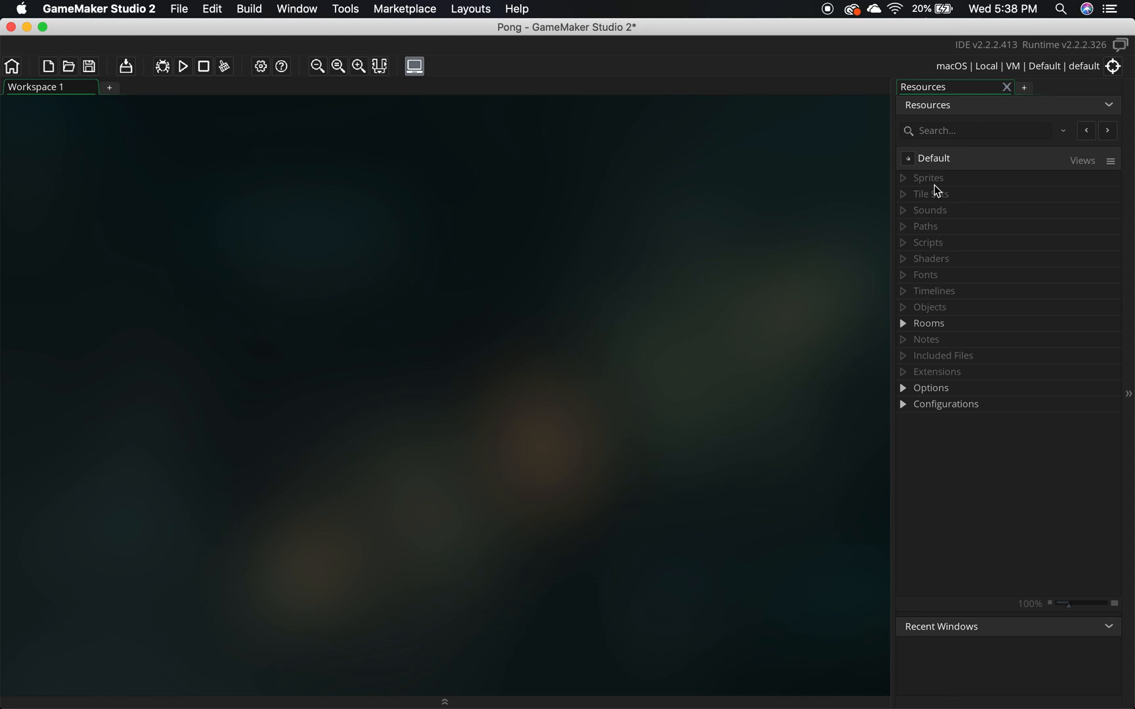
left_click(928, 177)
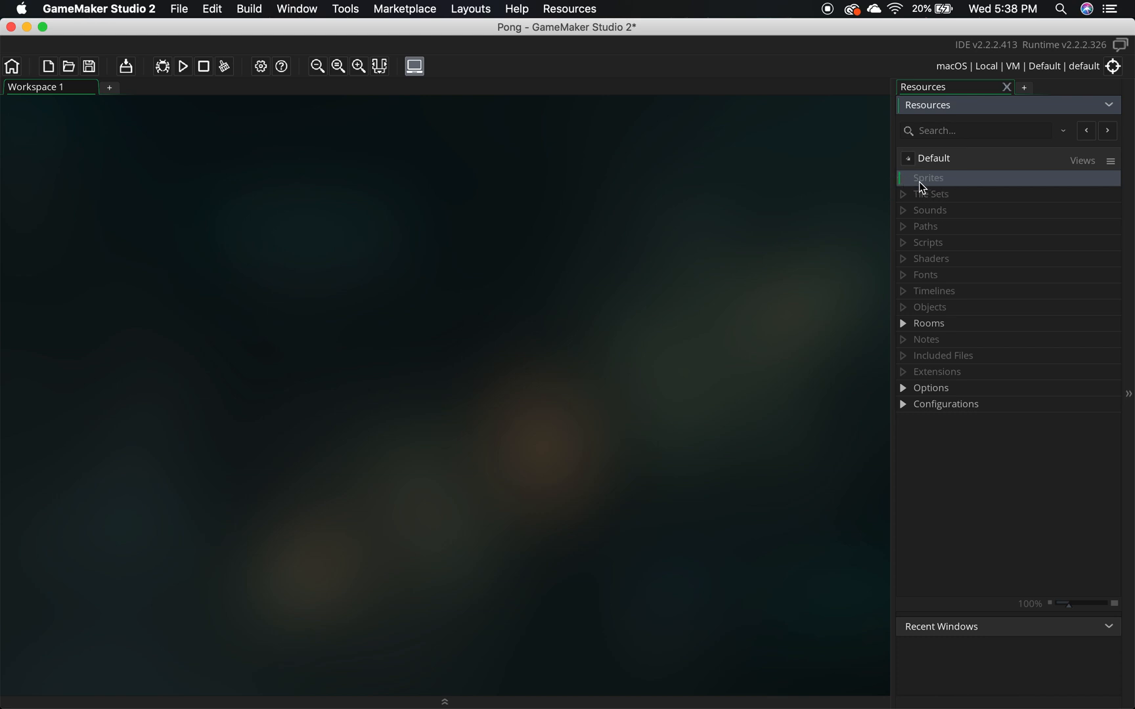
mouse_move(936, 180)
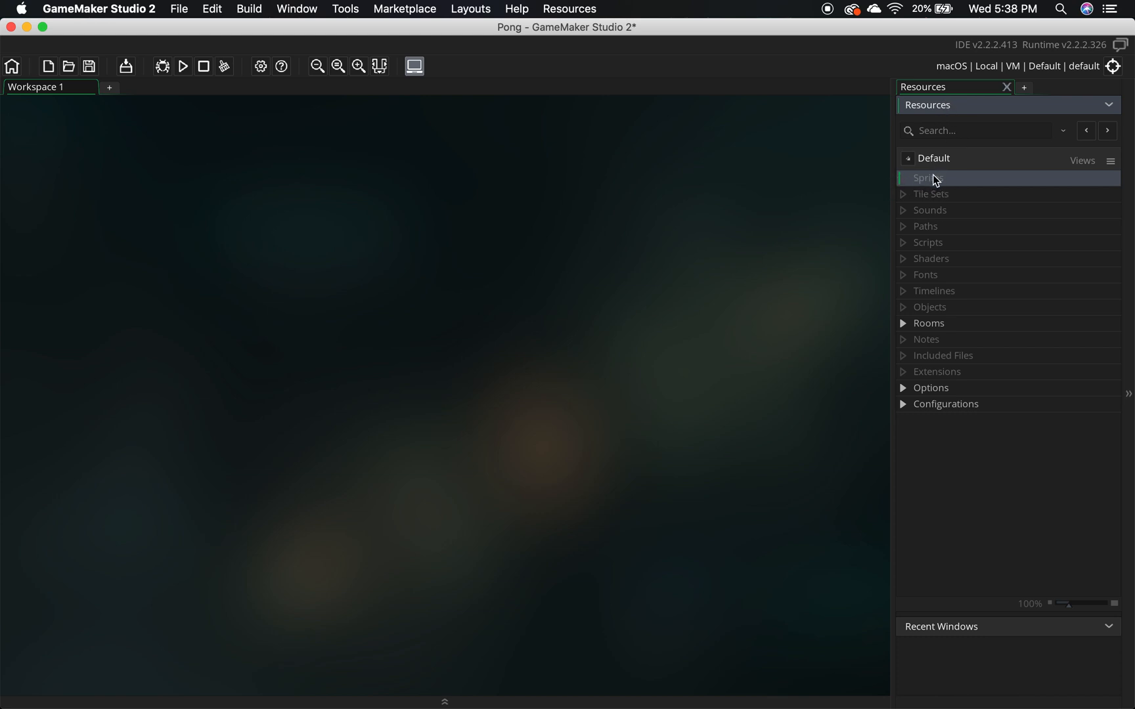
Create a new sprite in the Sprites group and name it spr_paddle.
right_click(928, 178)
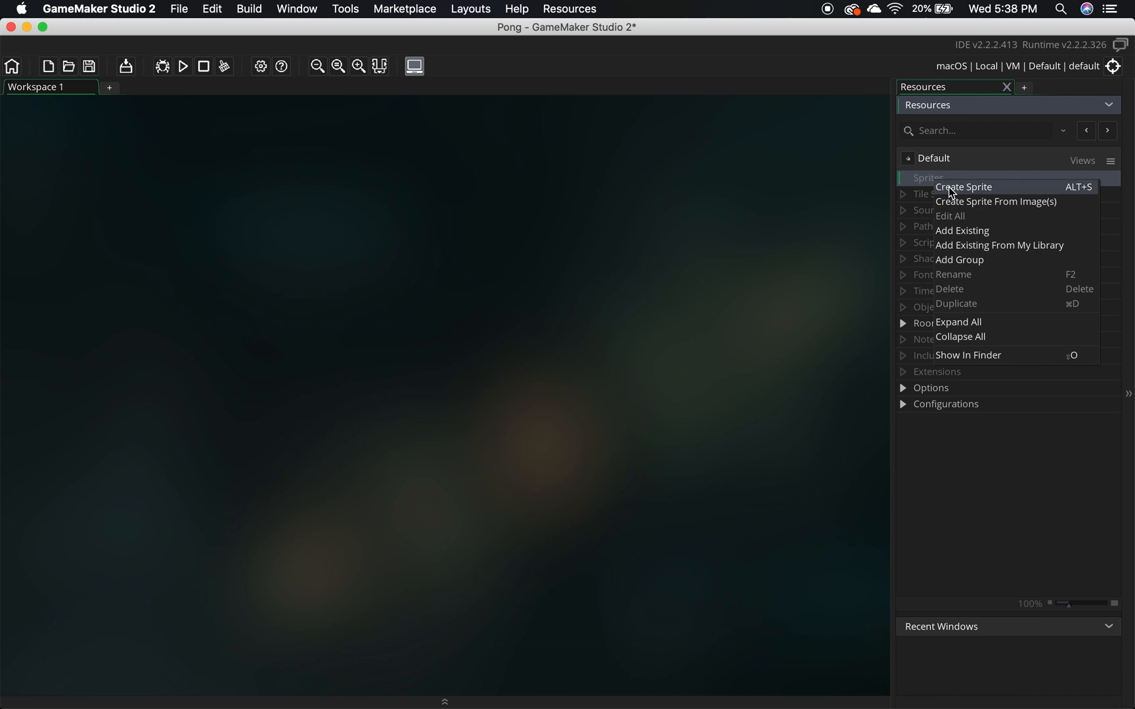
left_click(964, 187)
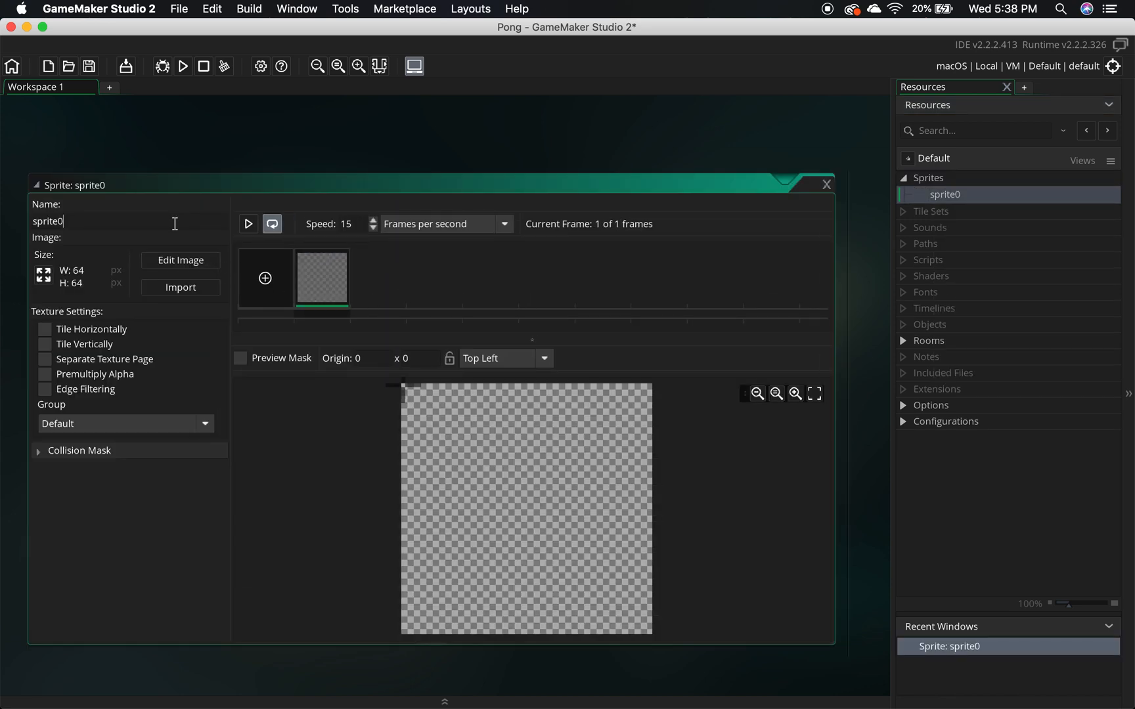
type("spr_")
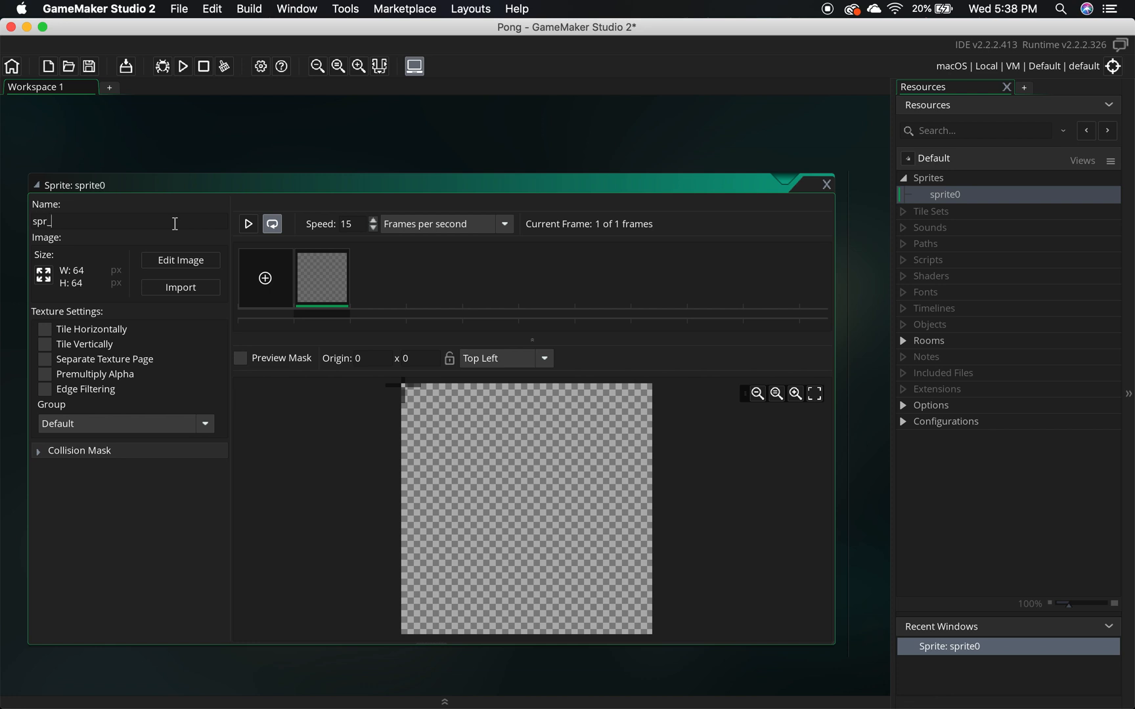
type("paddle")
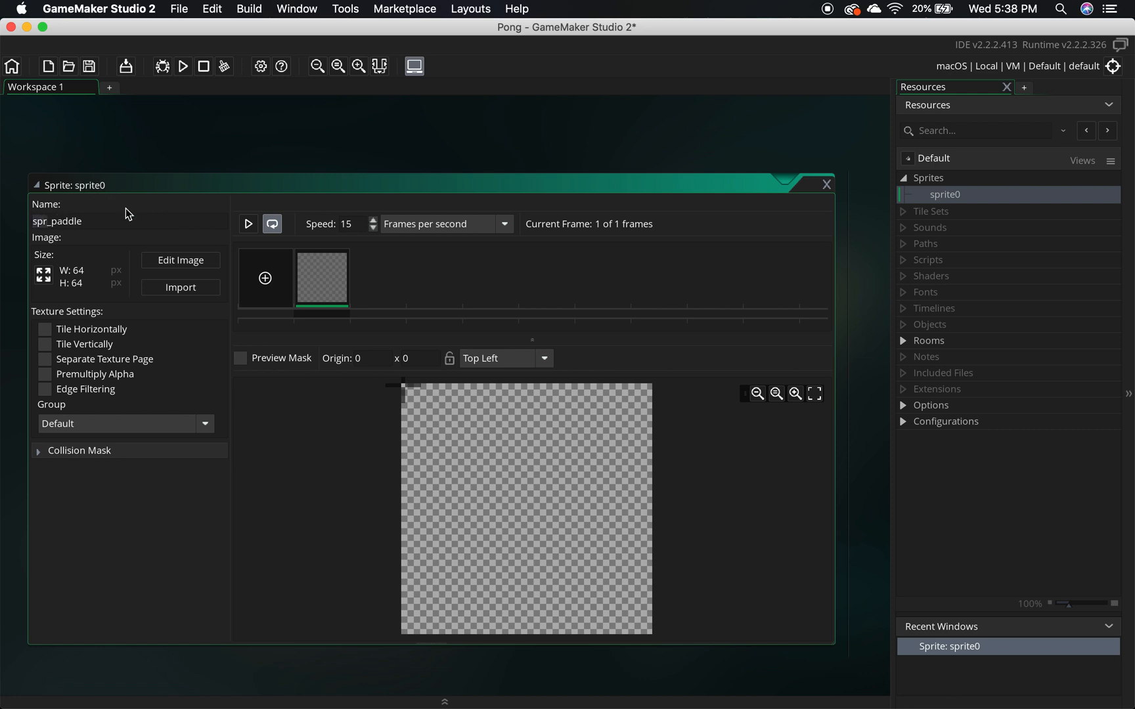
mouse_move(581, 255)
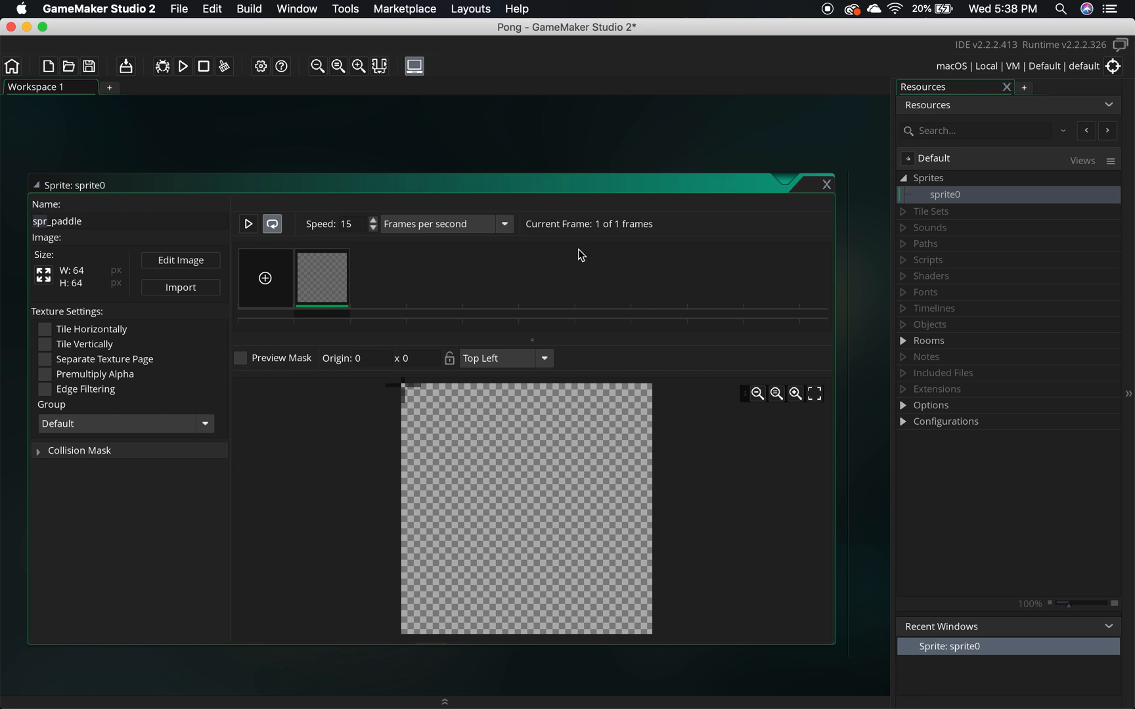
mouse_move(947, 278)
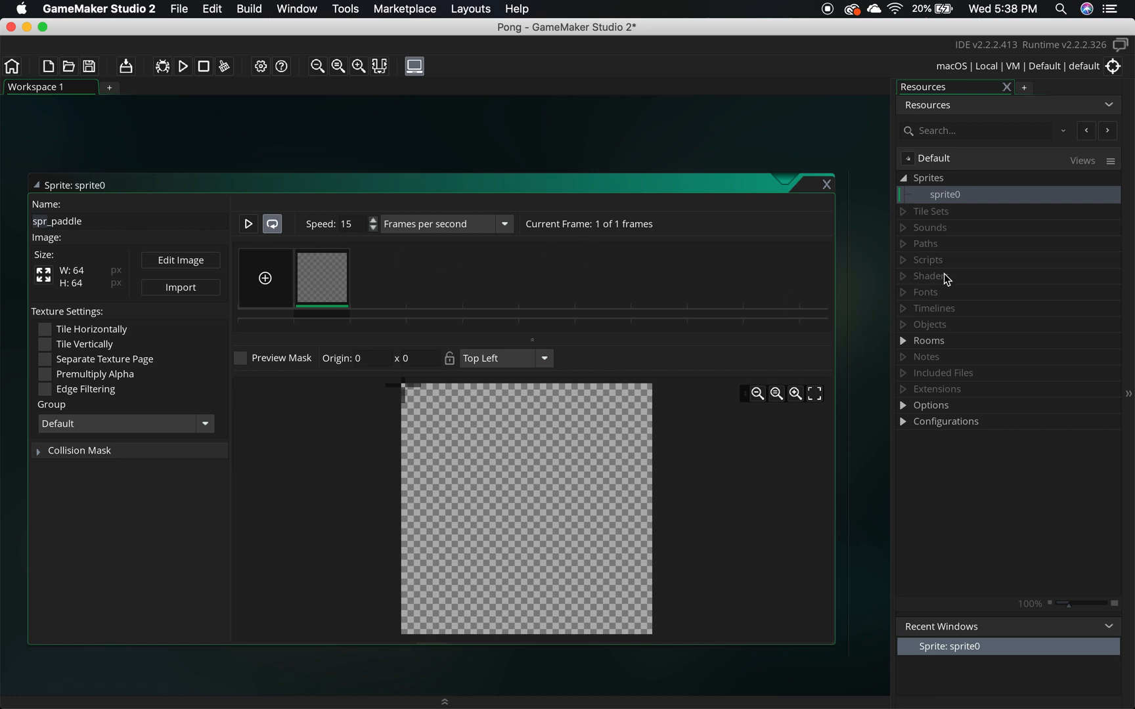
mouse_move(962, 239)
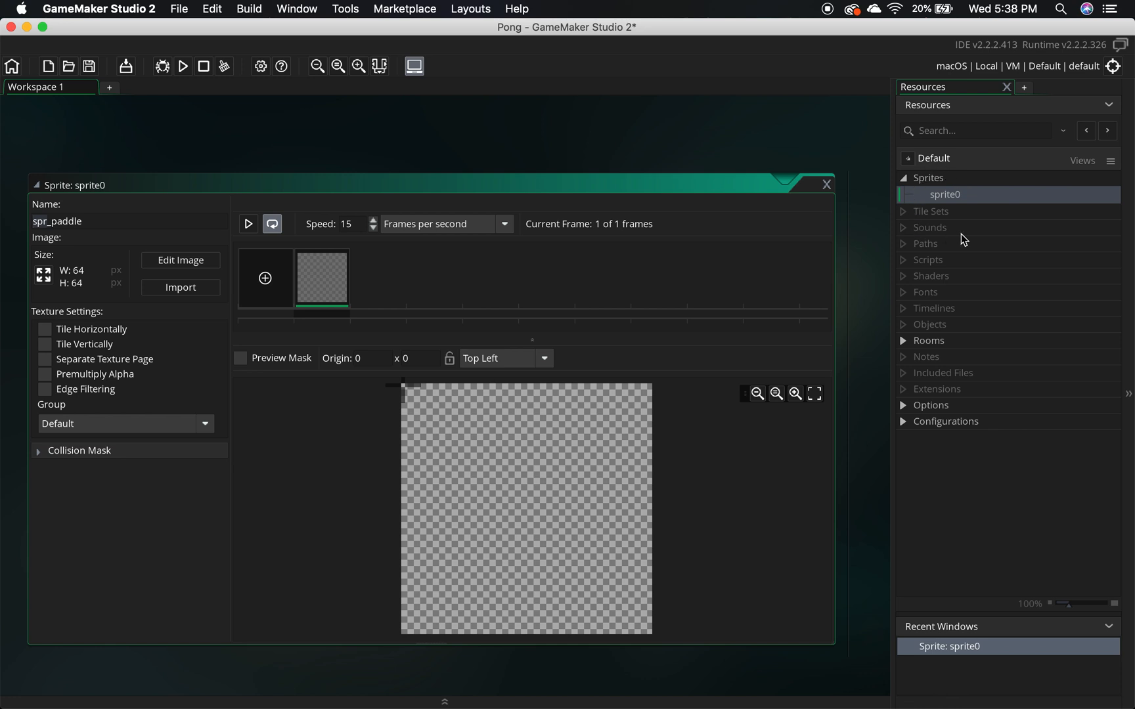
mouse_move(925, 329)
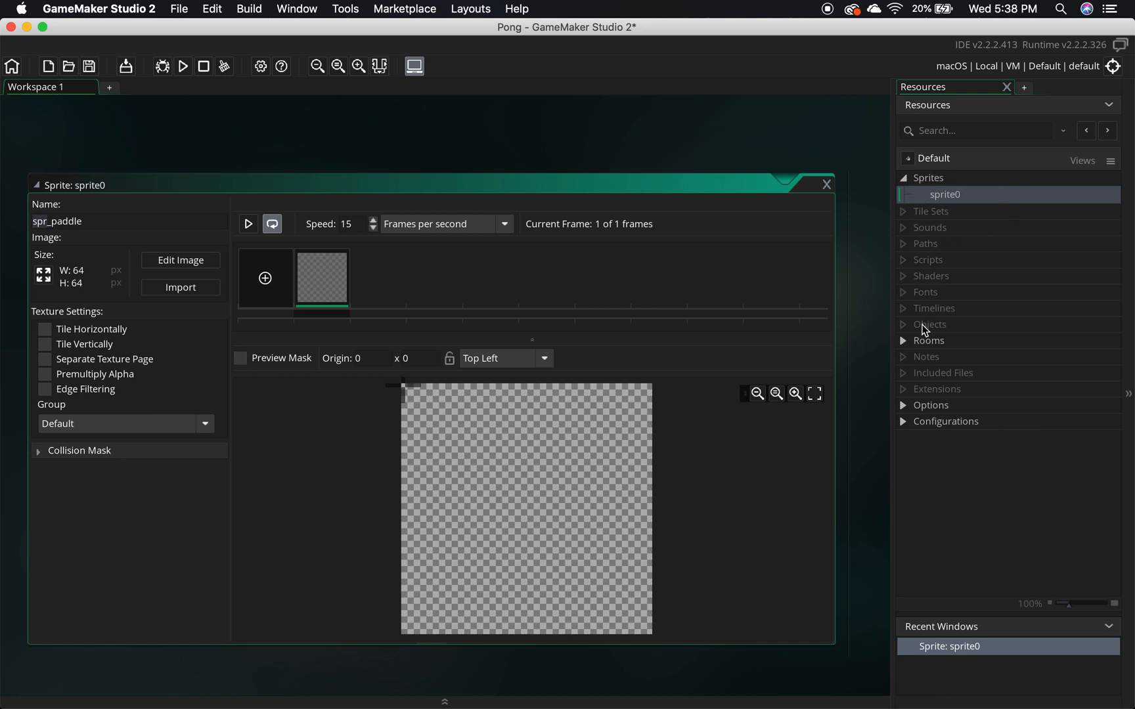
mouse_move(940, 333)
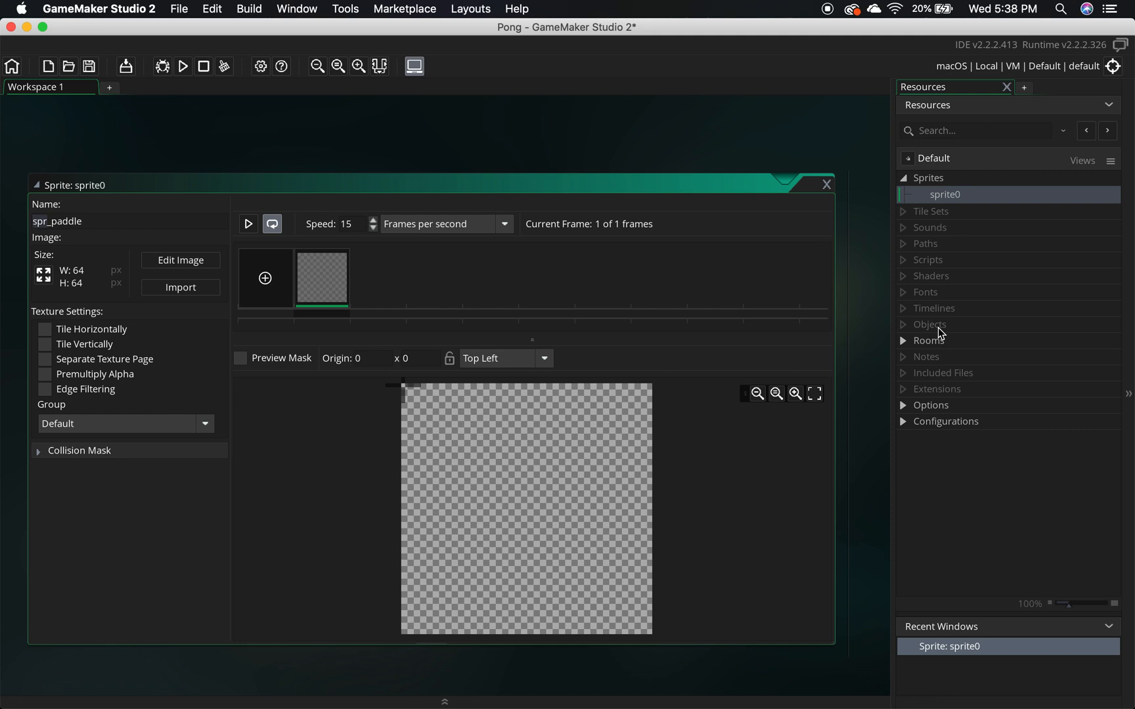
mouse_move(10, 257)
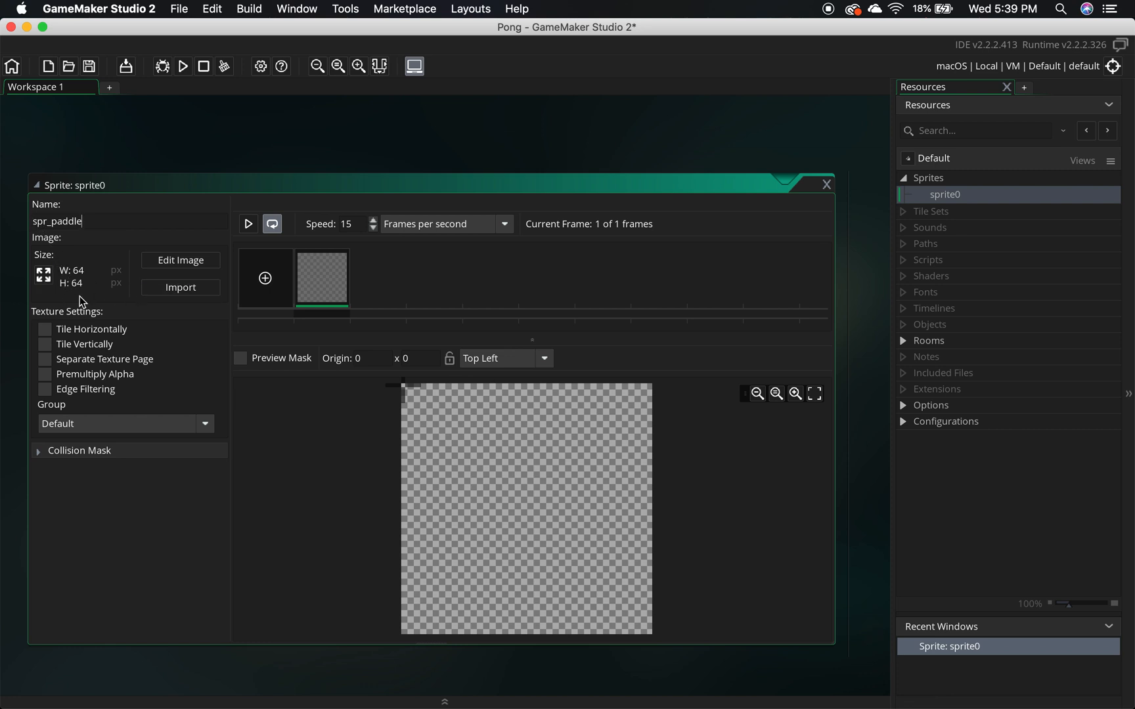
mouse_move(578, 469)
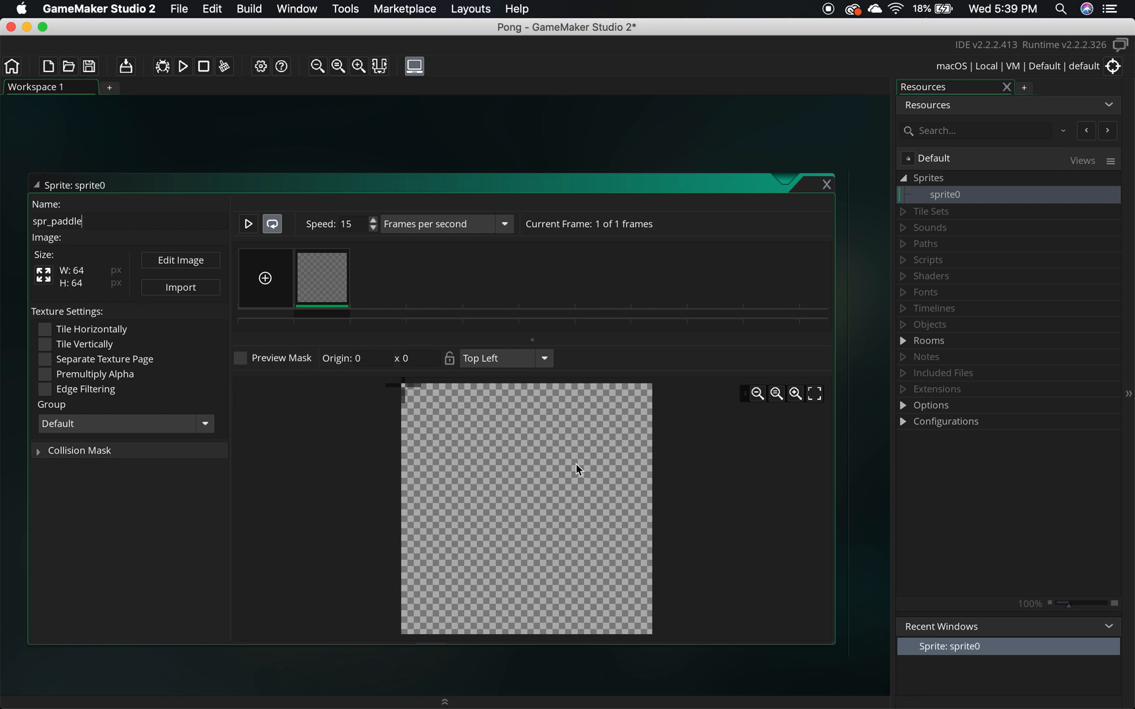
mouse_move(436, 430)
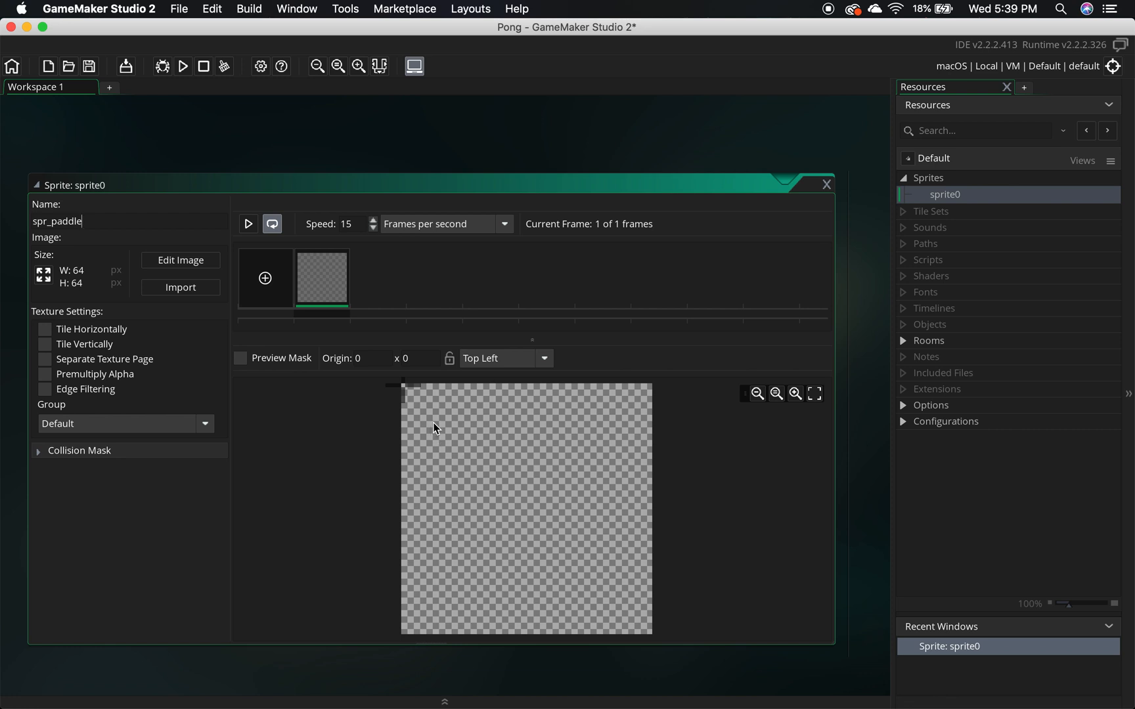
mouse_move(515, 455)
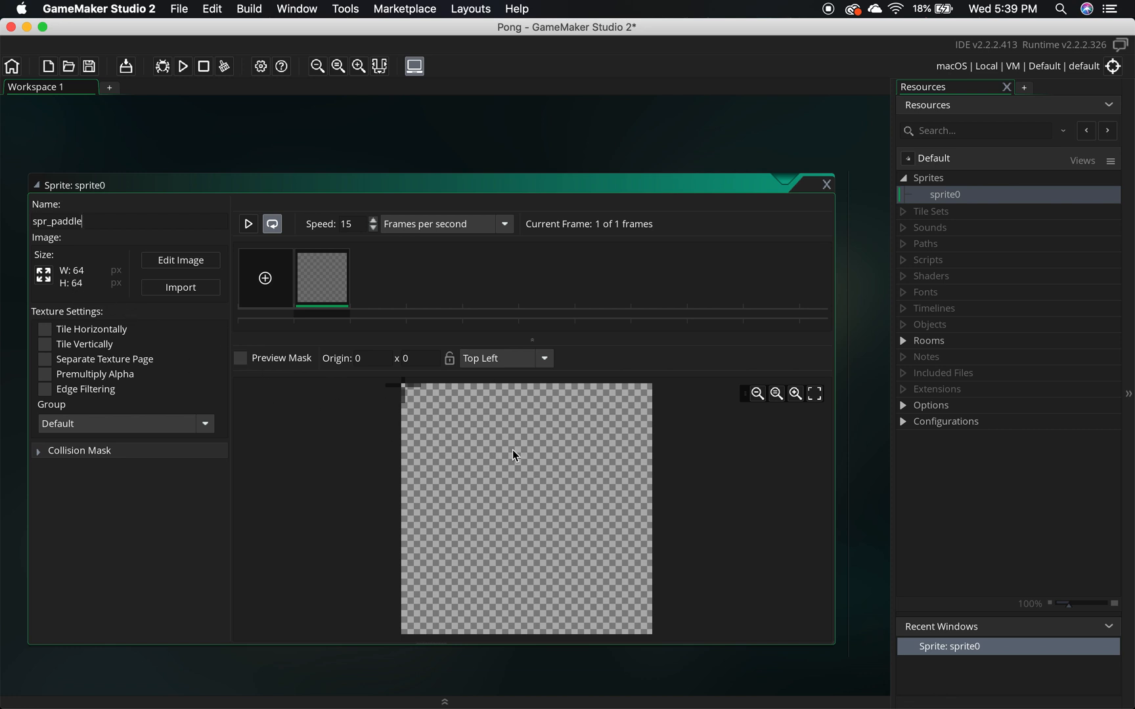
mouse_move(584, 566)
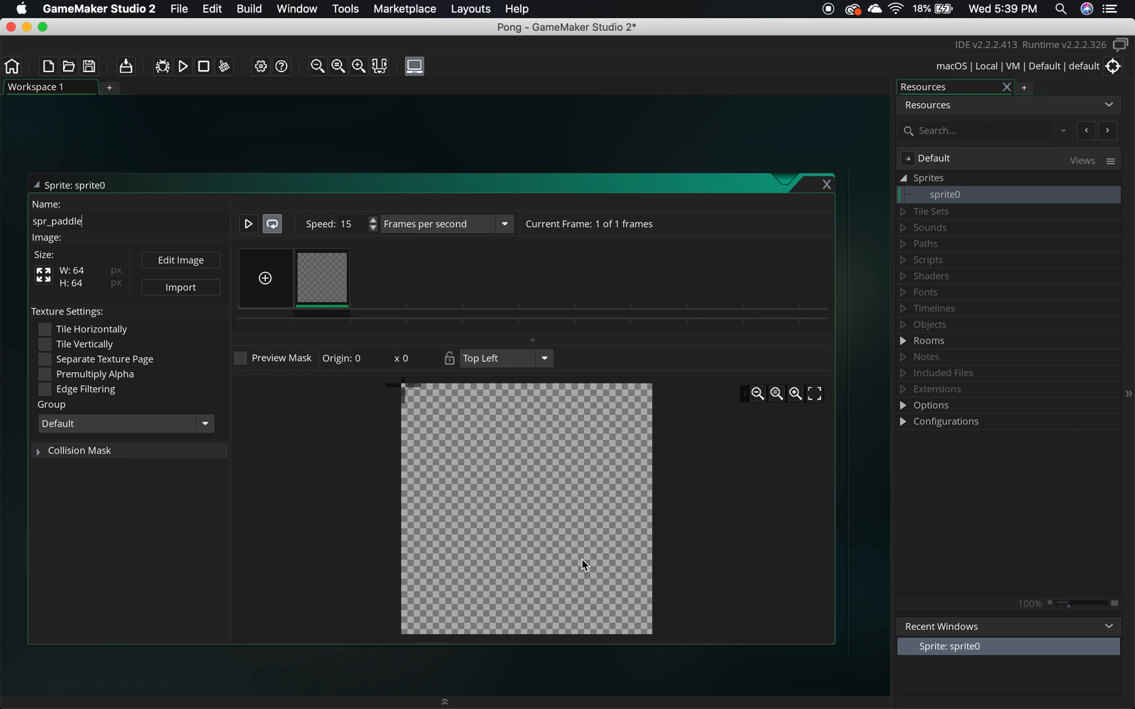
mouse_move(573, 484)
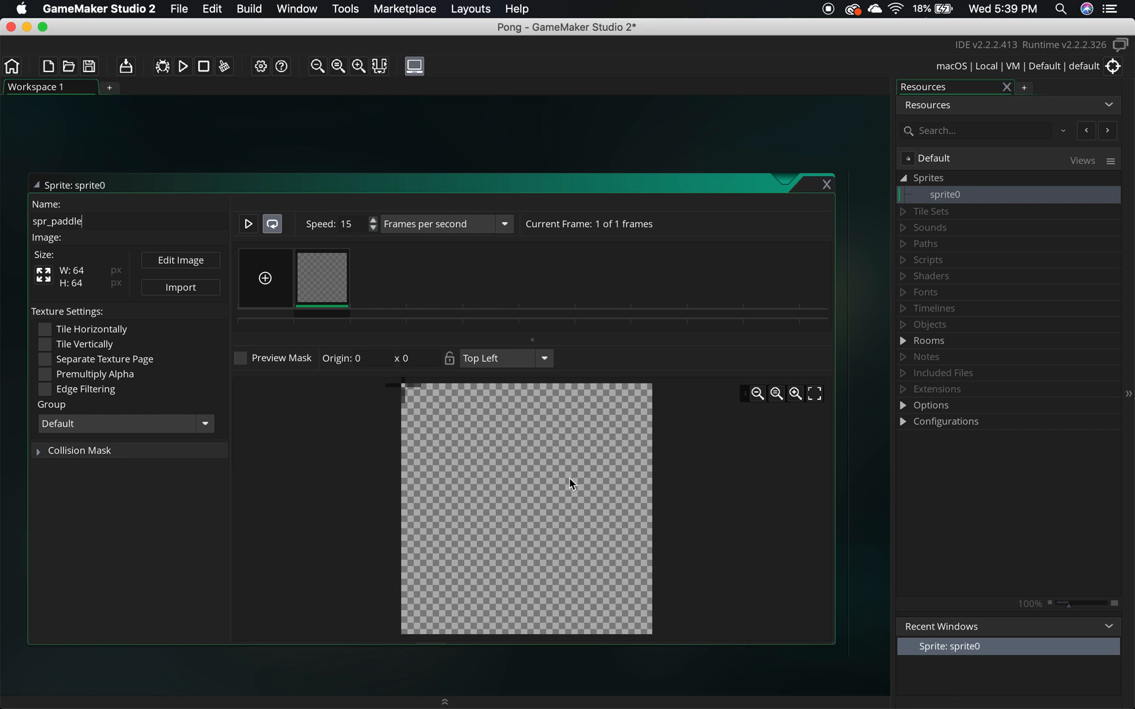
mouse_move(43, 275)
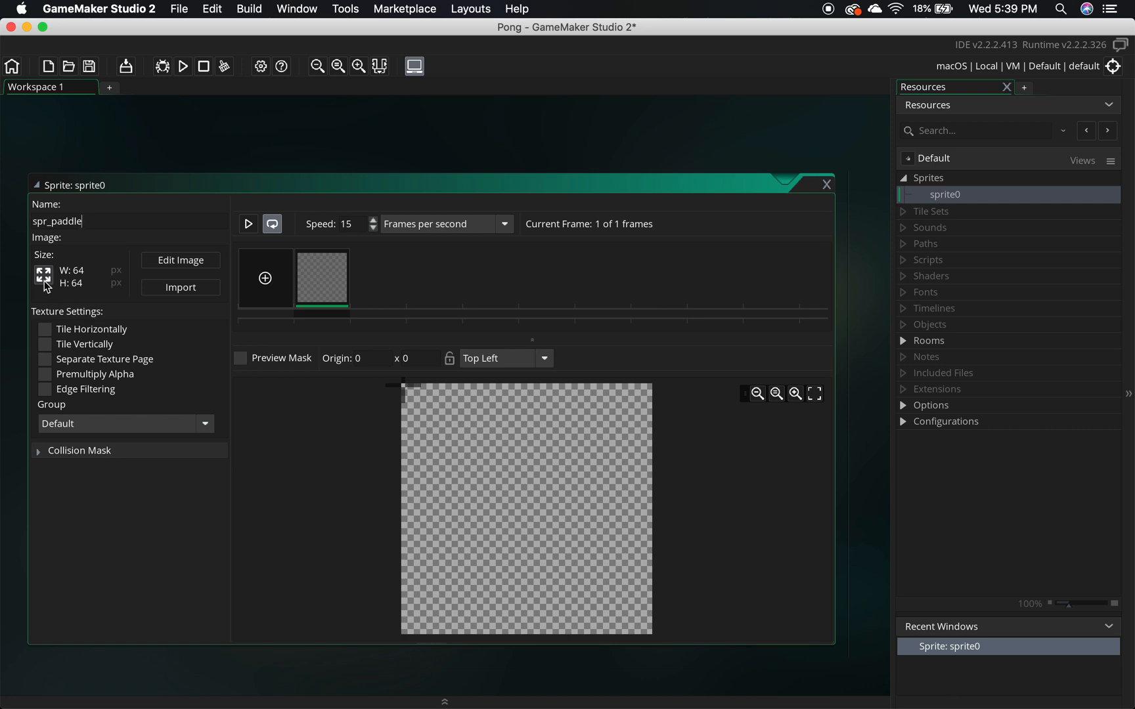
mouse_move(42, 275)
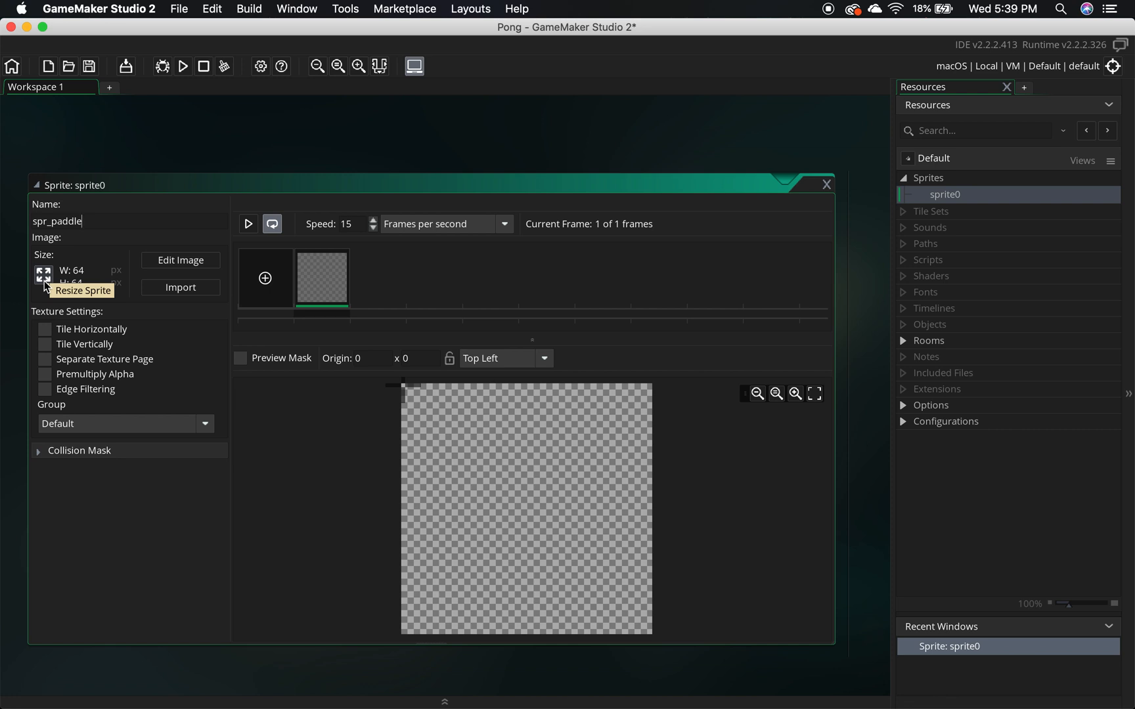
Resize spr_paddle to width 24 and height 72 with aspect ratio unlocked.
left_click(40, 274)
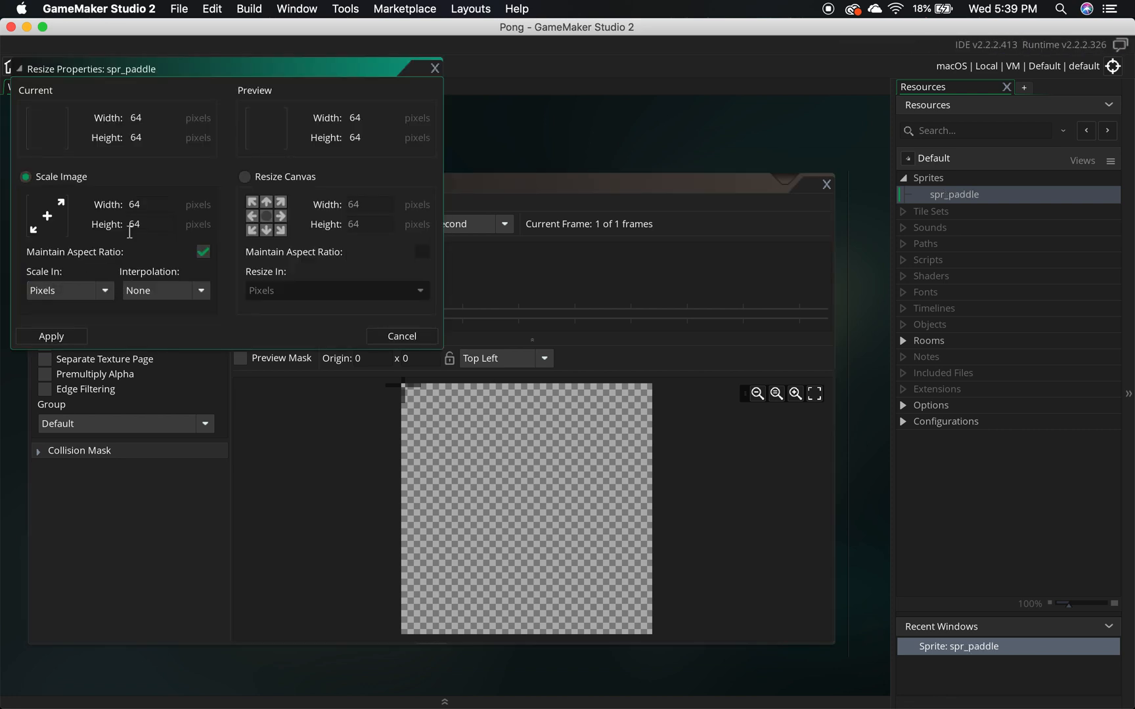
mouse_move(416, 76)
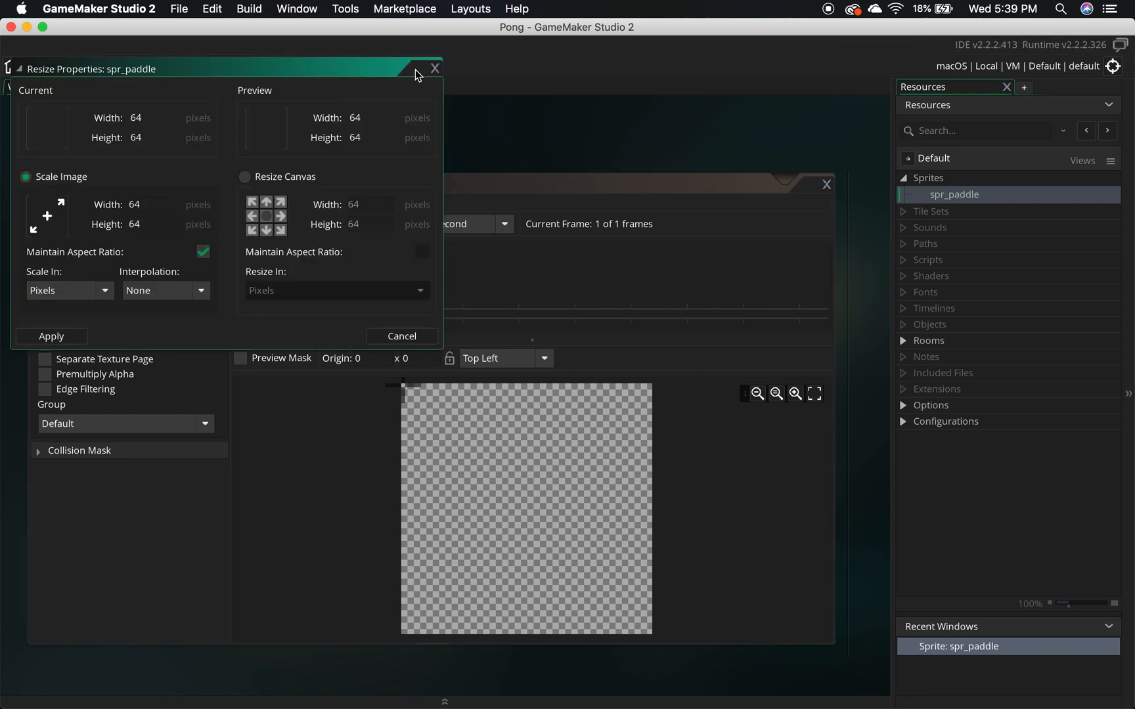
left_click(435, 68)
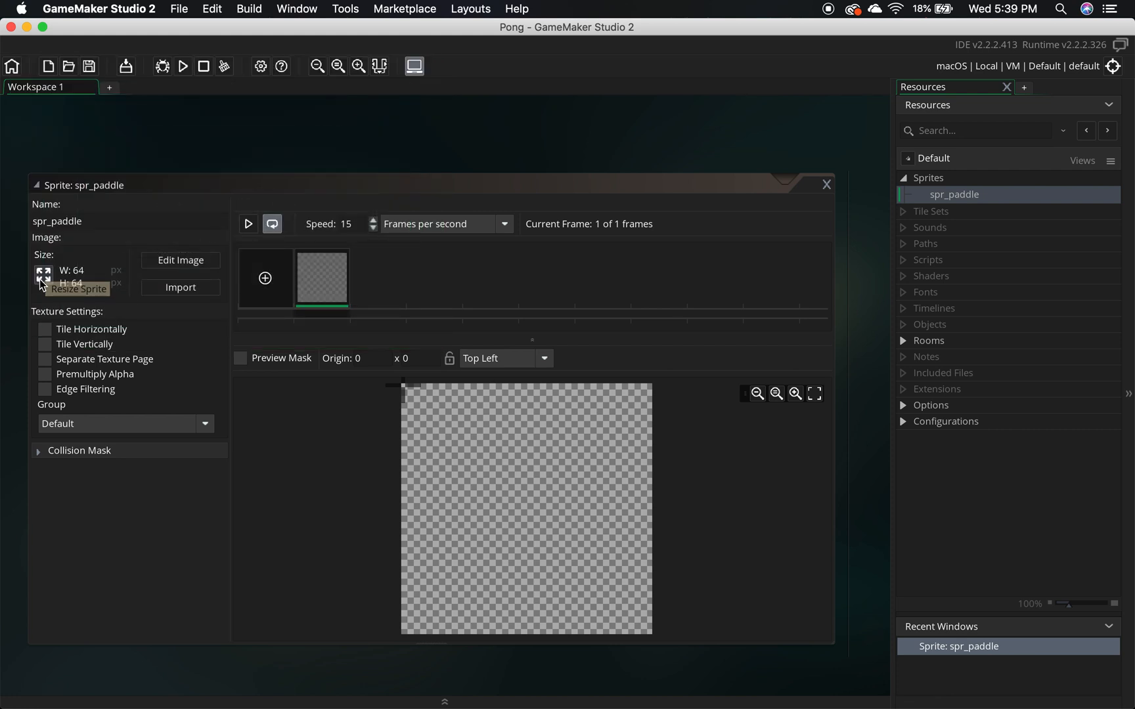
left_click(41, 274)
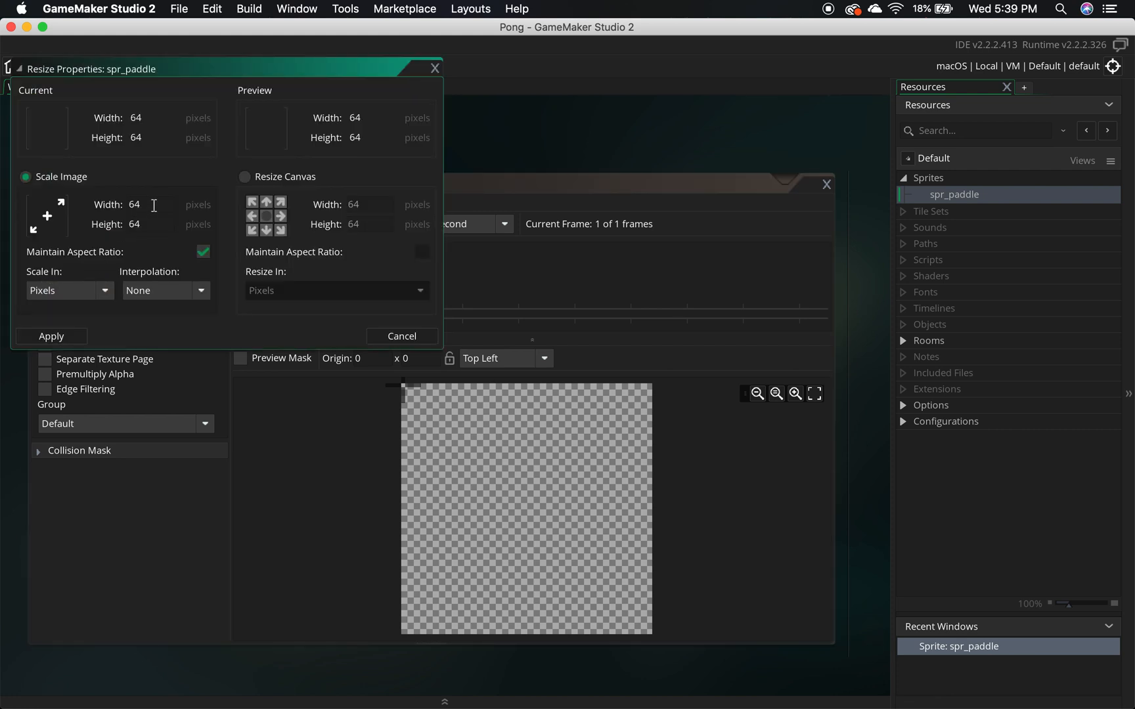
left_click(137, 204)
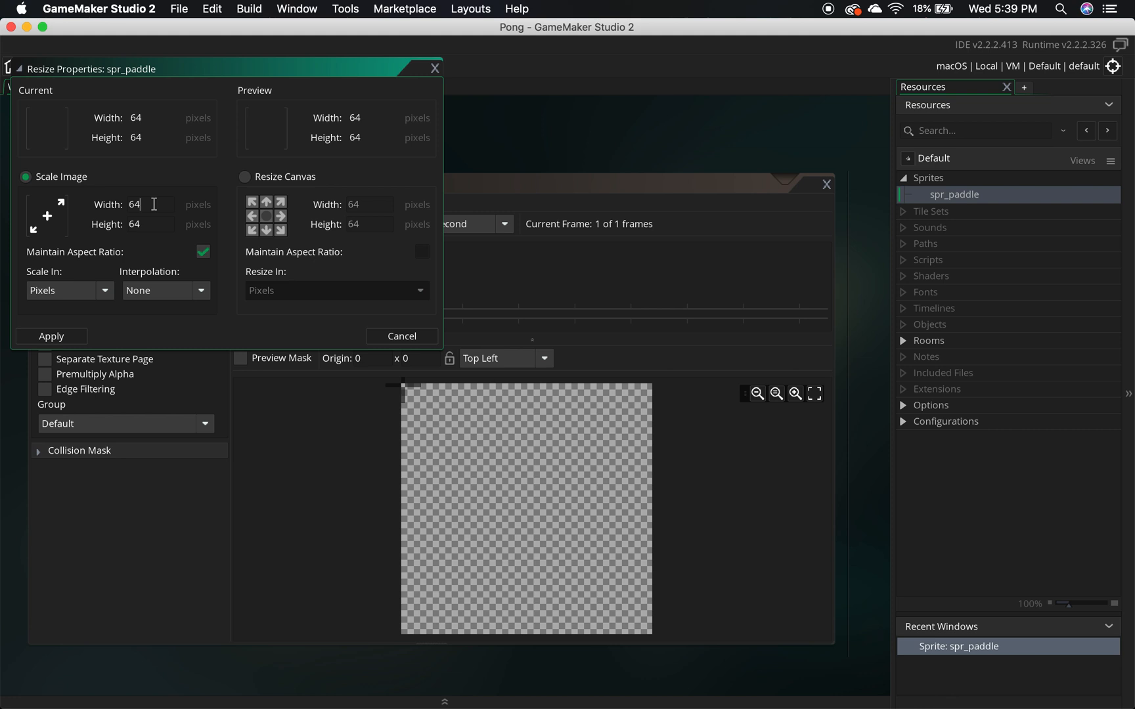
type("24")
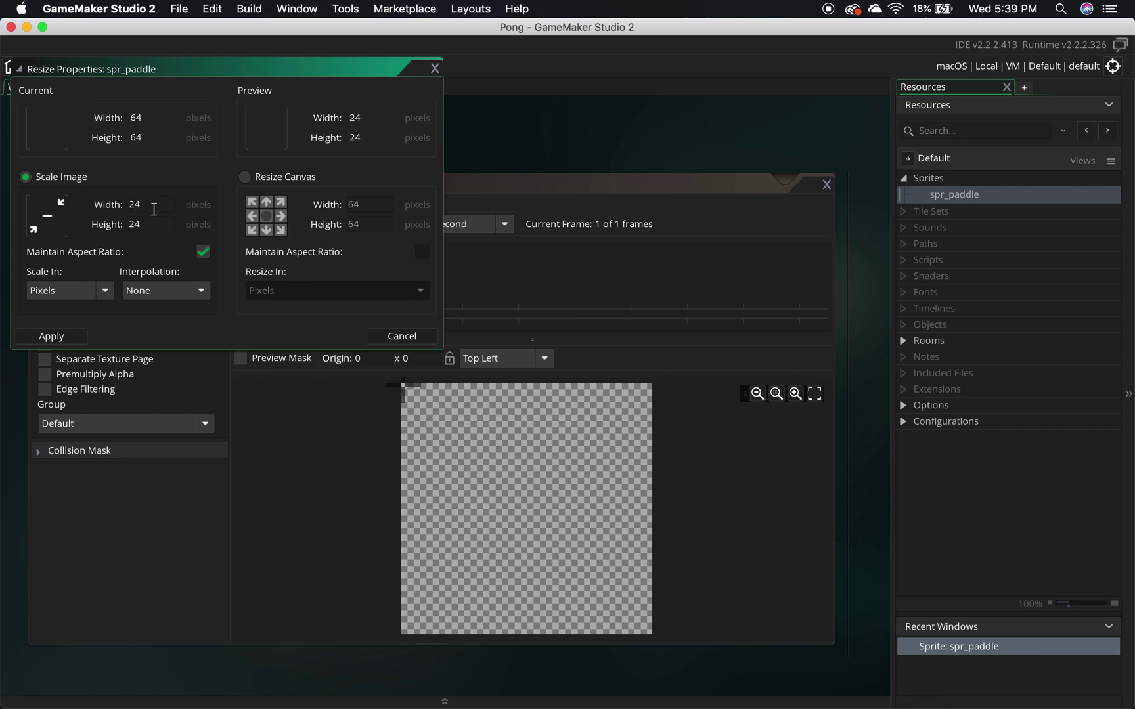
mouse_move(139, 245)
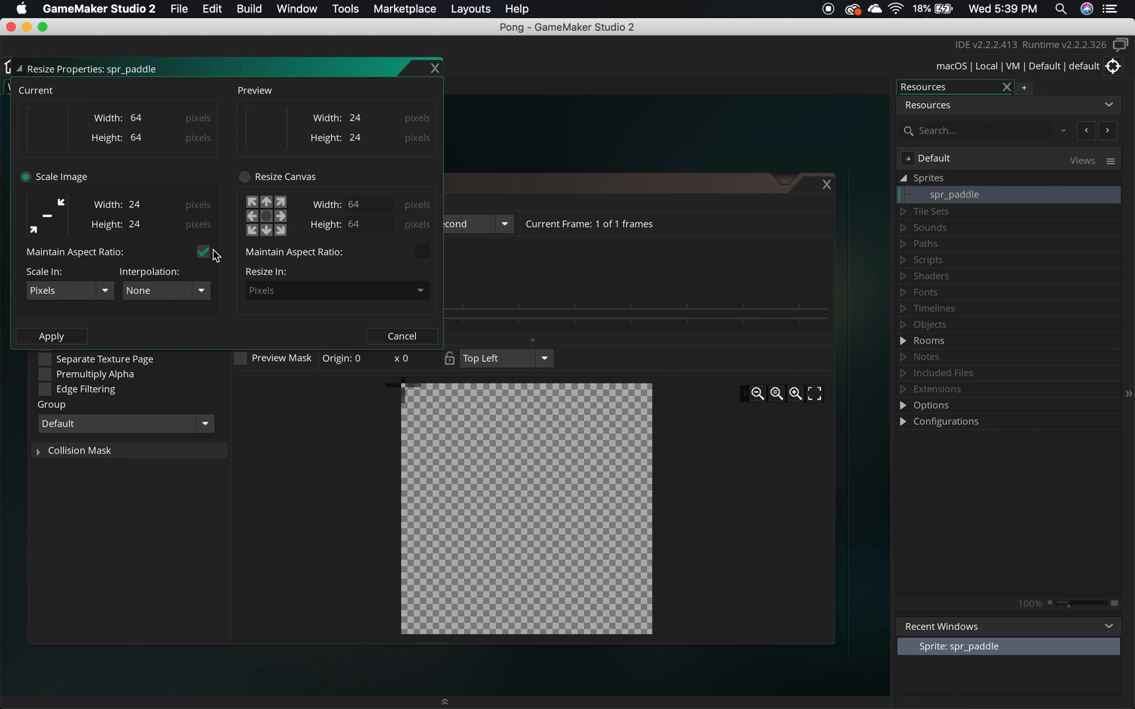
left_click(203, 251)
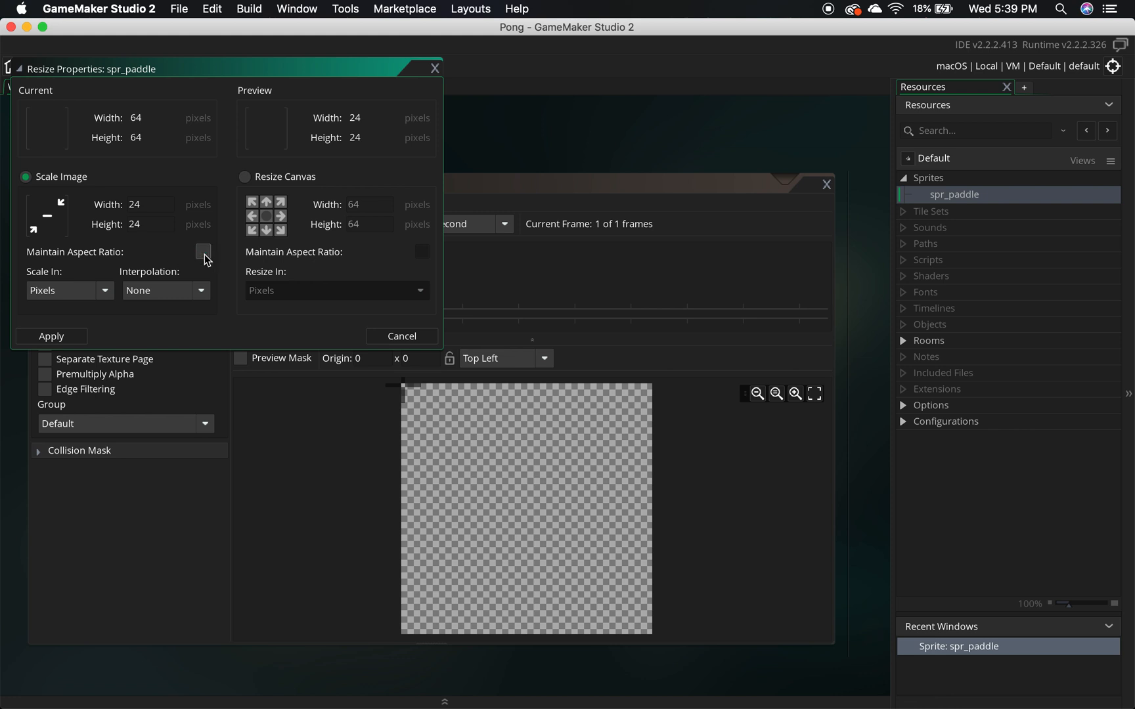
left_click(150, 225)
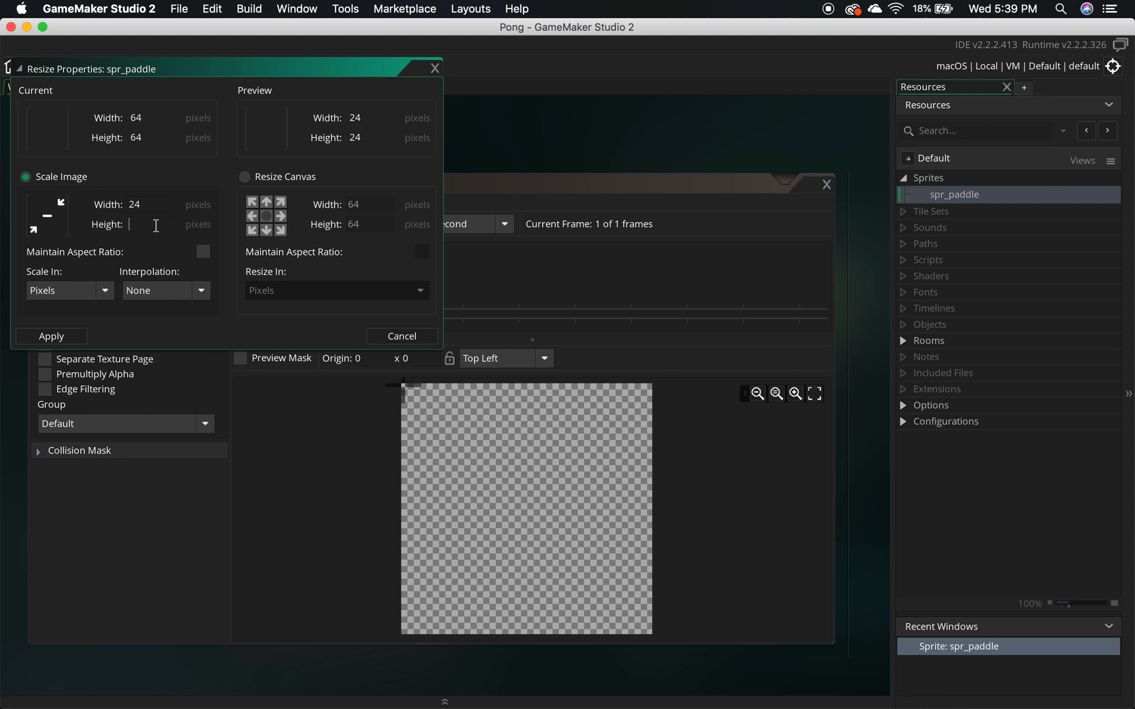
type("72")
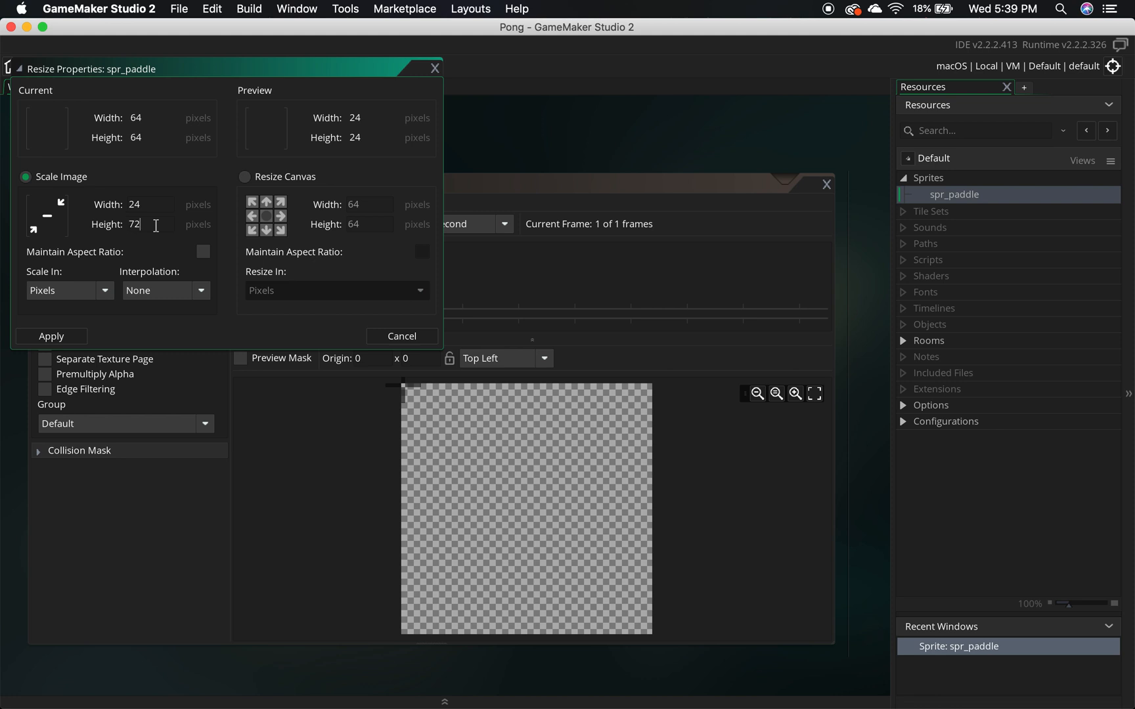
left_click(51, 336)
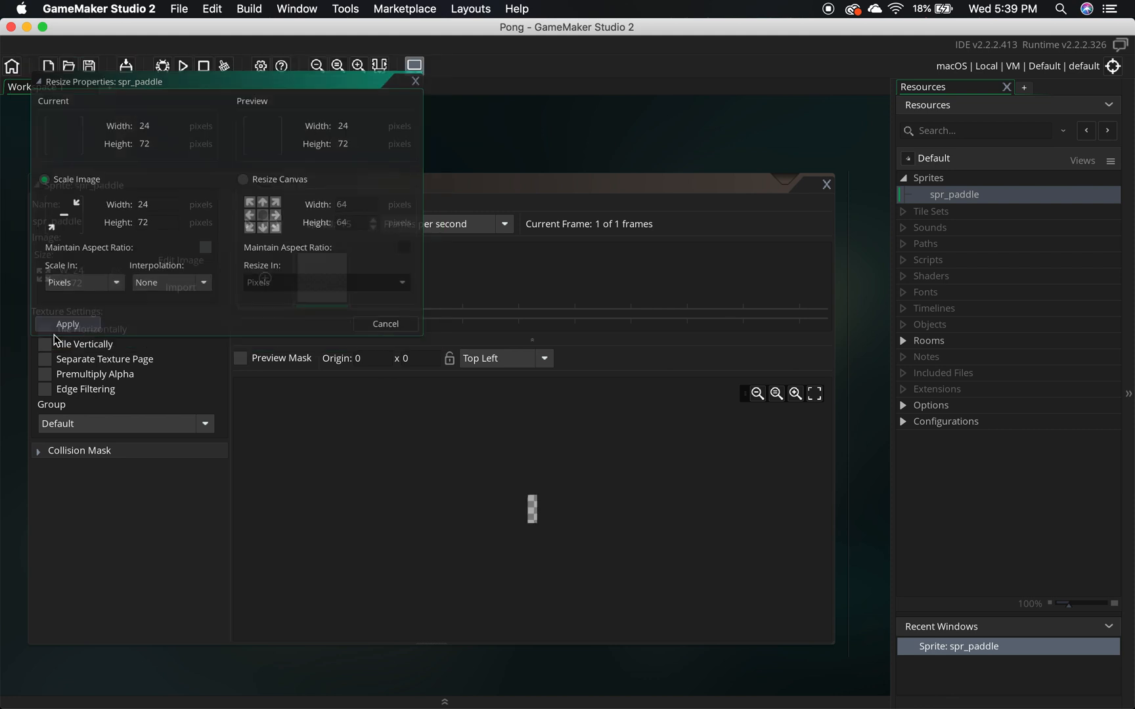
left_click(67, 323)
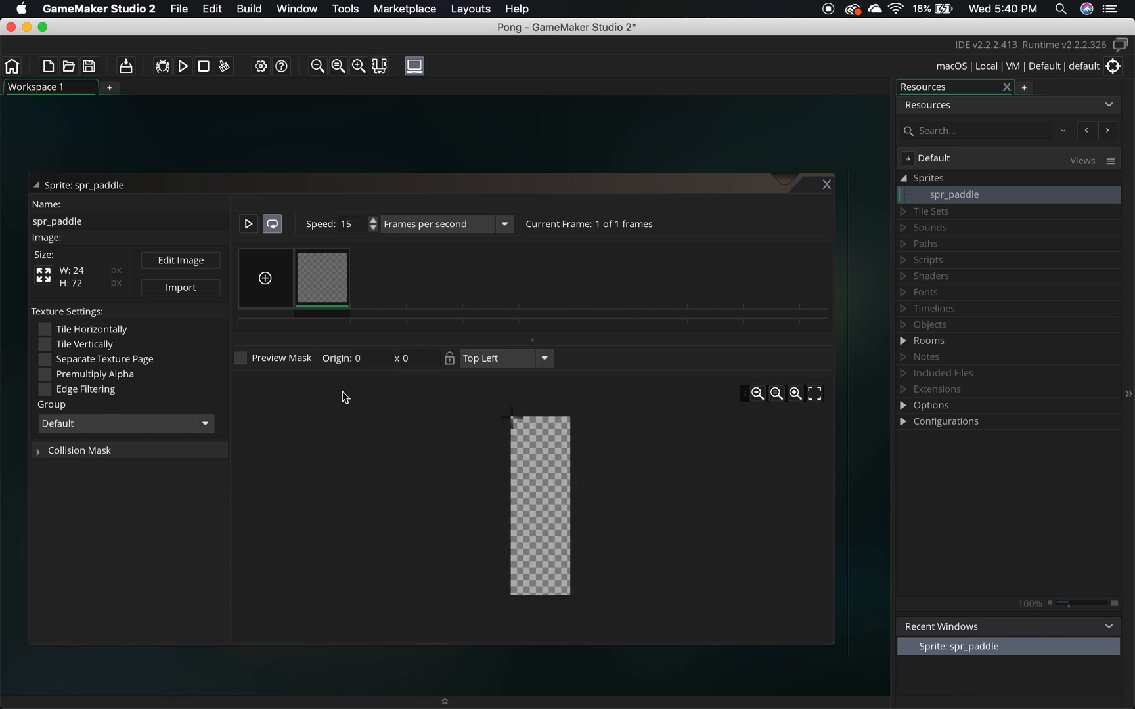
Fill the spr_paddle canvas solid white with the Fill tool.
left_click(180, 260)
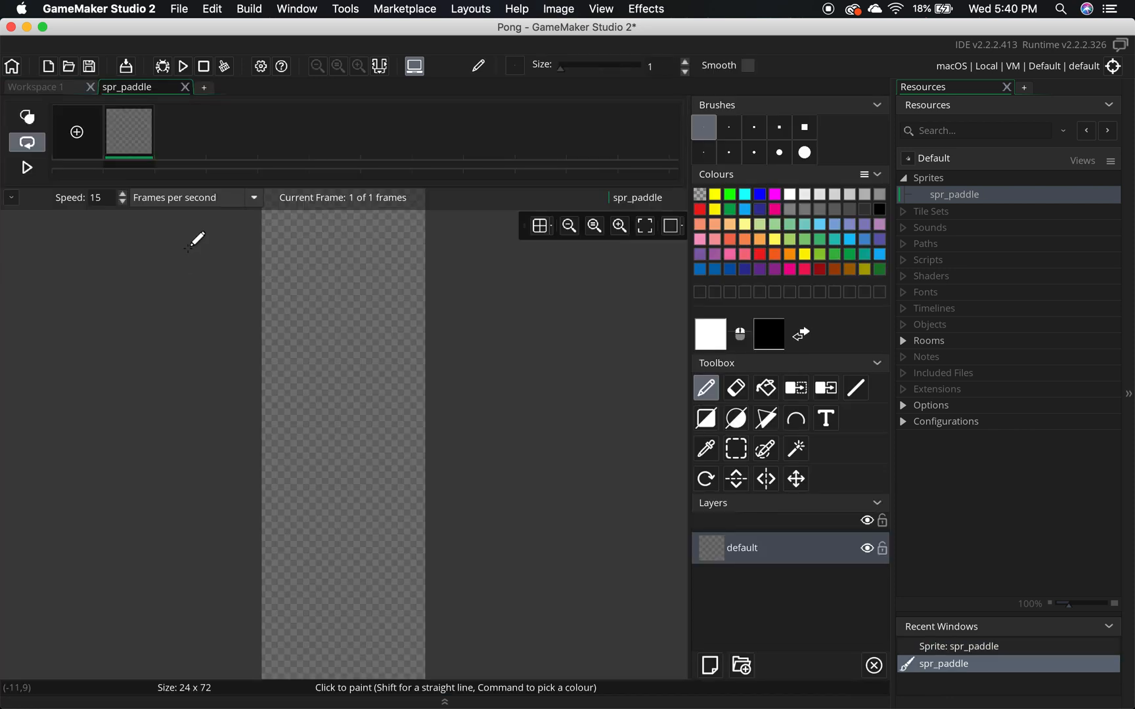
mouse_move(292, 387)
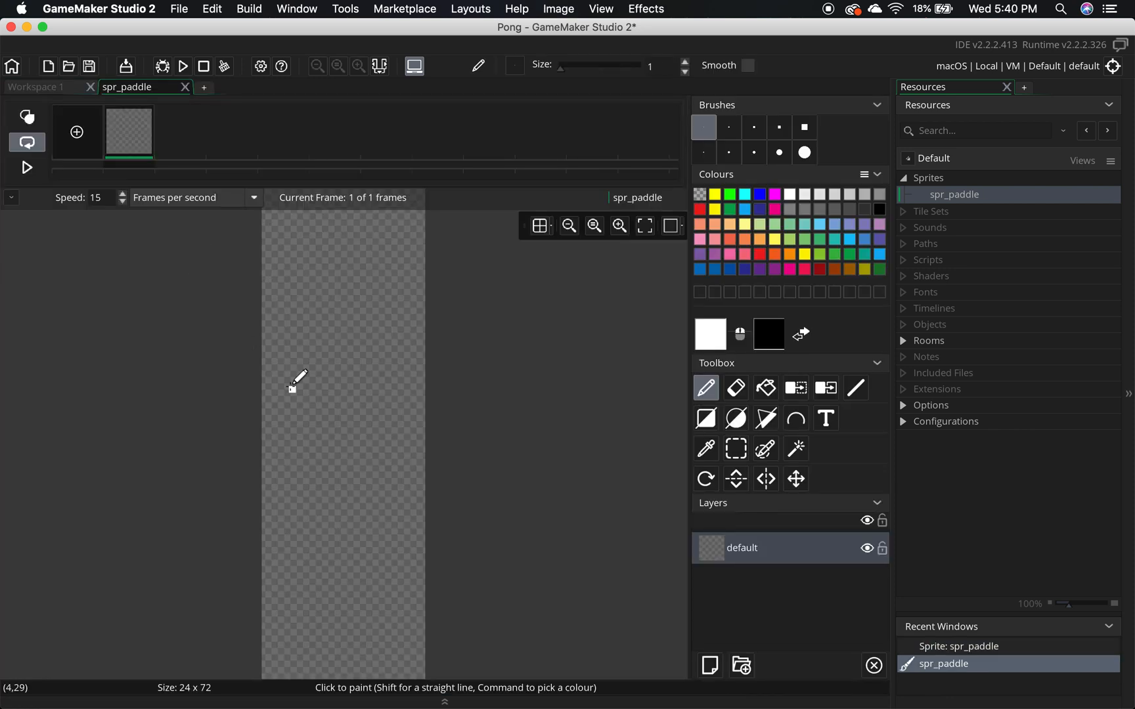
left_click(415, 321)
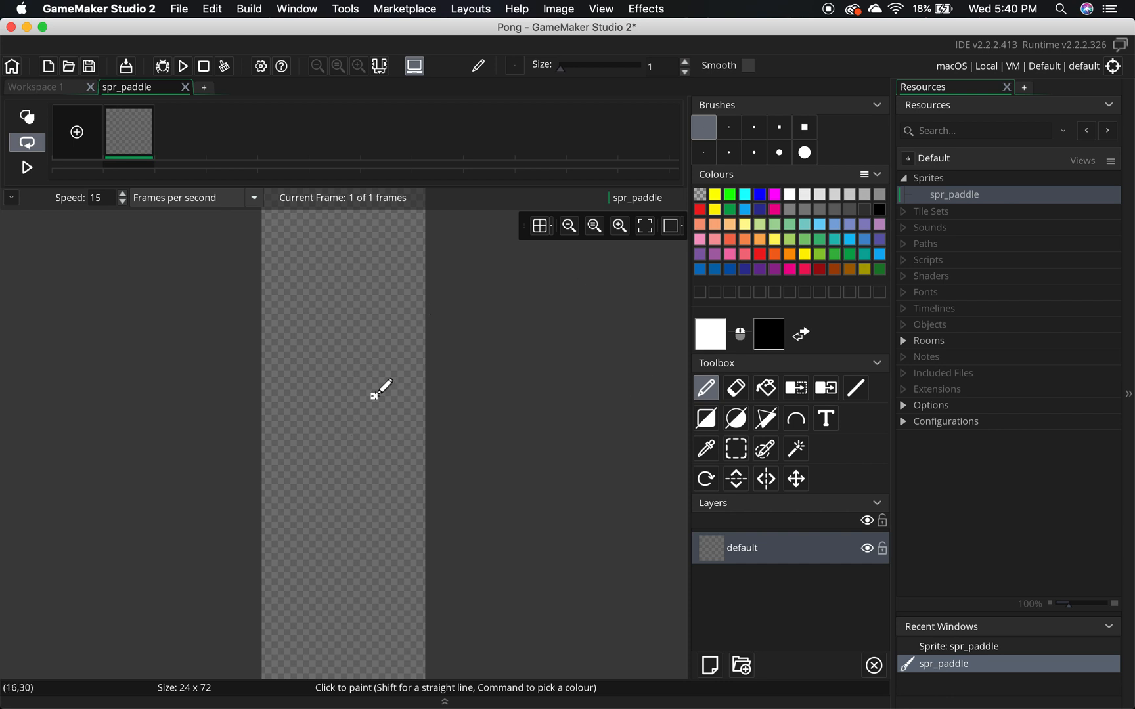
mouse_move(636, 390)
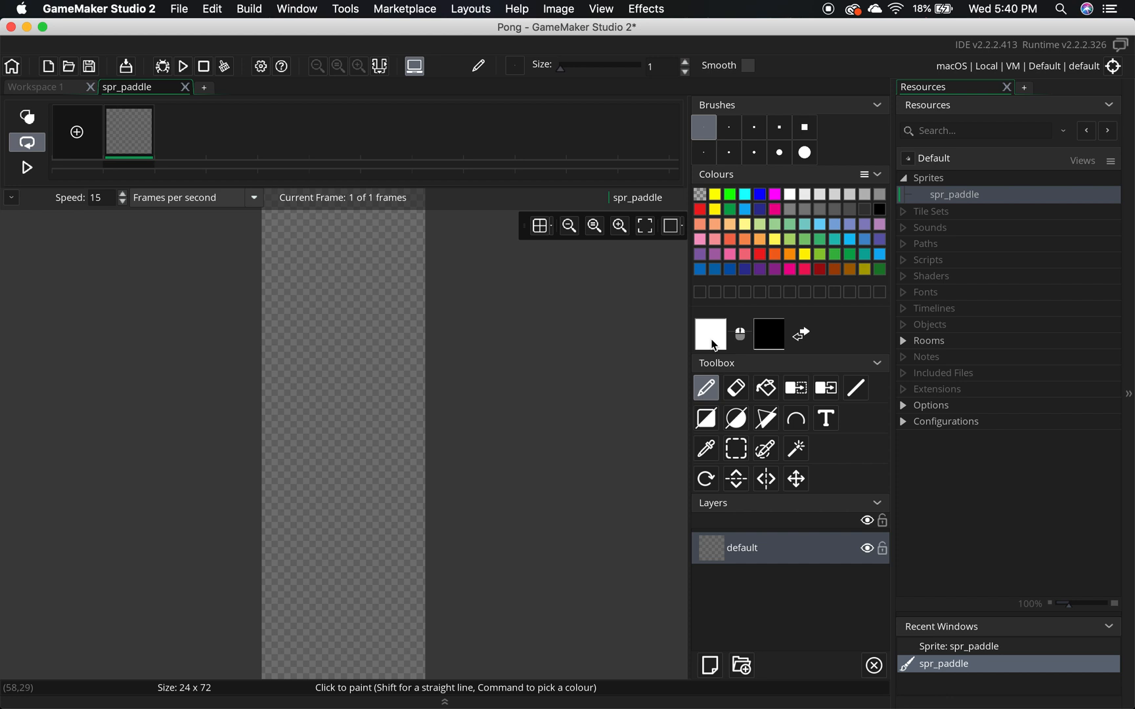
mouse_move(765, 388)
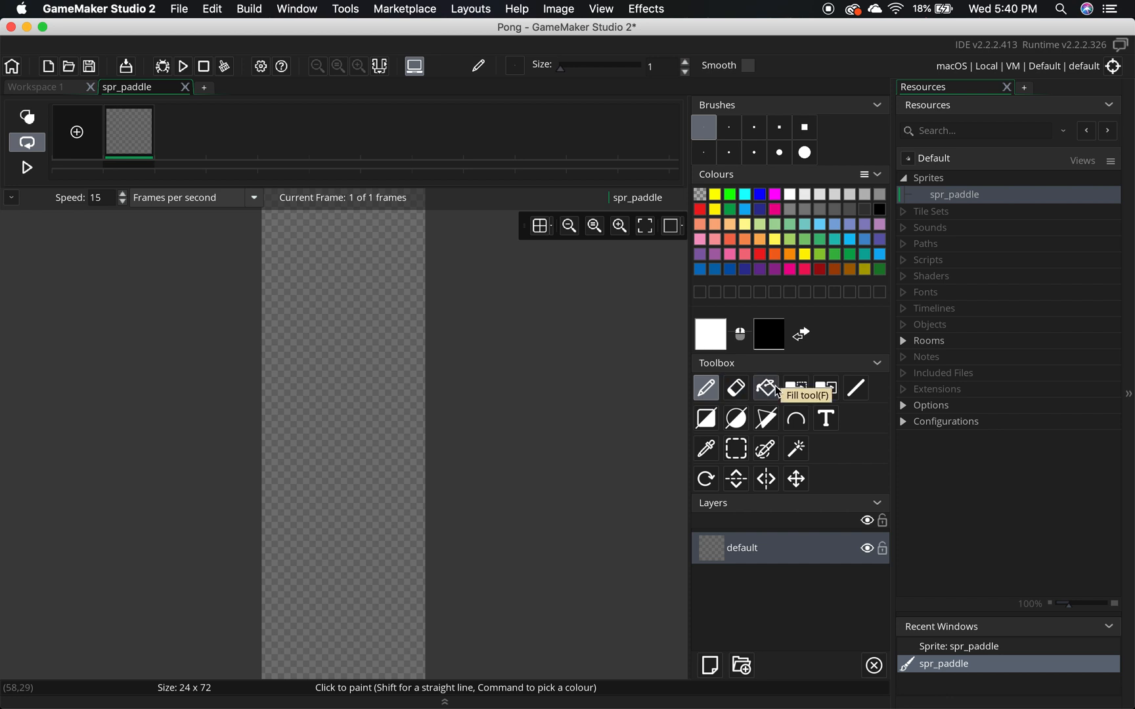
left_click(766, 388)
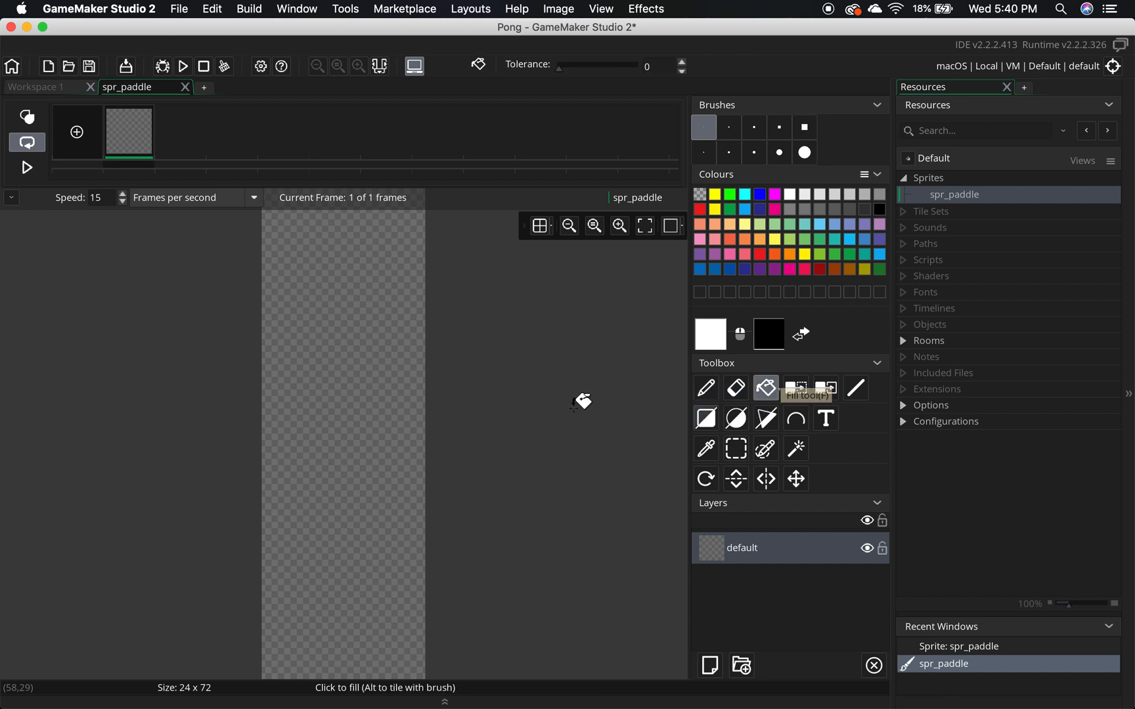
left_click(339, 379)
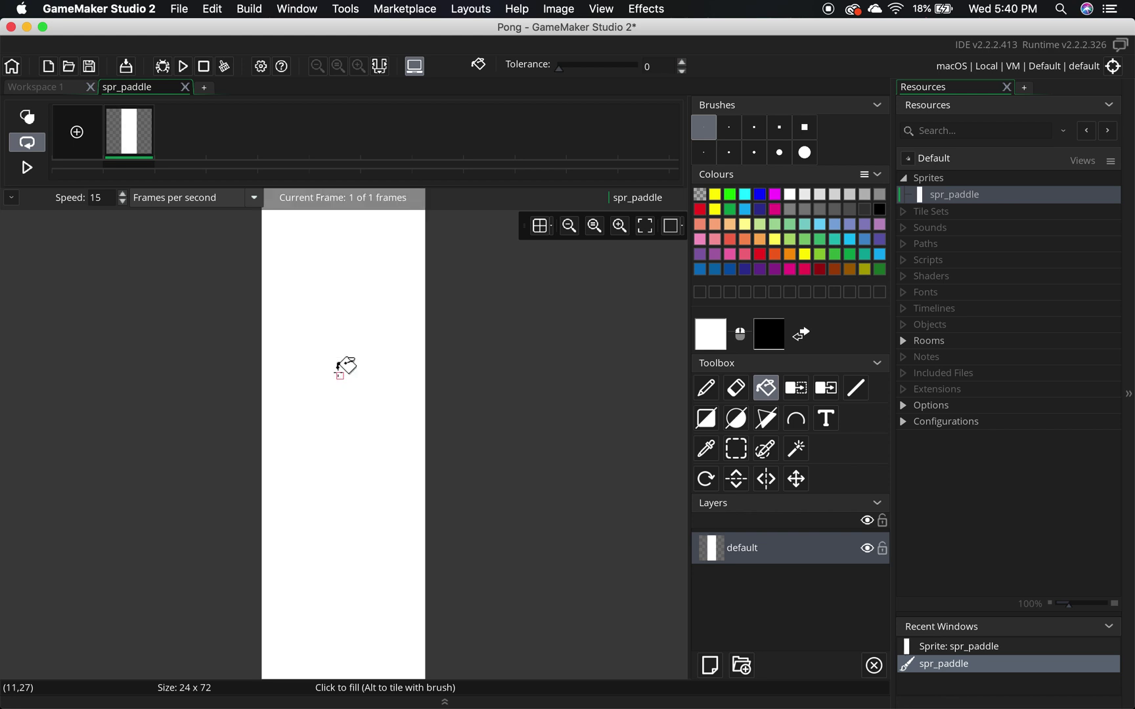
mouse_move(268, 85)
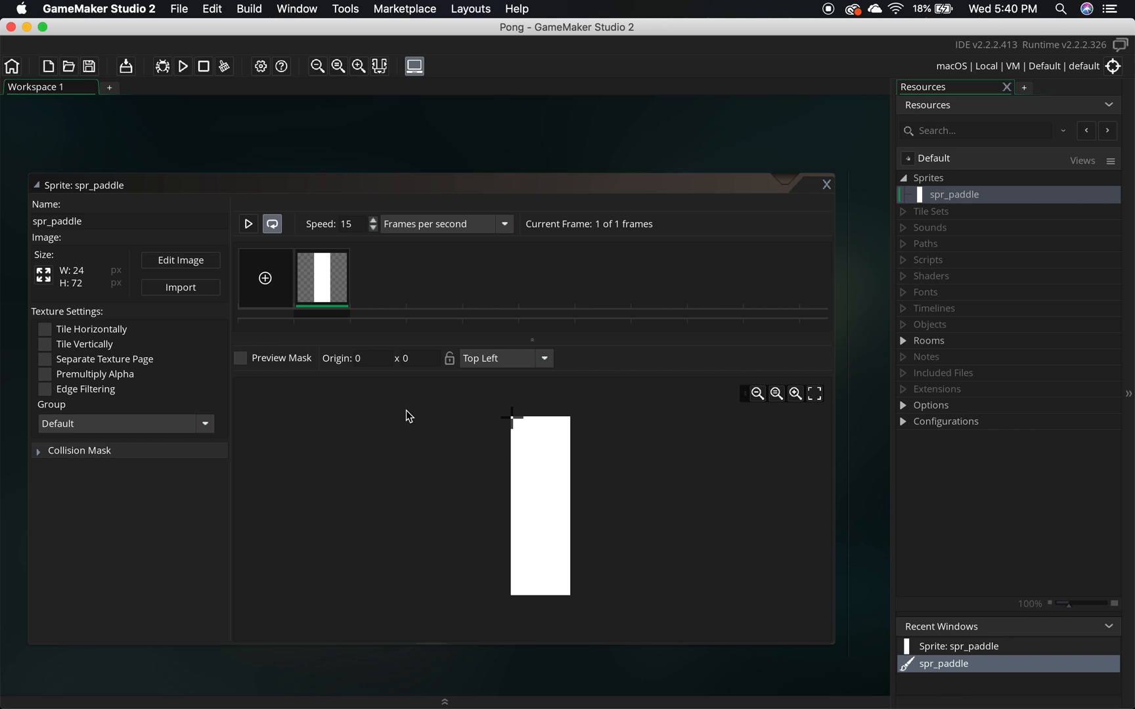
mouse_move(473, 464)
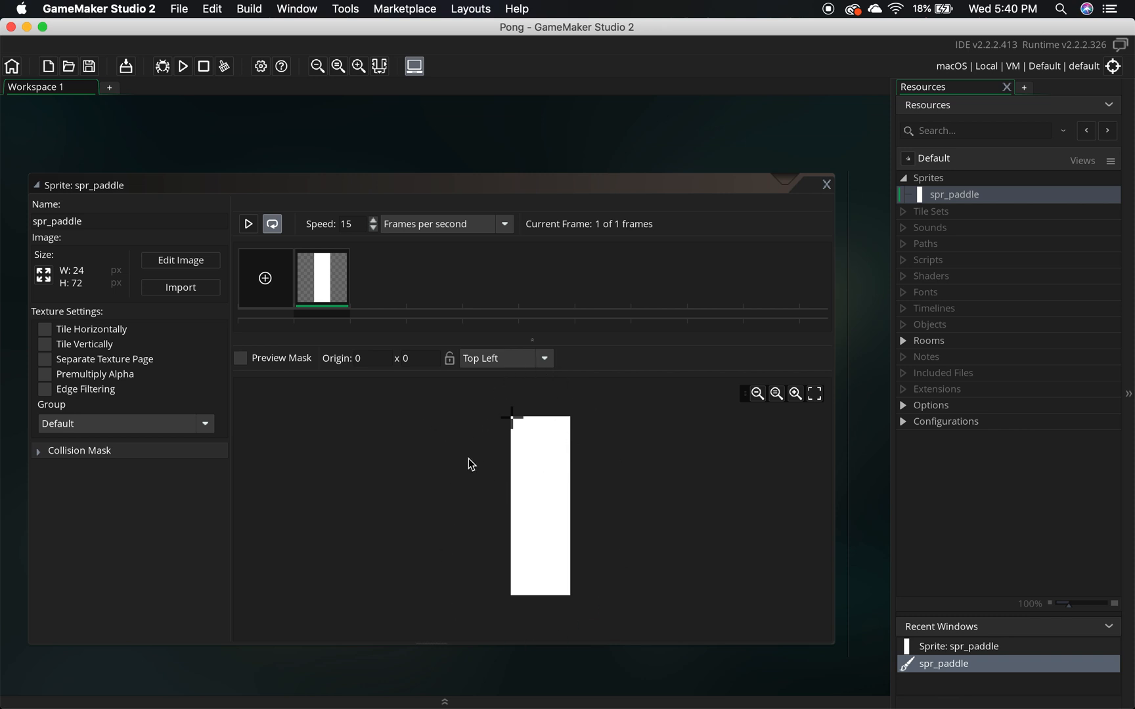
mouse_move(578, 418)
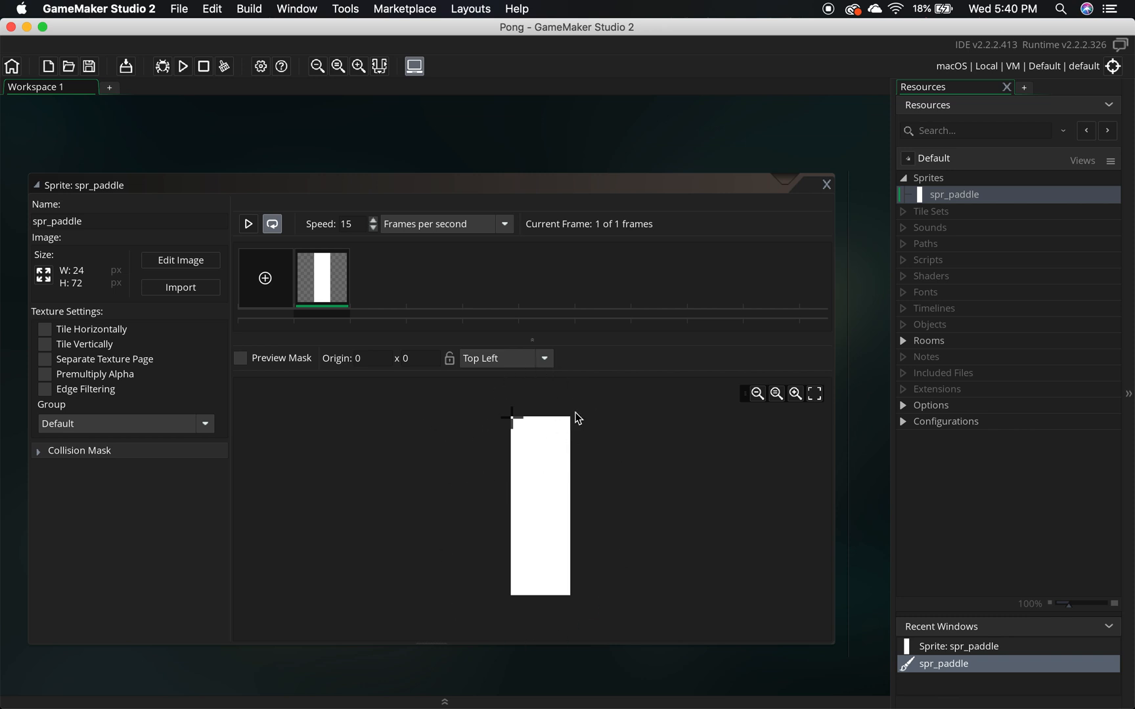
mouse_move(514, 425)
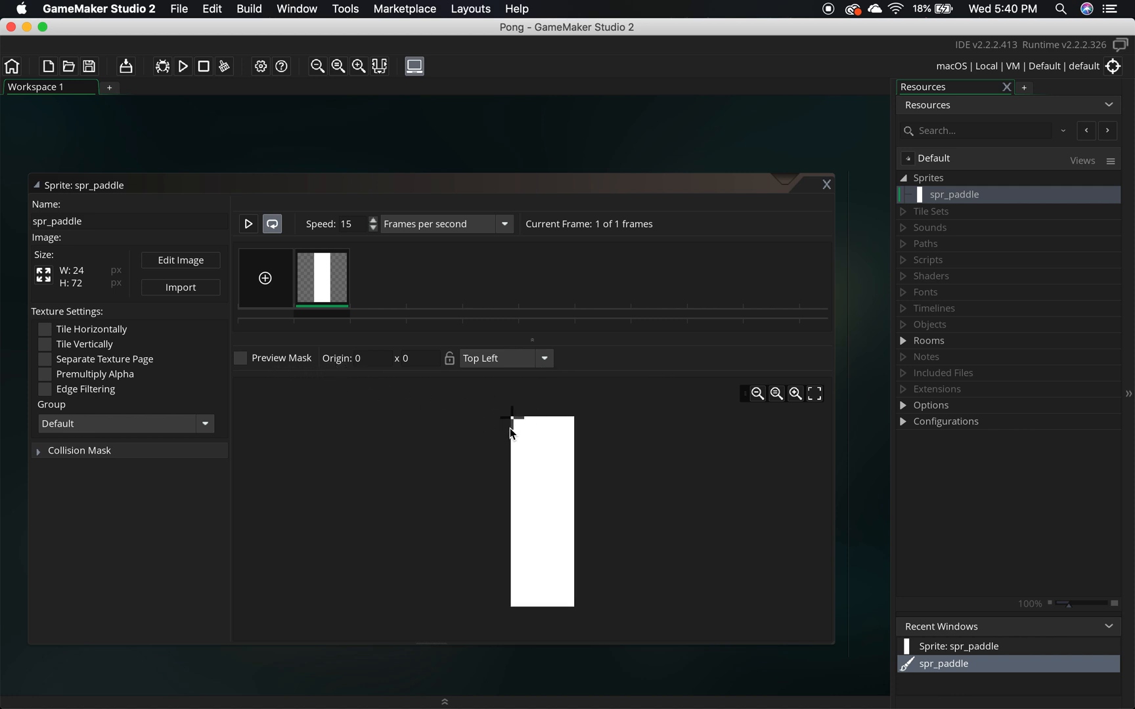
mouse_move(522, 434)
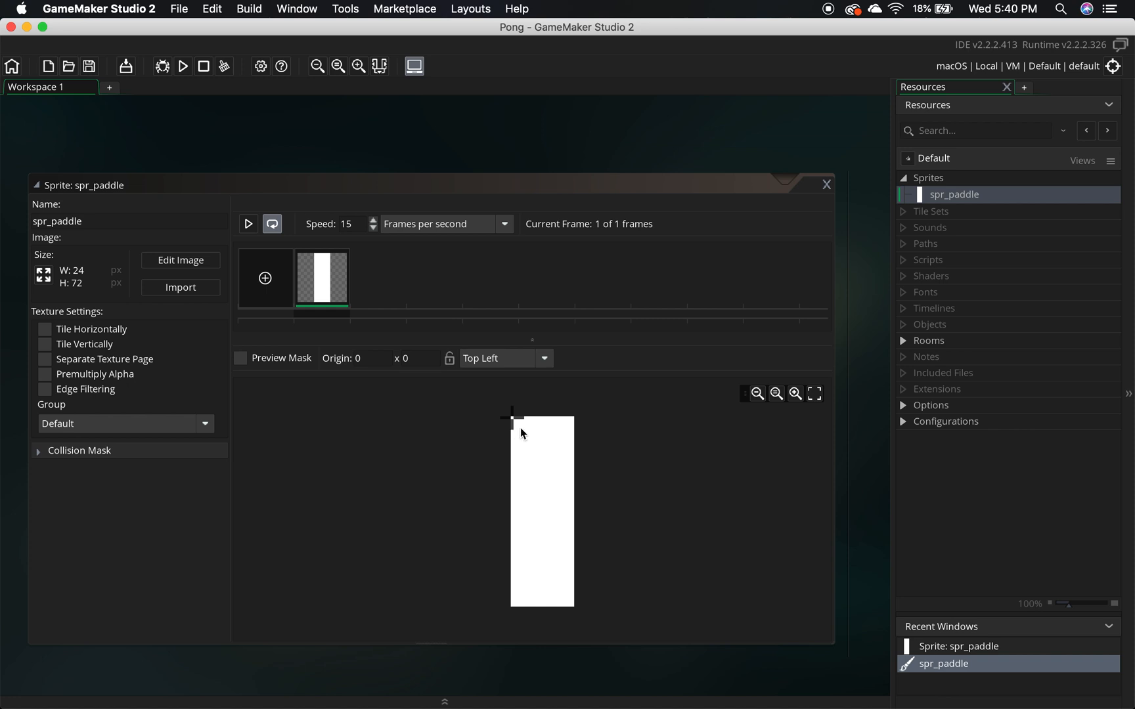
mouse_move(510, 418)
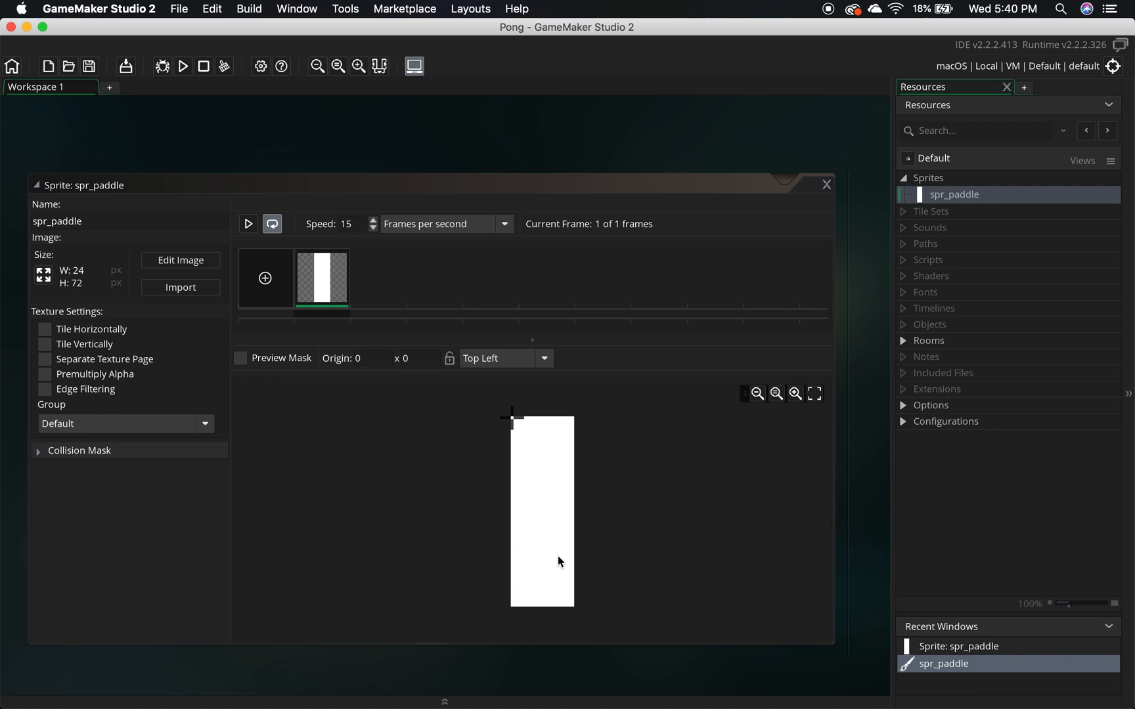
mouse_move(547, 510)
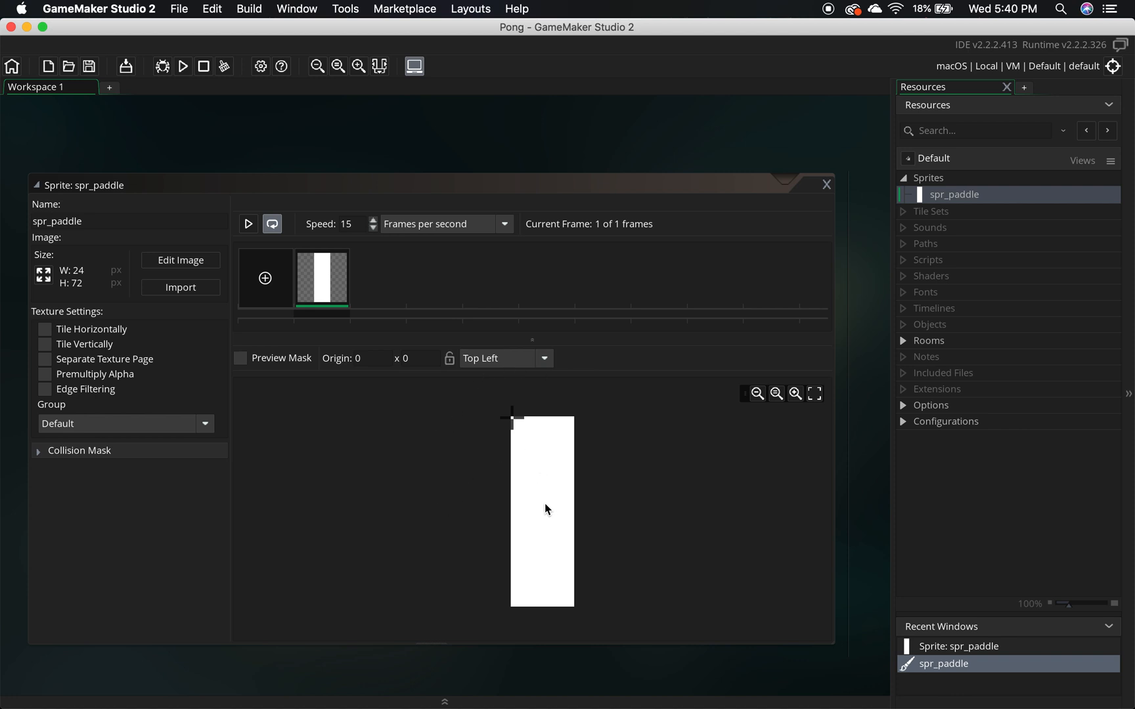
Set spr_paddle's origin to the Middle Centre preset at 12, 36.
left_click(540, 535)
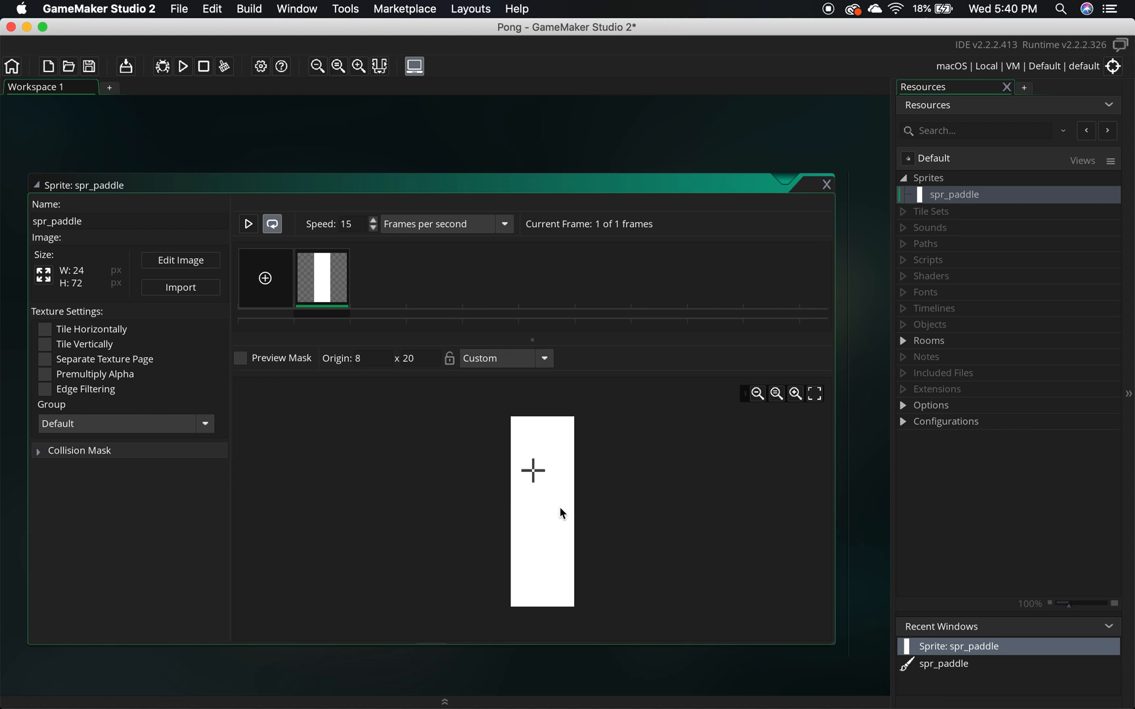
left_click(544, 358)
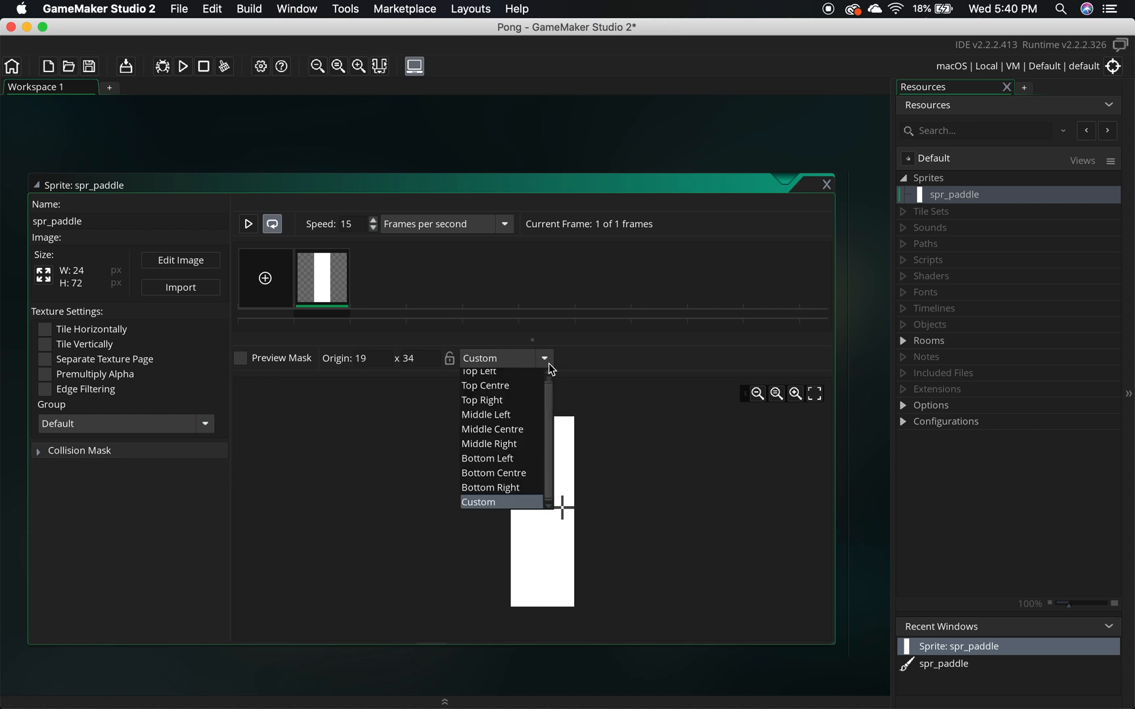
mouse_move(492, 429)
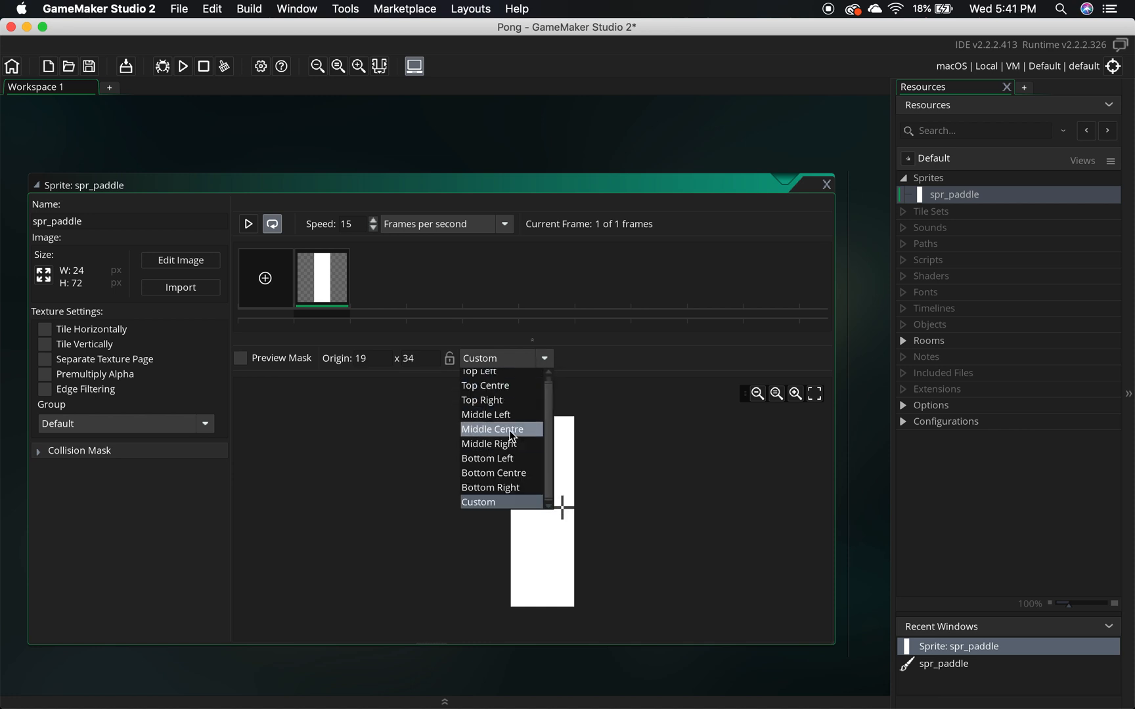
left_click(492, 429)
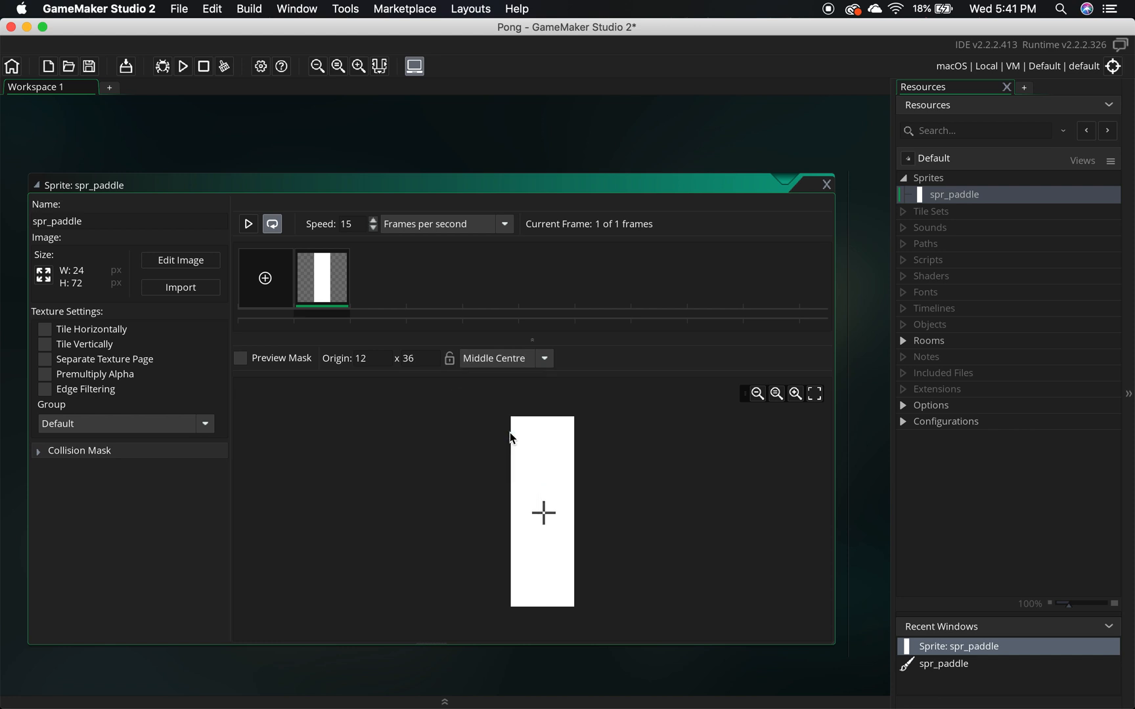
mouse_move(545, 514)
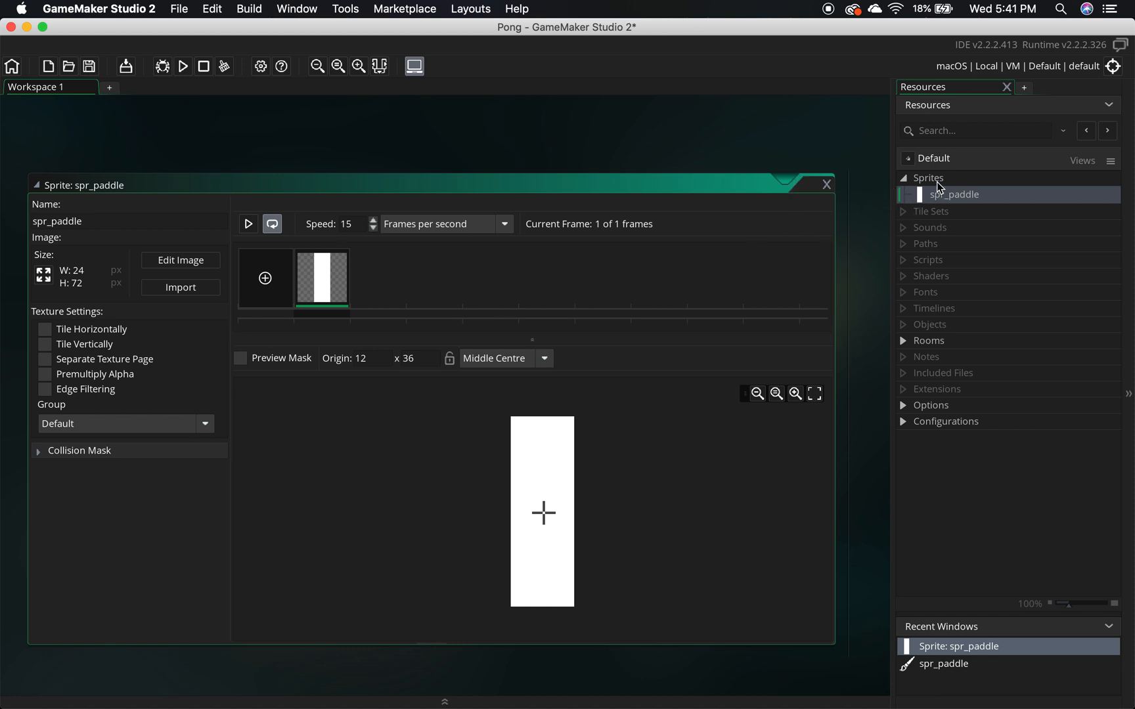
Create the spr_ball sprite and scale it to 32 by 32 pixels.
right_click(928, 178)
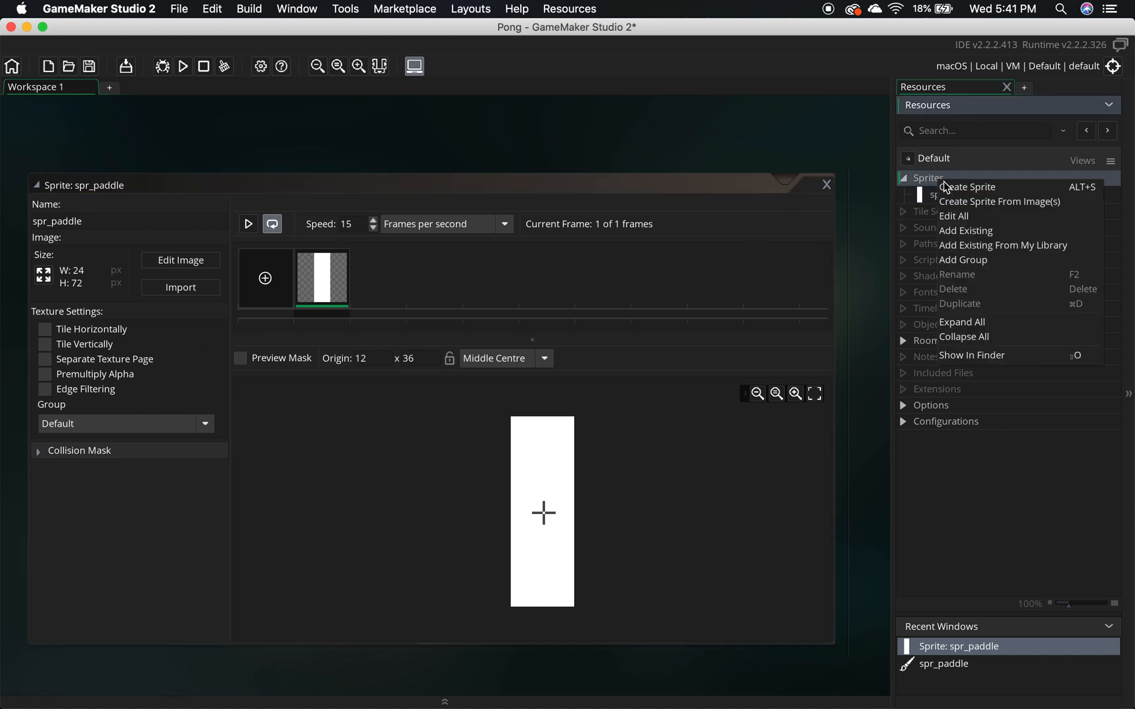
mouse_move(962, 191)
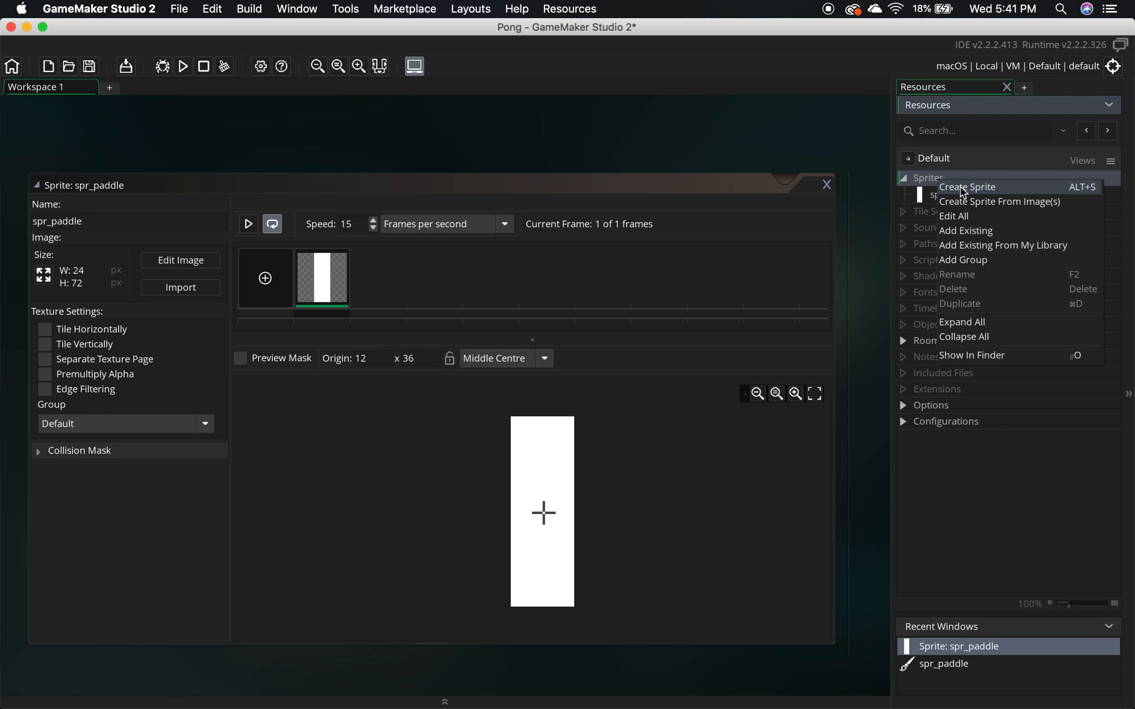
left_click(966, 187)
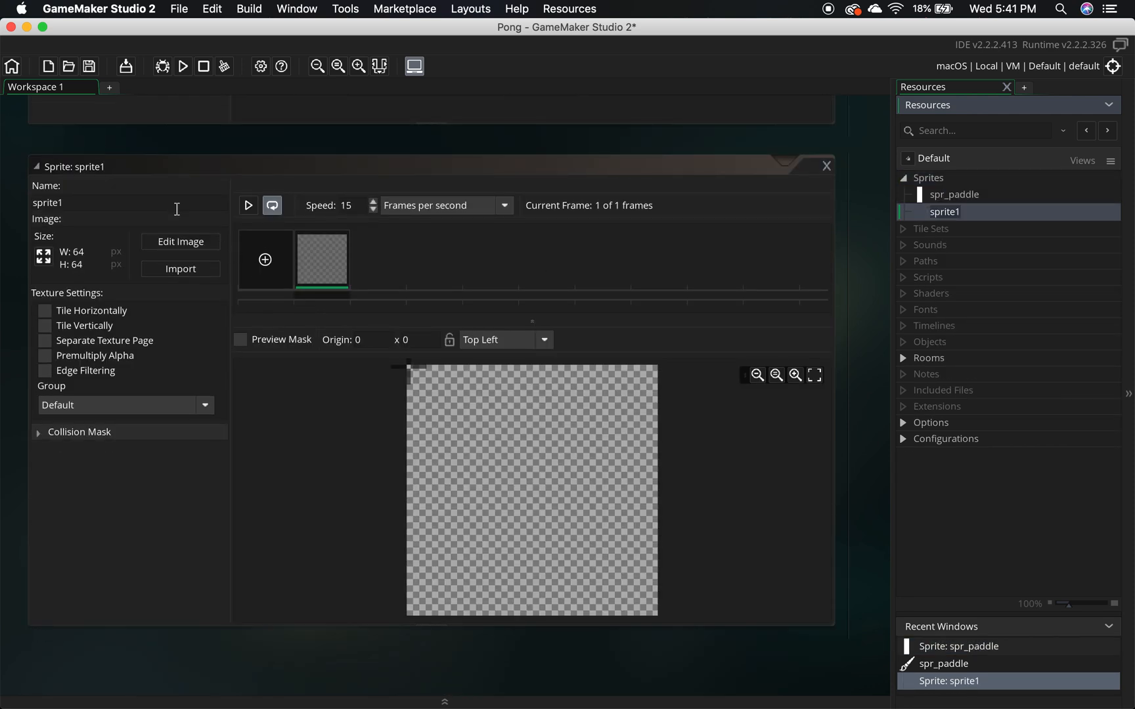
type("spr")
type("32")
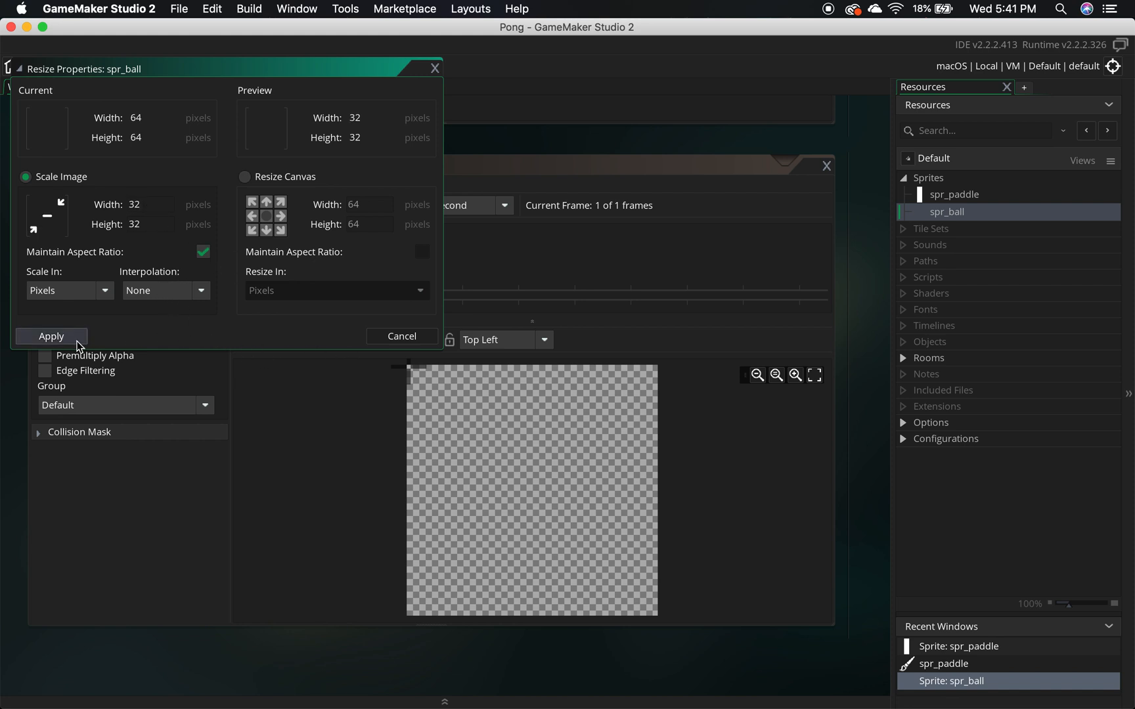
left_click(51, 336)
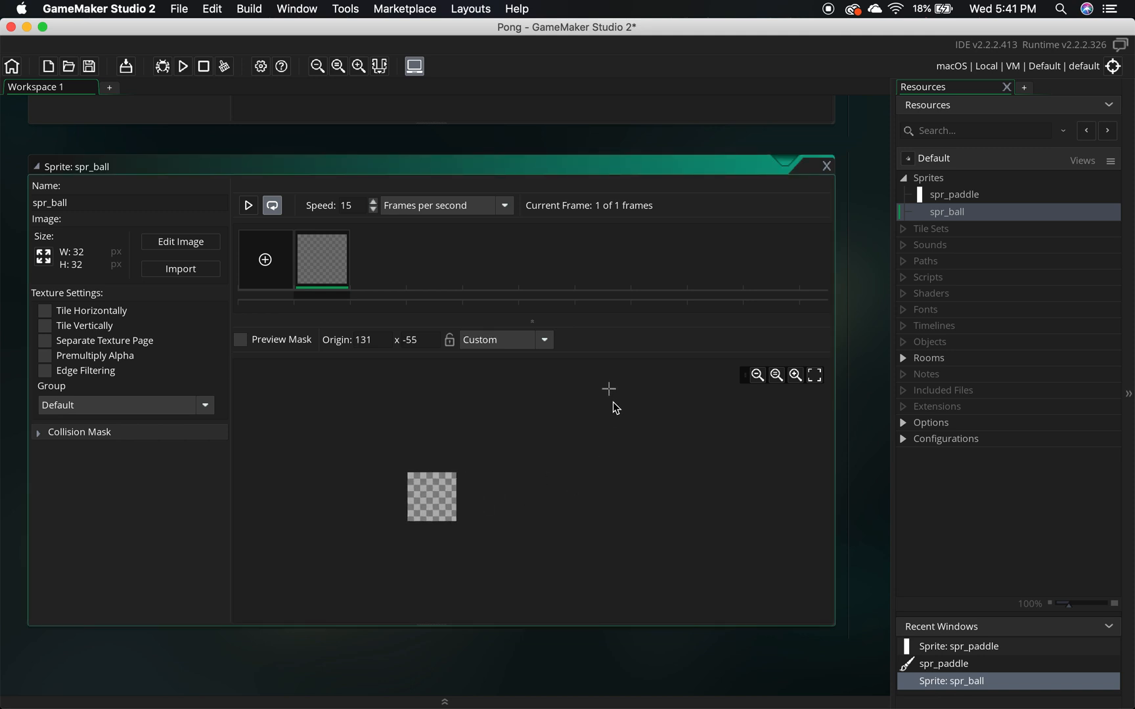
left_click(544, 340)
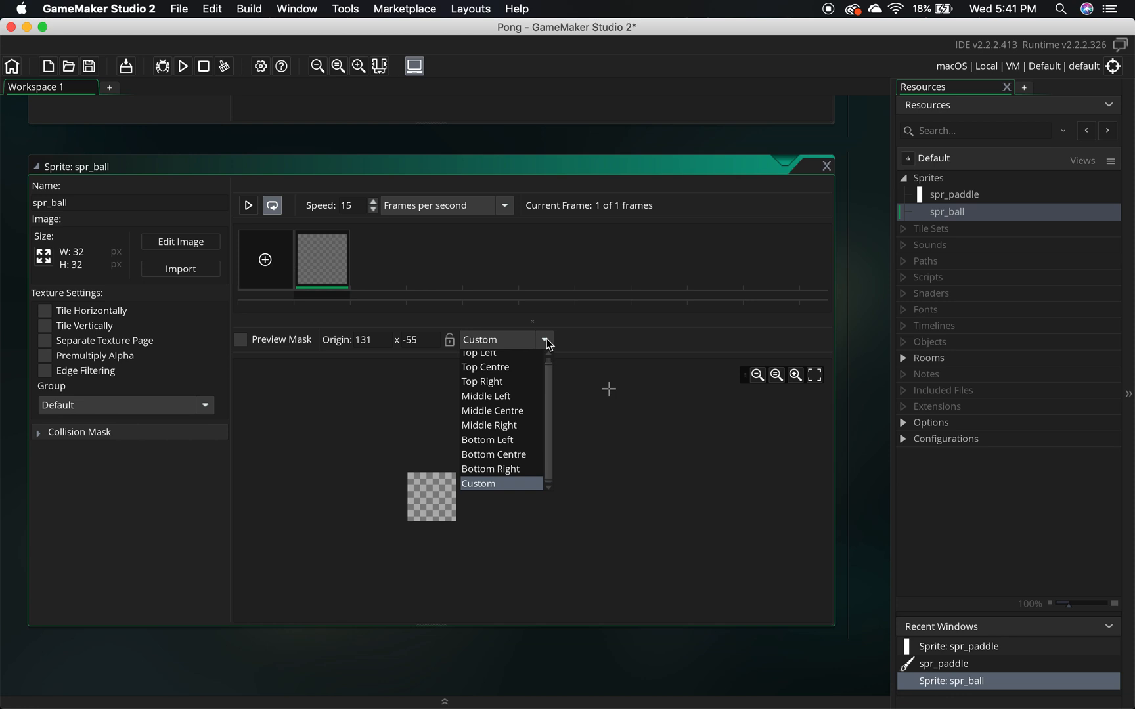
Centre spr_ball's origin at Middle Centre and open its image for painting.
left_click(492, 410)
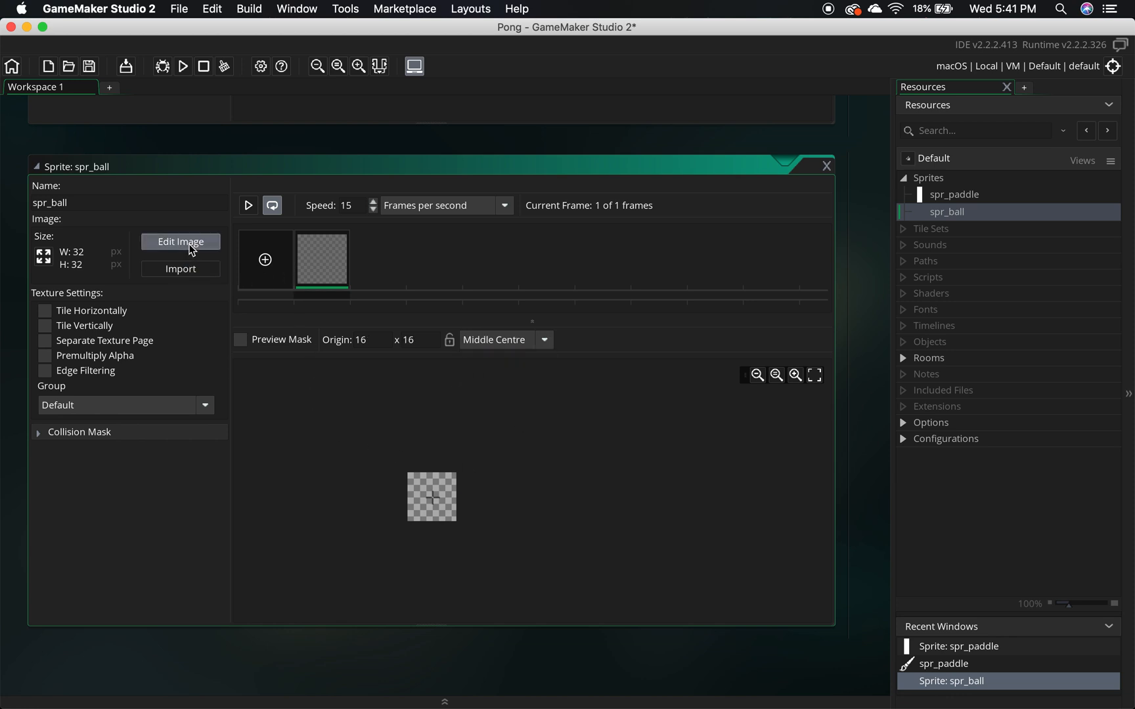
left_click(180, 241)
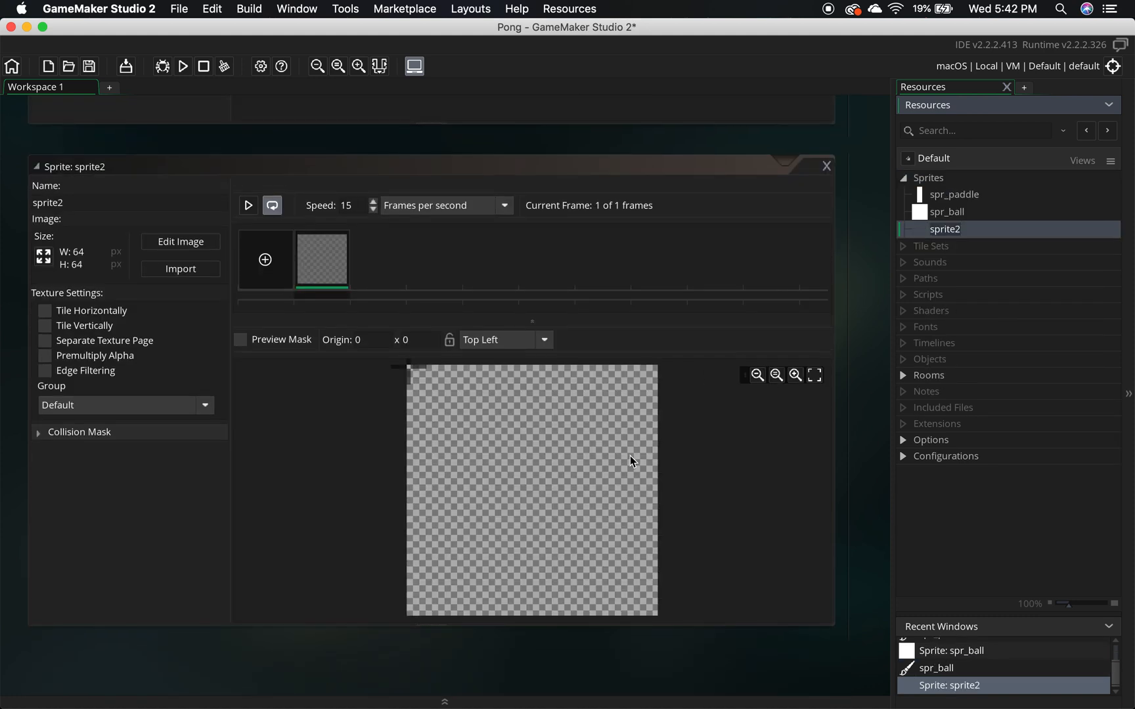
Rename sprite2 to spr_wall and fill its 64 by 64 image solid red.
left_click(98, 203)
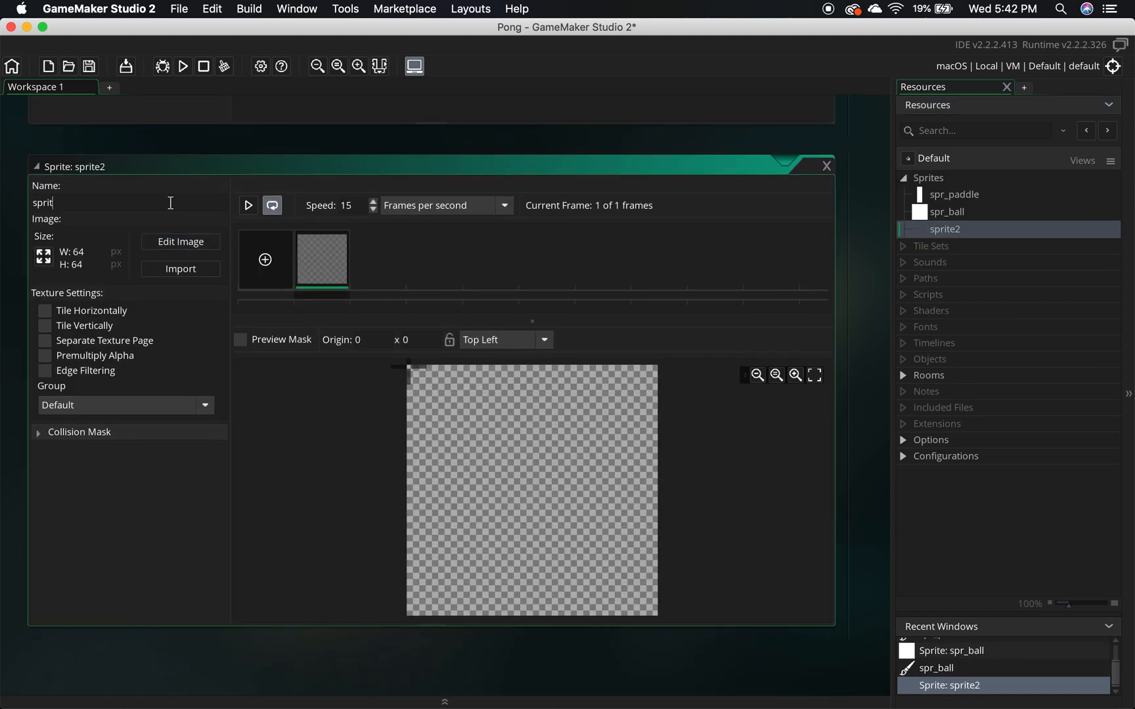
type("spr_wall")
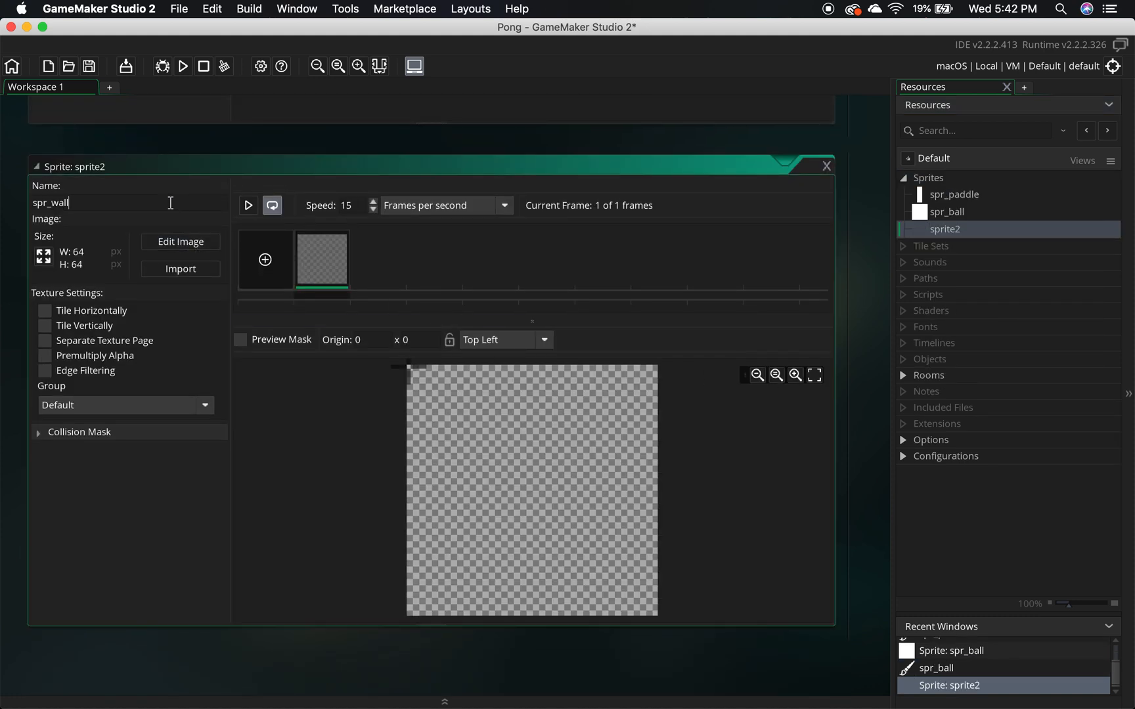
mouse_move(218, 365)
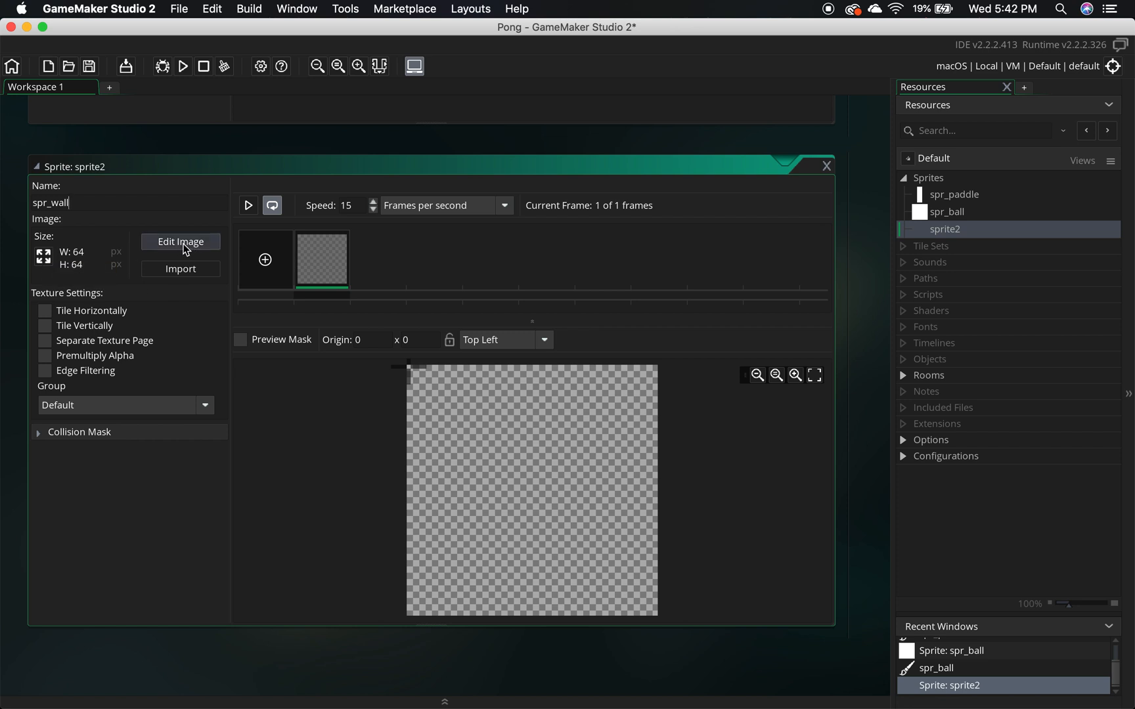
left_click(181, 242)
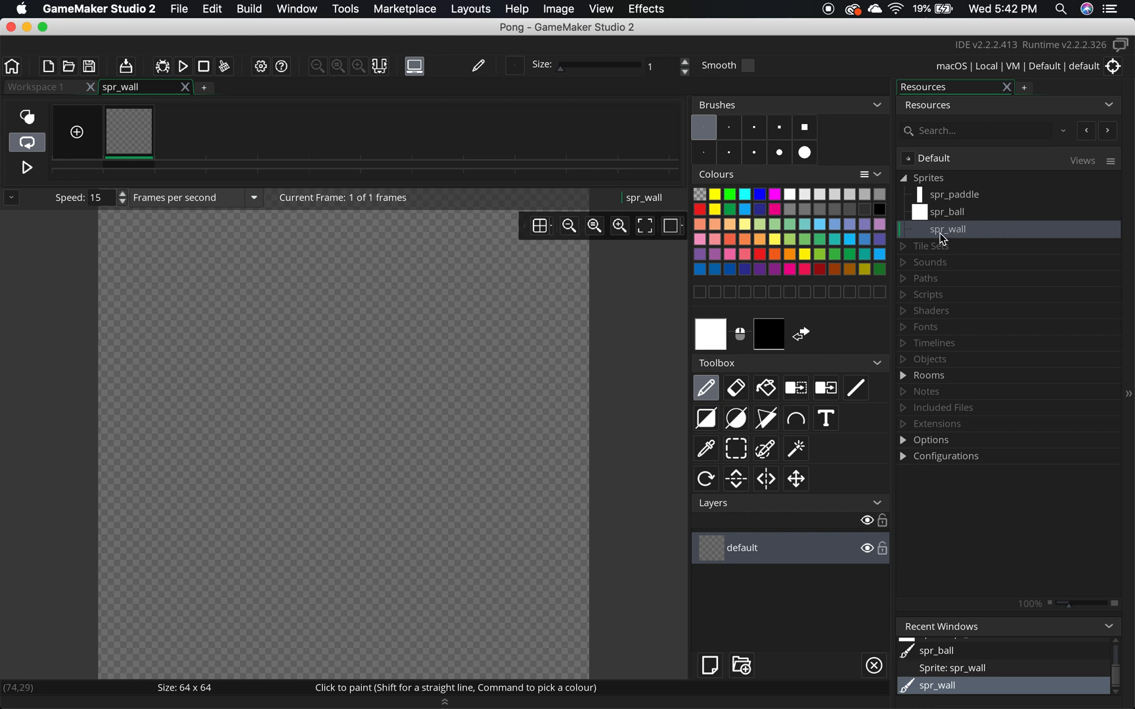
left_click(416, 252)
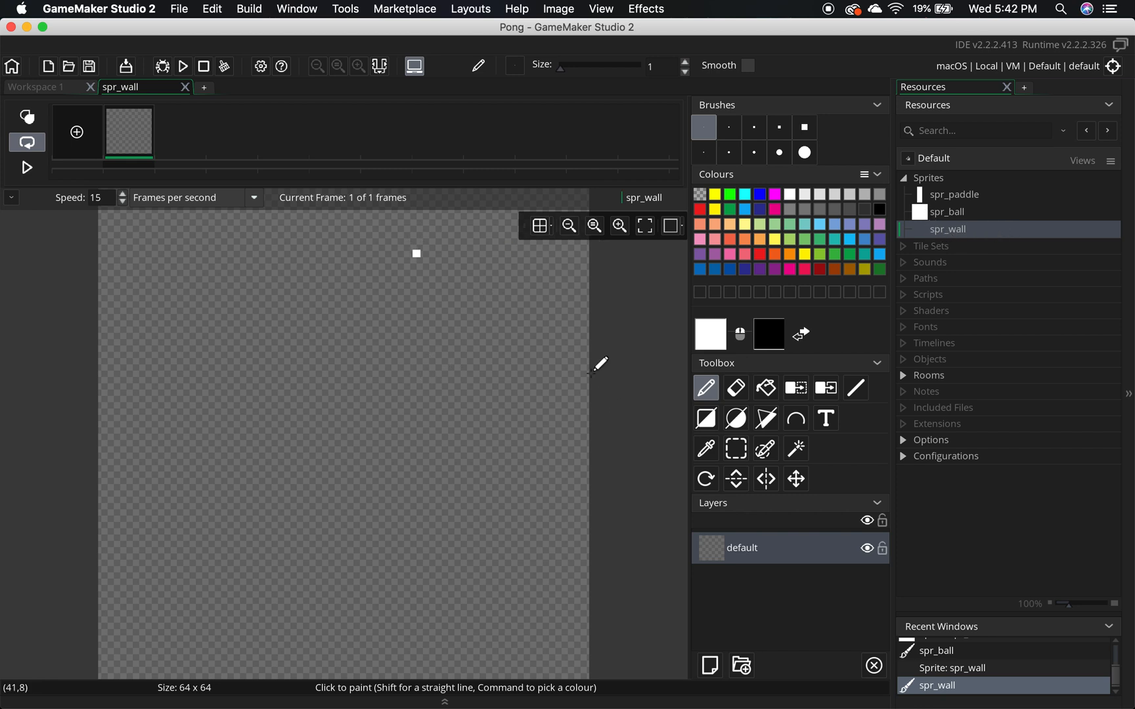
left_click(765, 388)
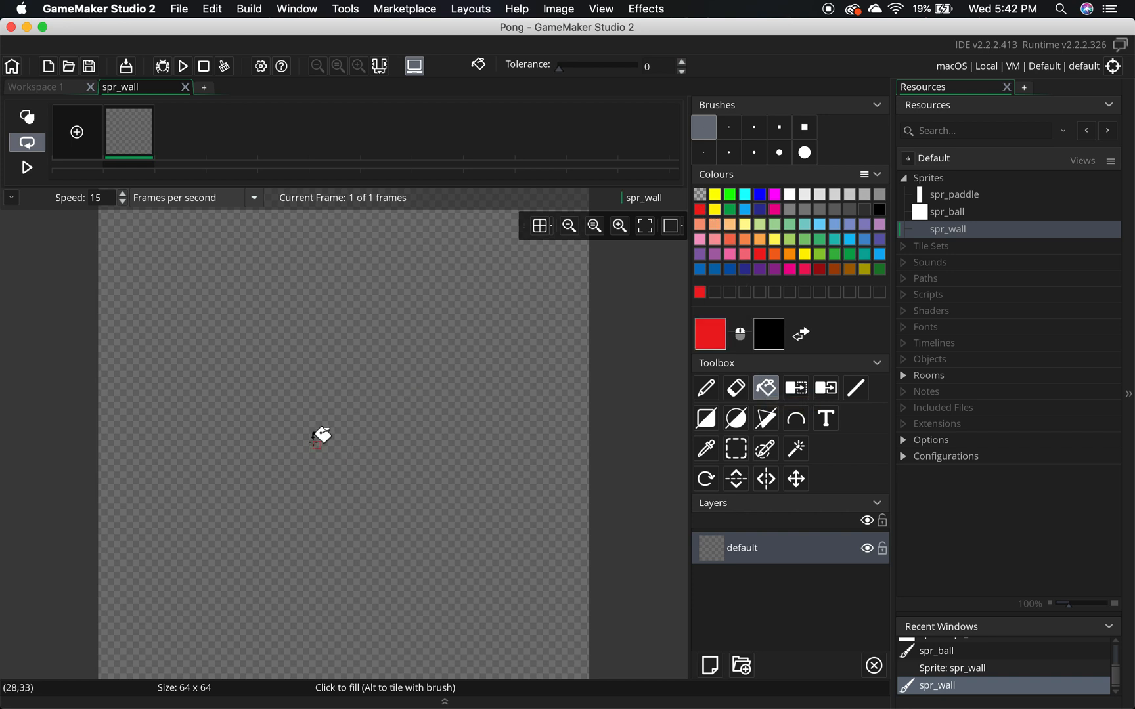
left_click(316, 441)
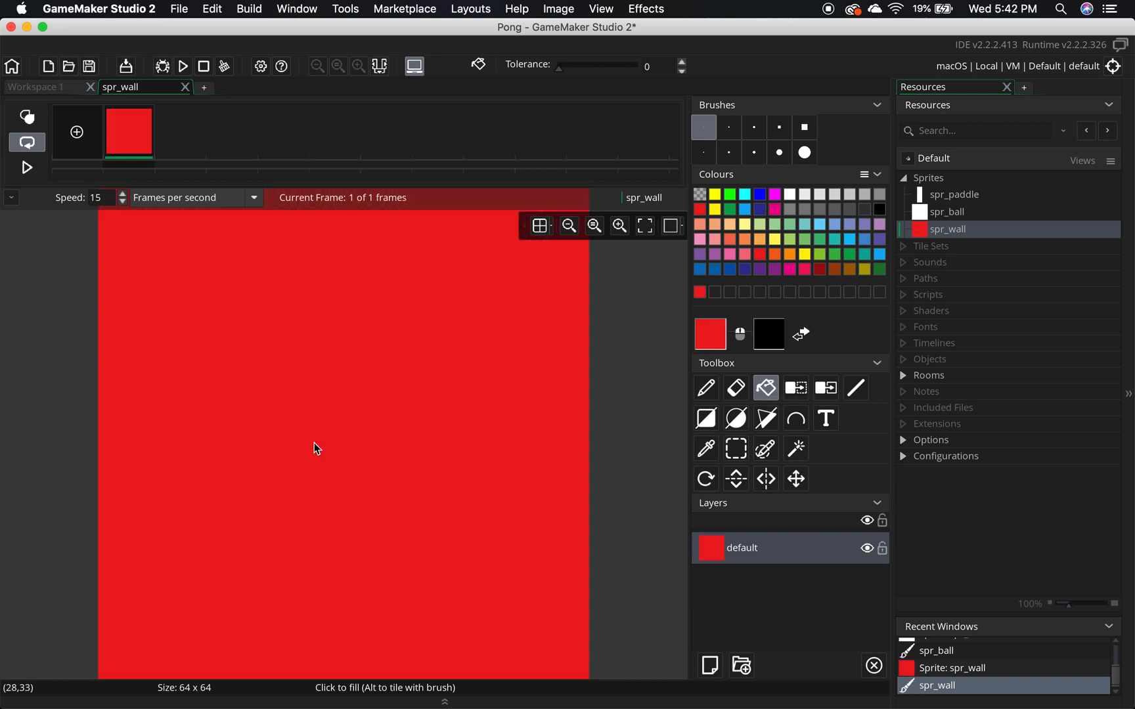
mouse_move(452, 455)
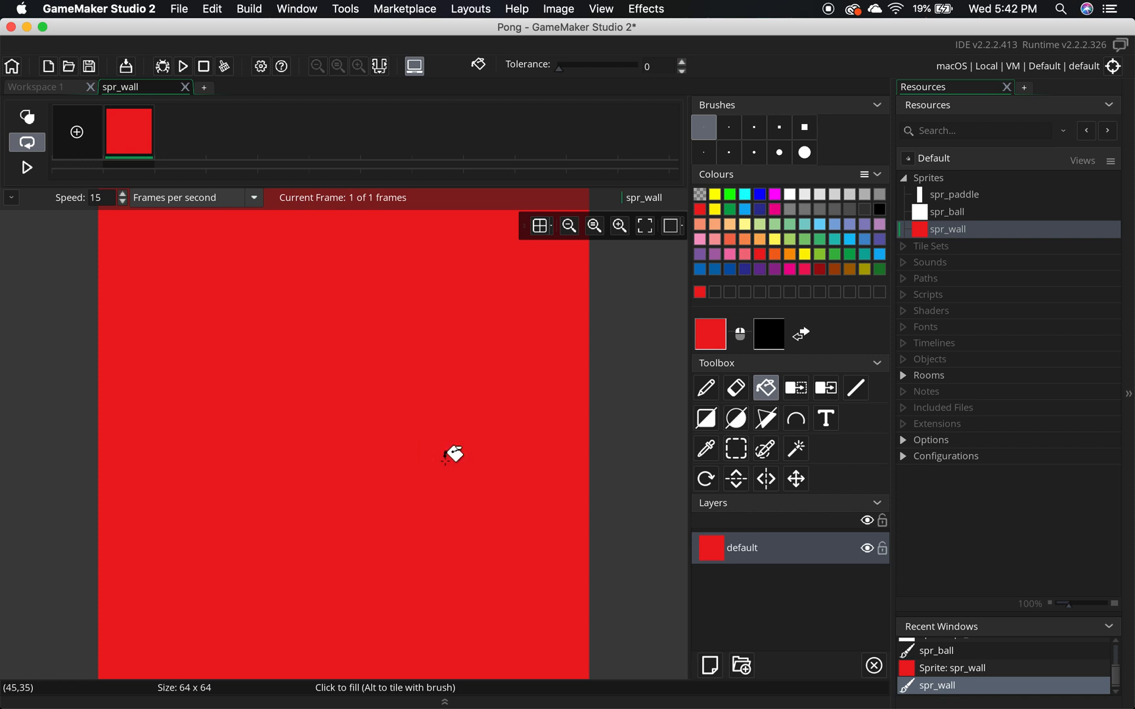
mouse_move(340, 198)
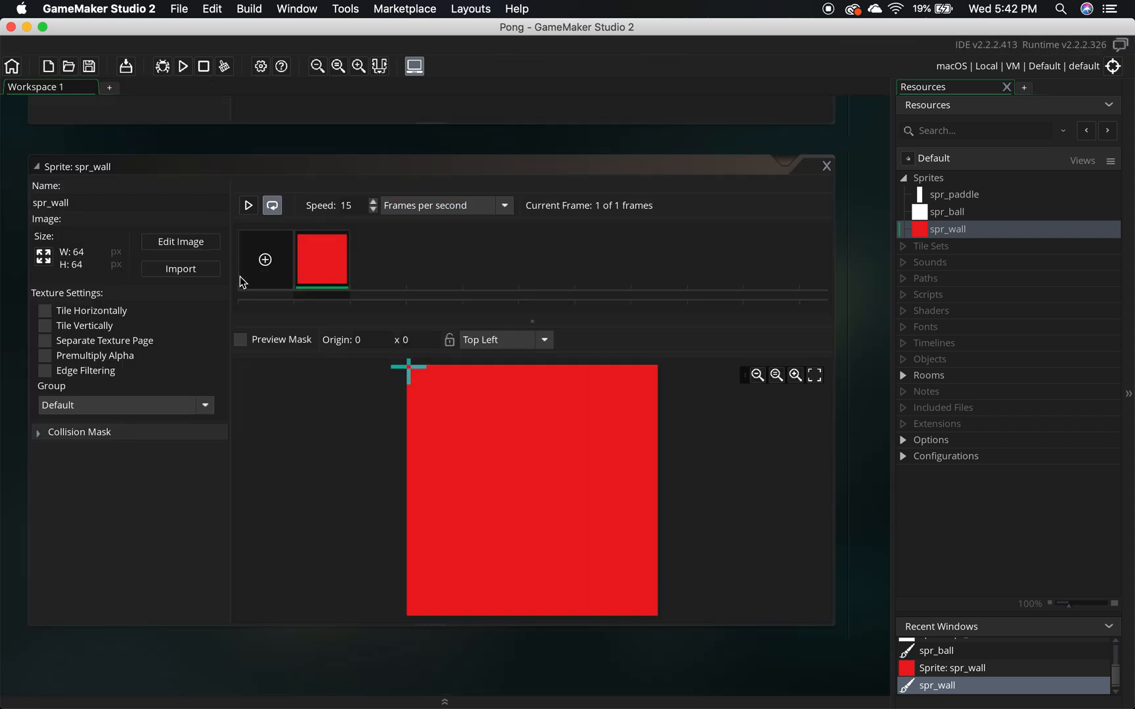
mouse_move(657, 273)
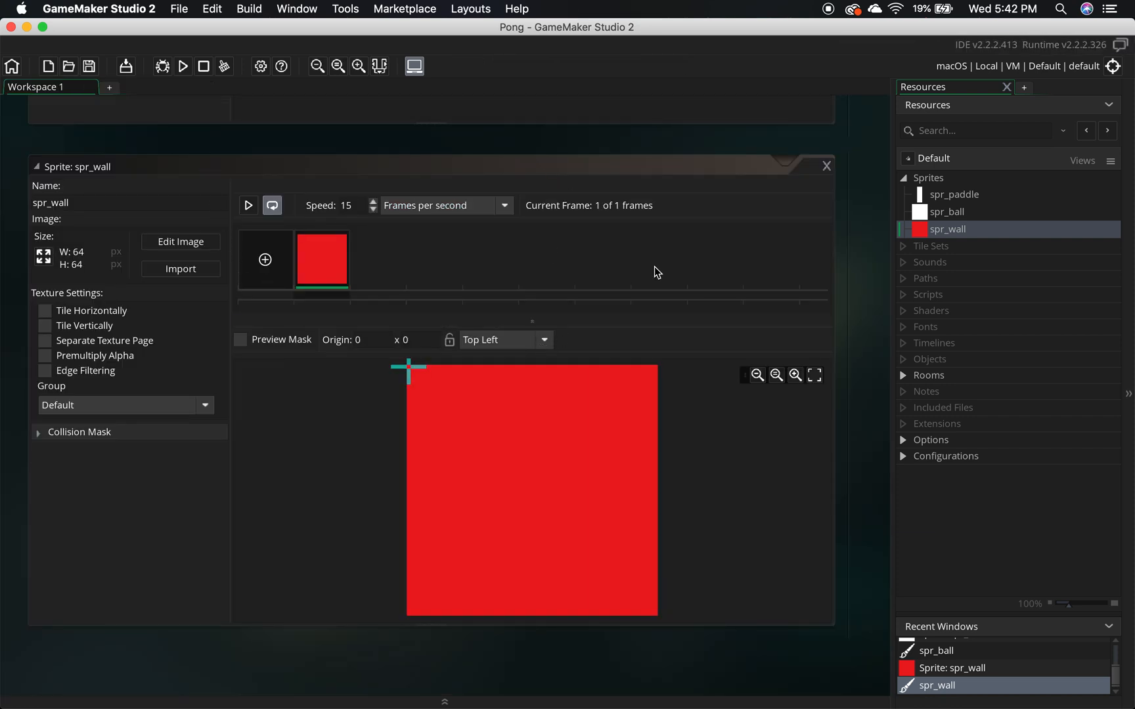
Build and launch the Pong game in a test window.
double_click(954, 194)
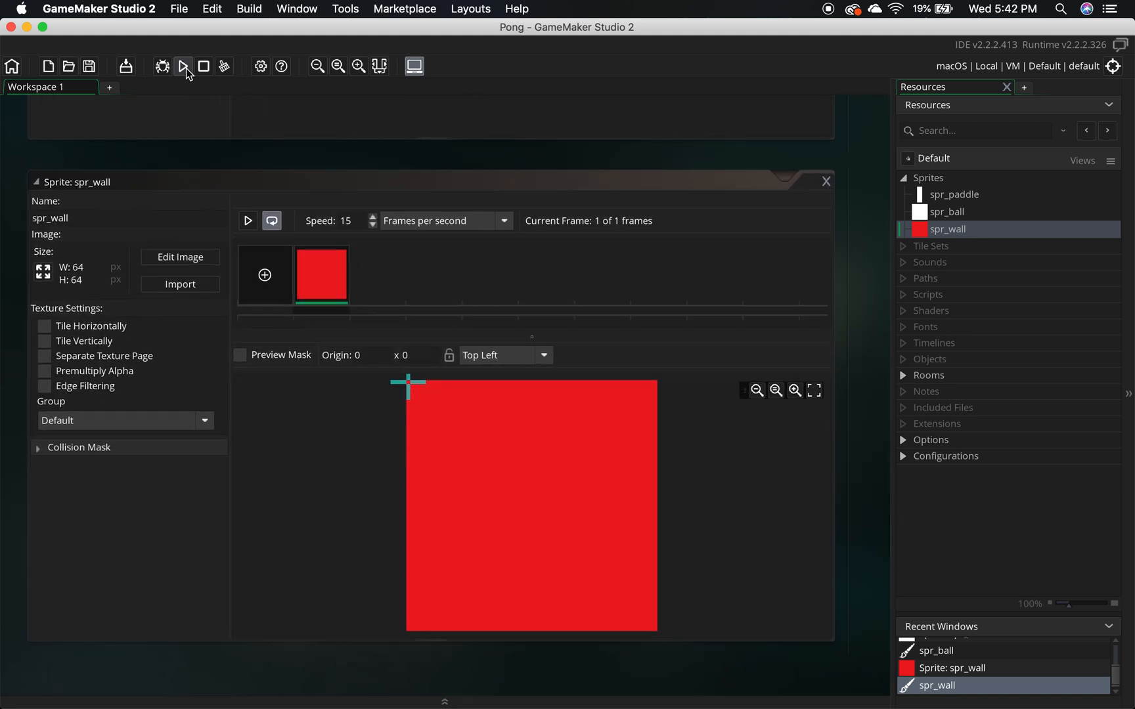
mouse_move(185, 66)
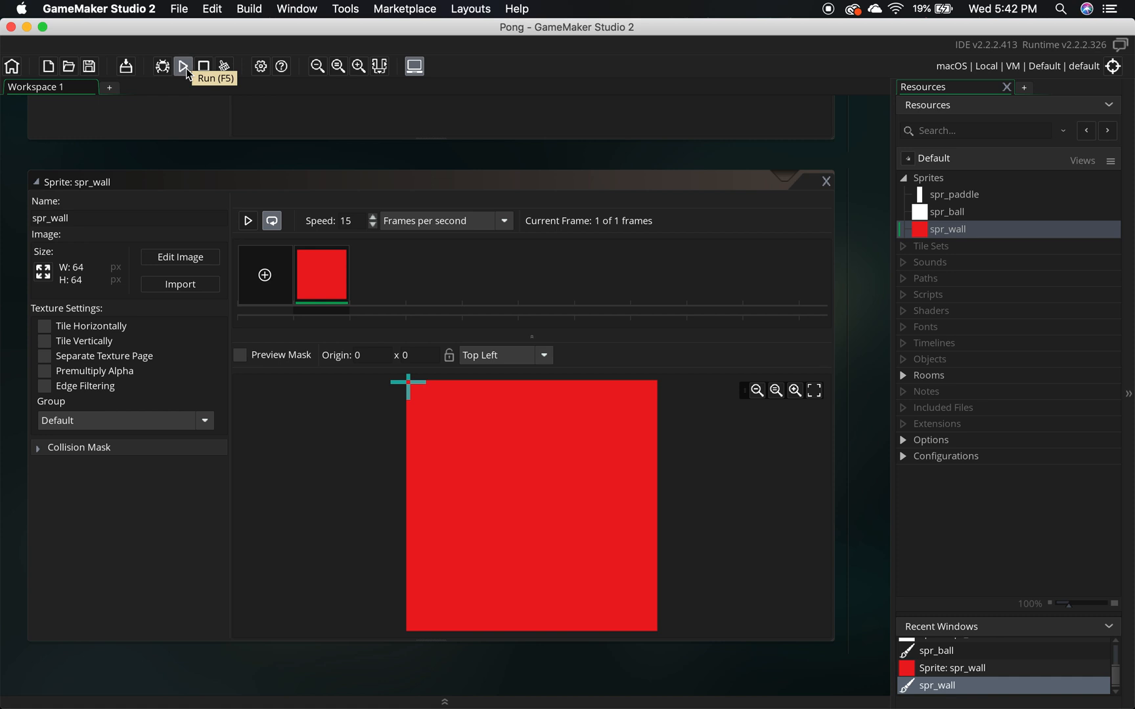
left_click(184, 67)
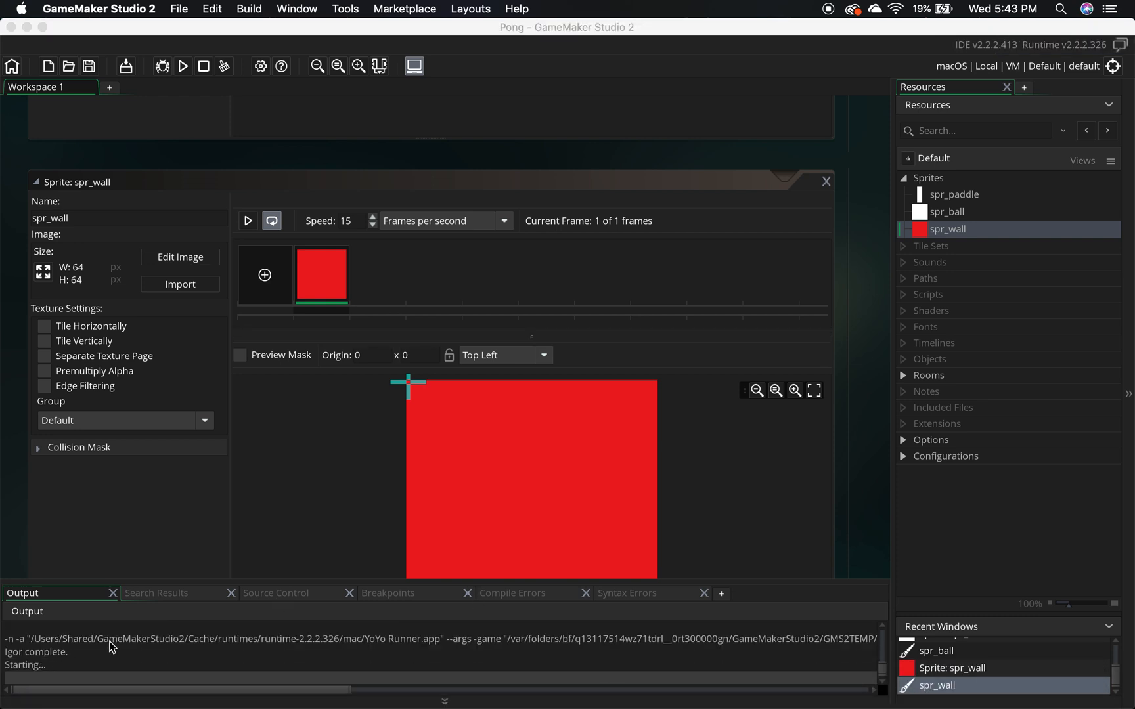
left_click(184, 65)
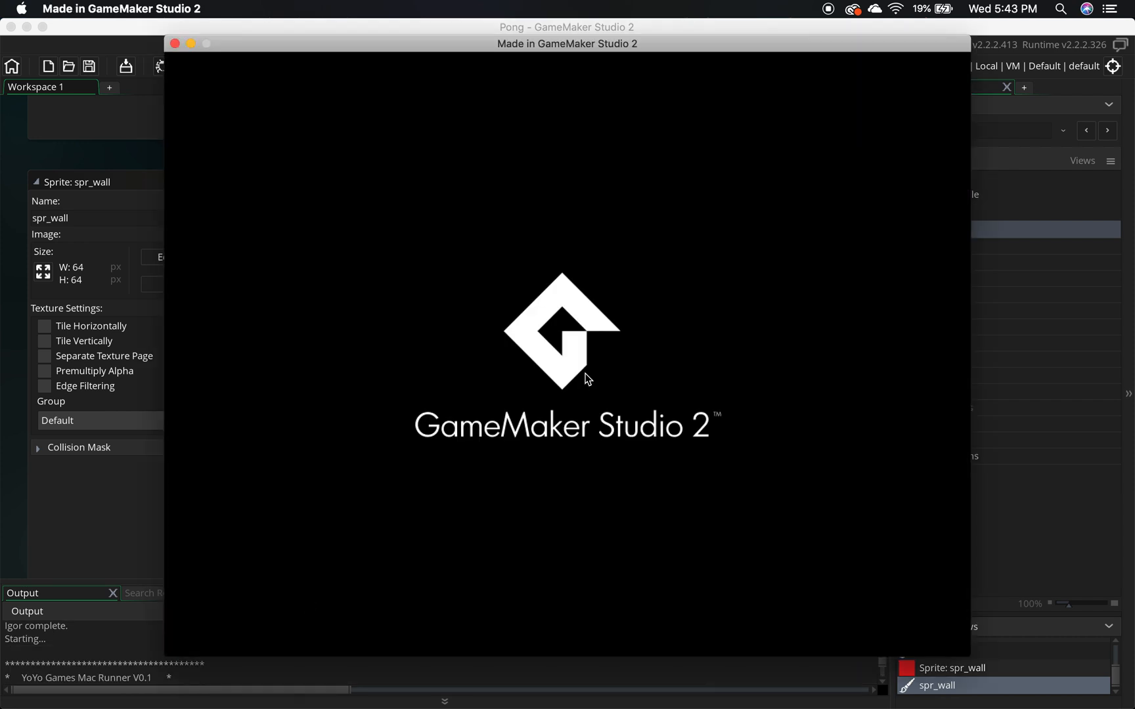
mouse_move(622, 558)
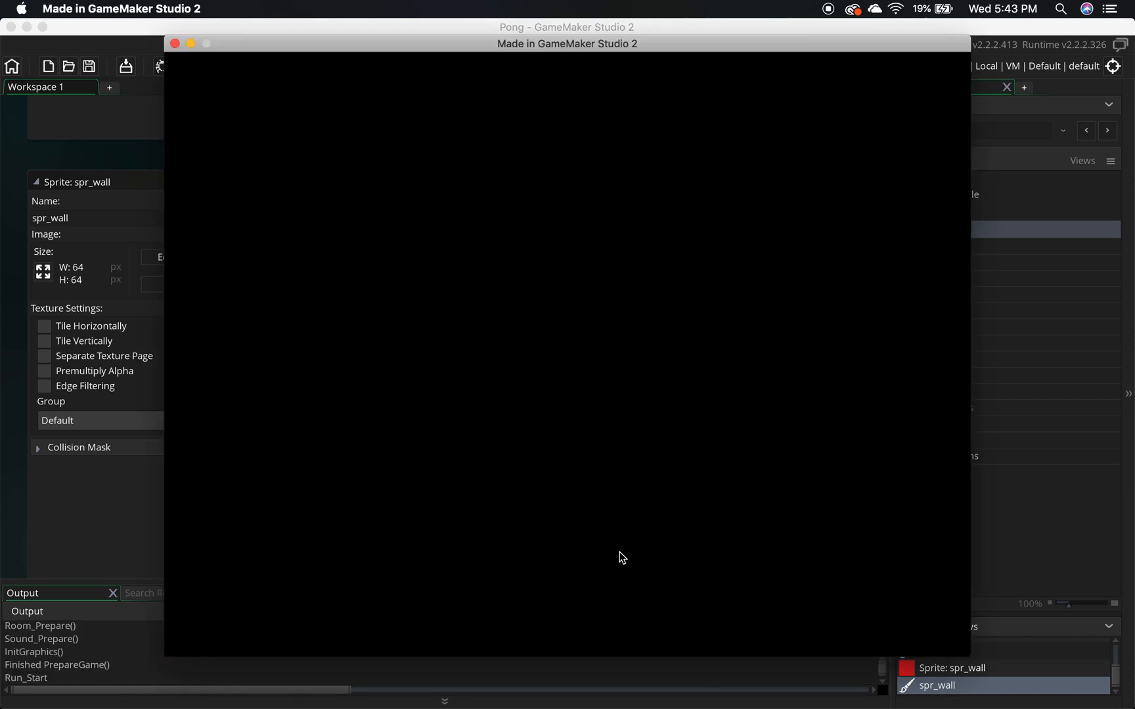
mouse_move(435, 258)
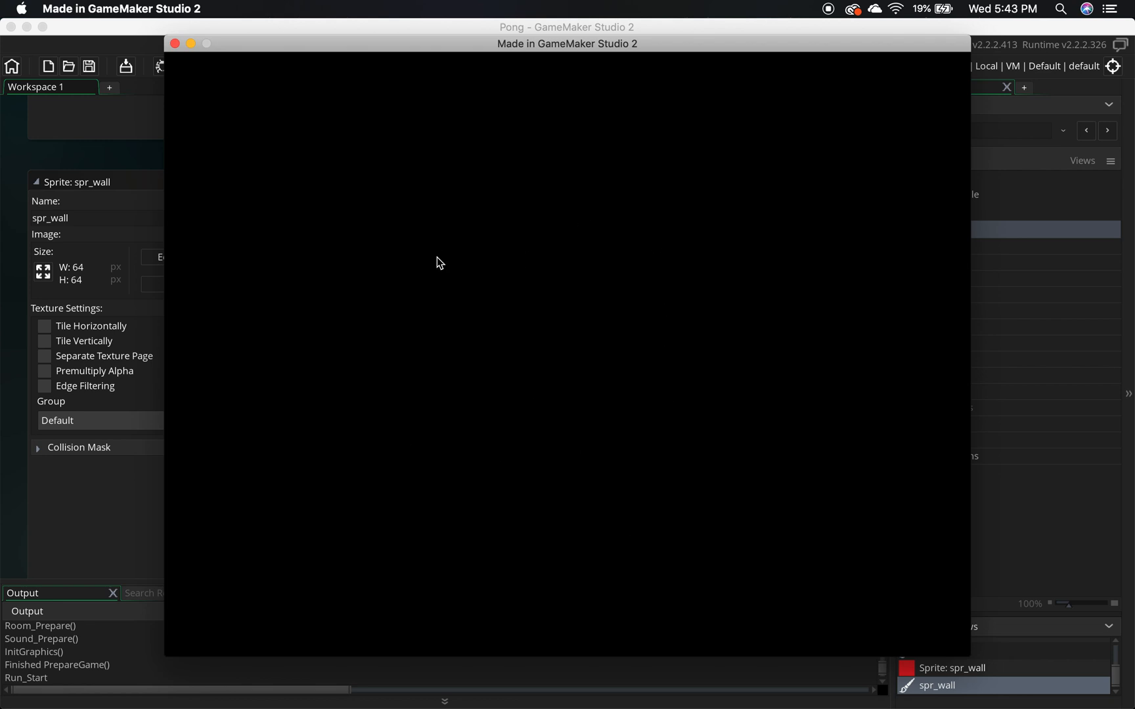
mouse_move(387, 284)
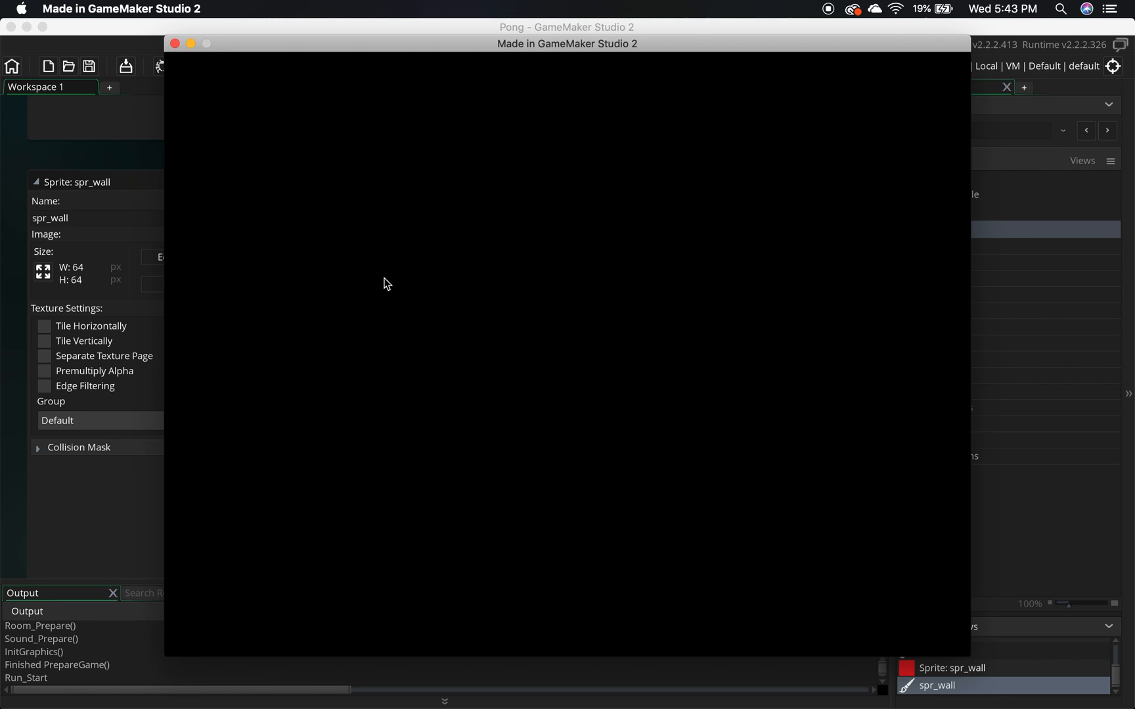
mouse_move(174, 43)
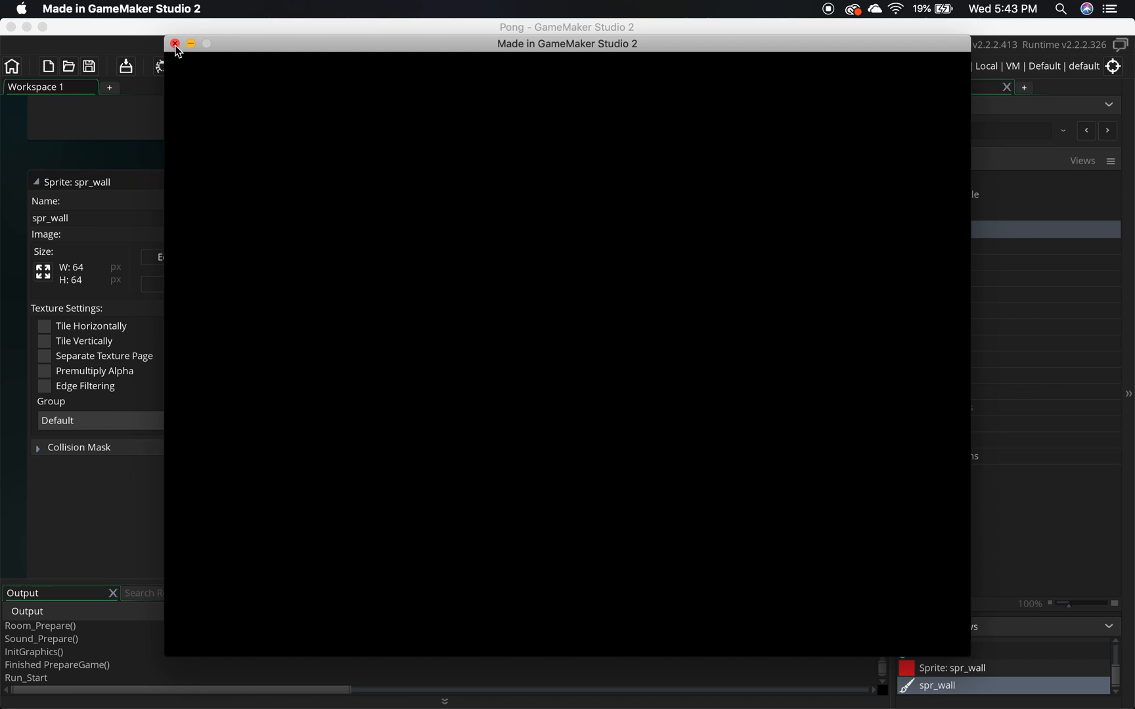
Close the running game window and open room0 from the Rooms folder in the Room Editor.
left_click(175, 44)
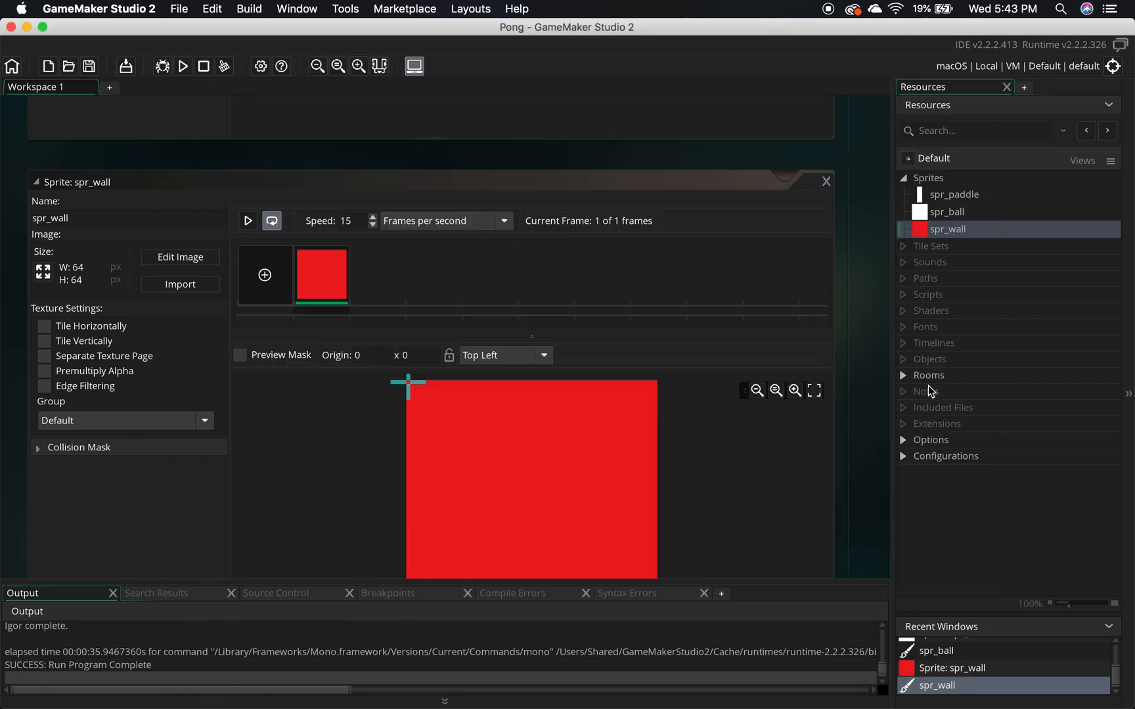
left_click(903, 375)
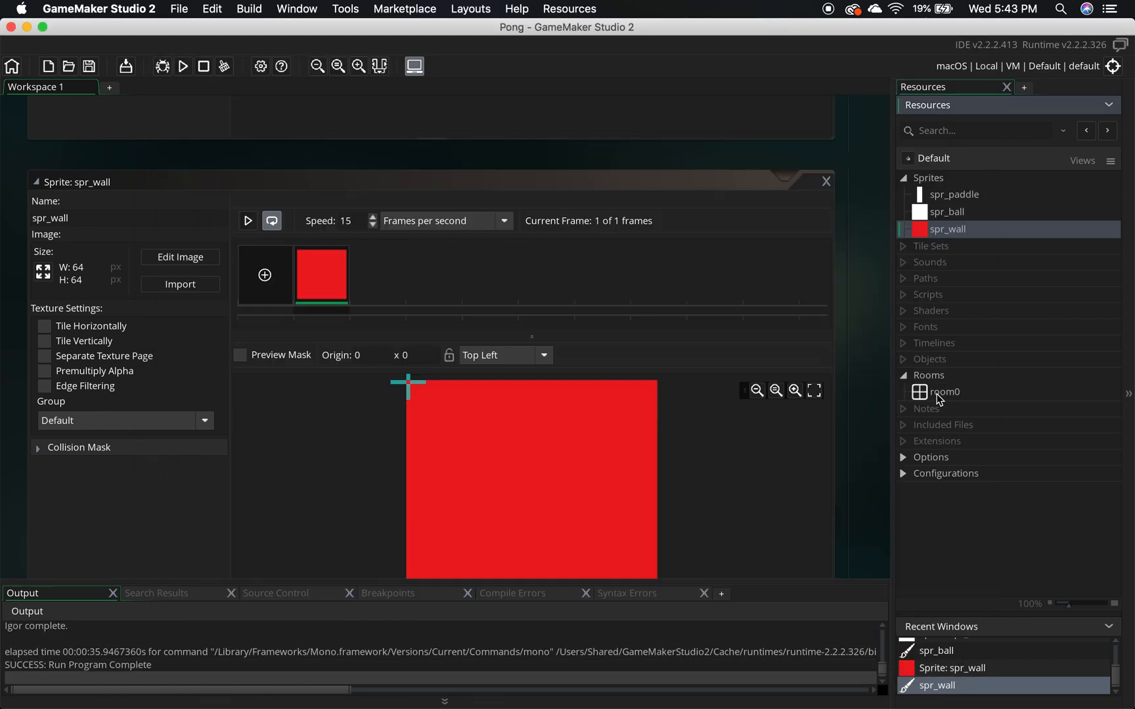
left_click(944, 392)
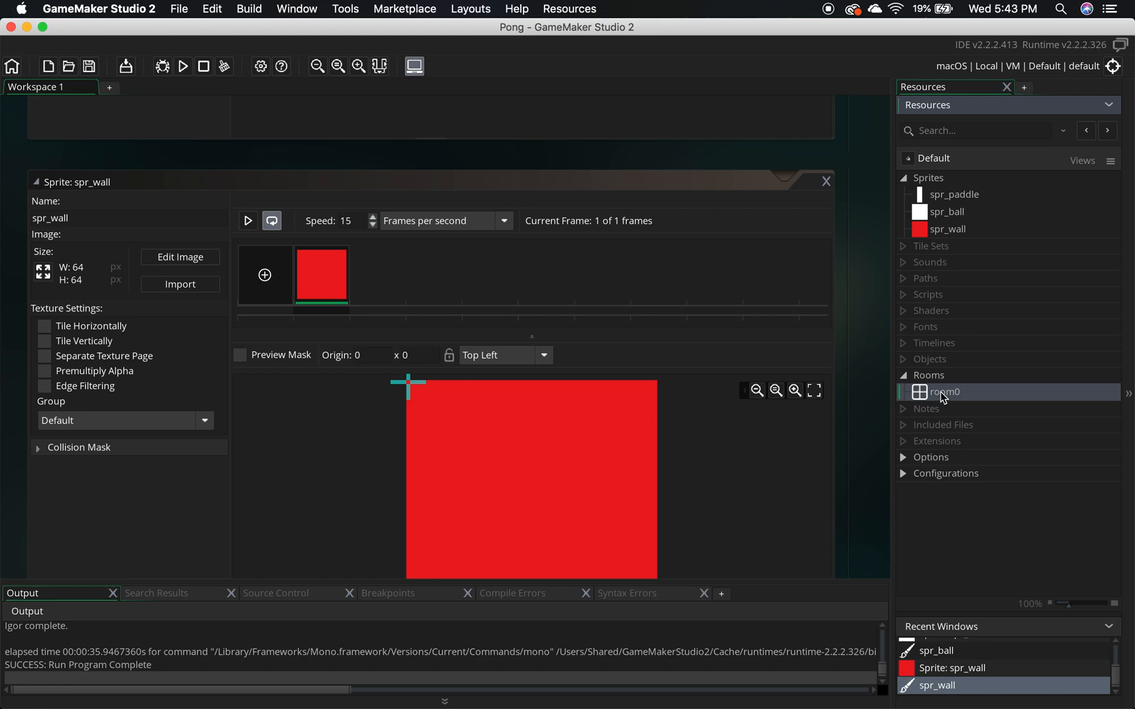
double_click(945, 392)
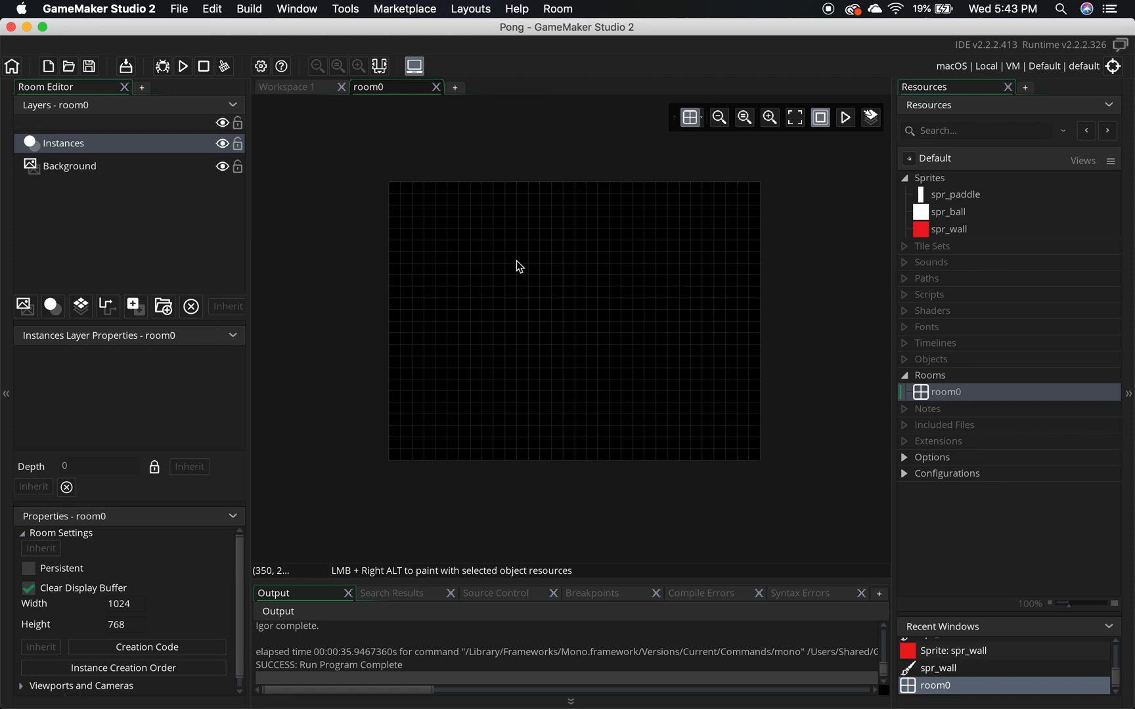
mouse_move(655, 364)
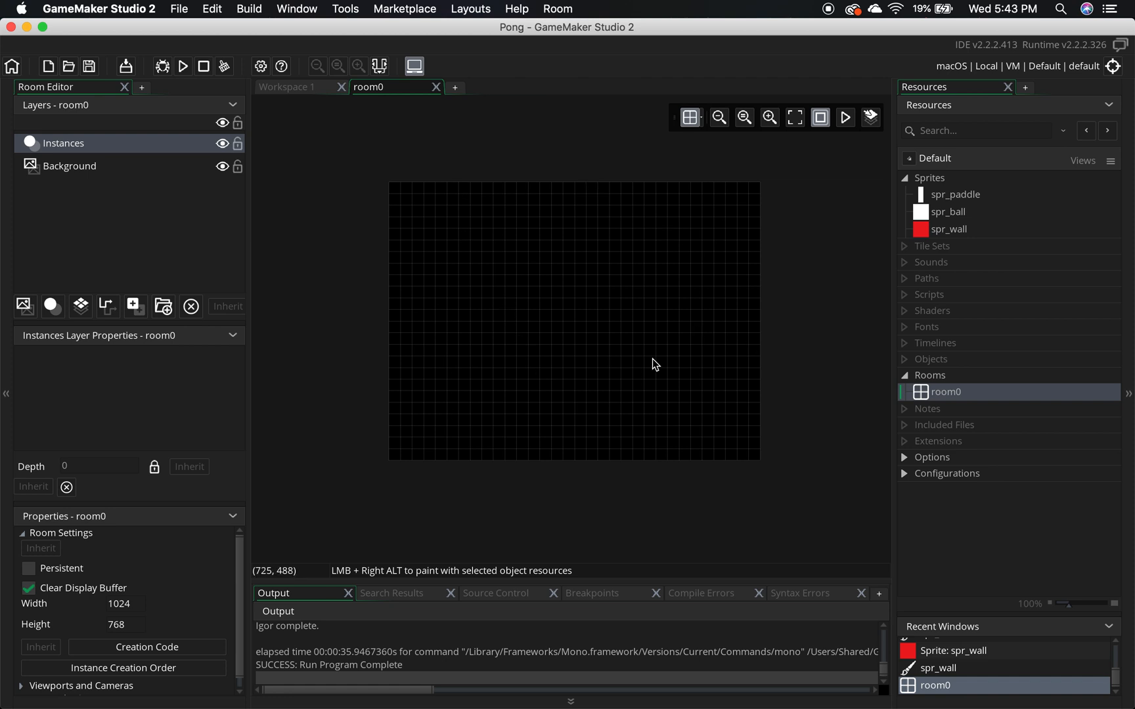
mouse_move(936, 411)
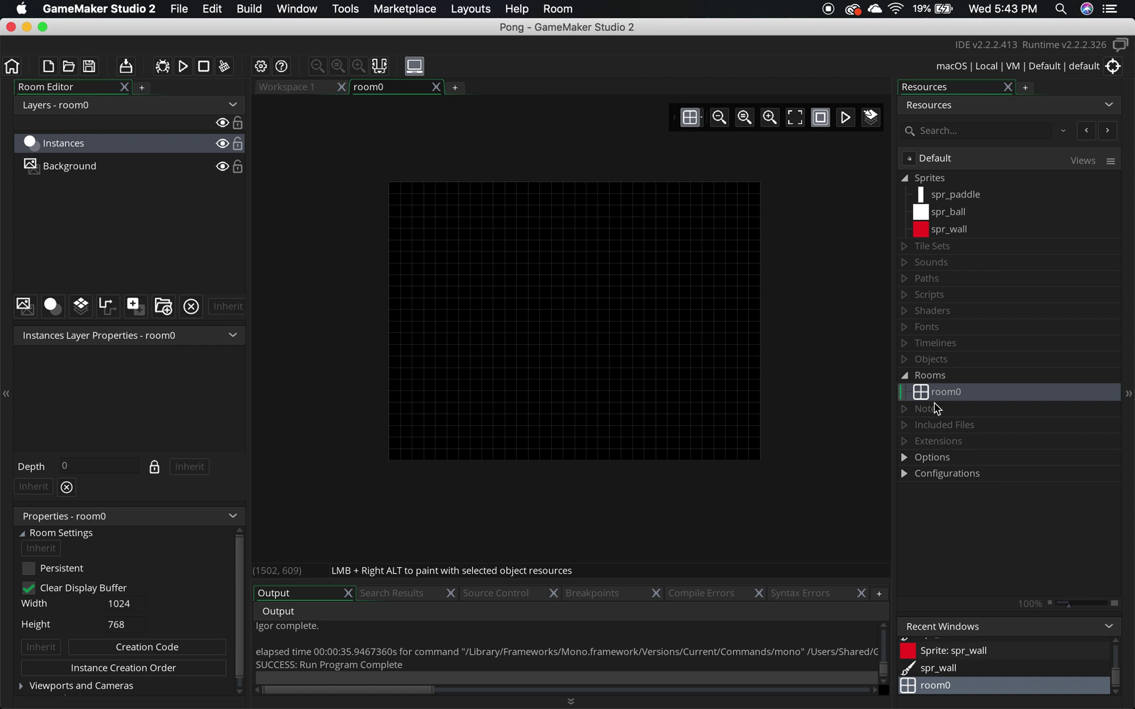
mouse_move(966, 405)
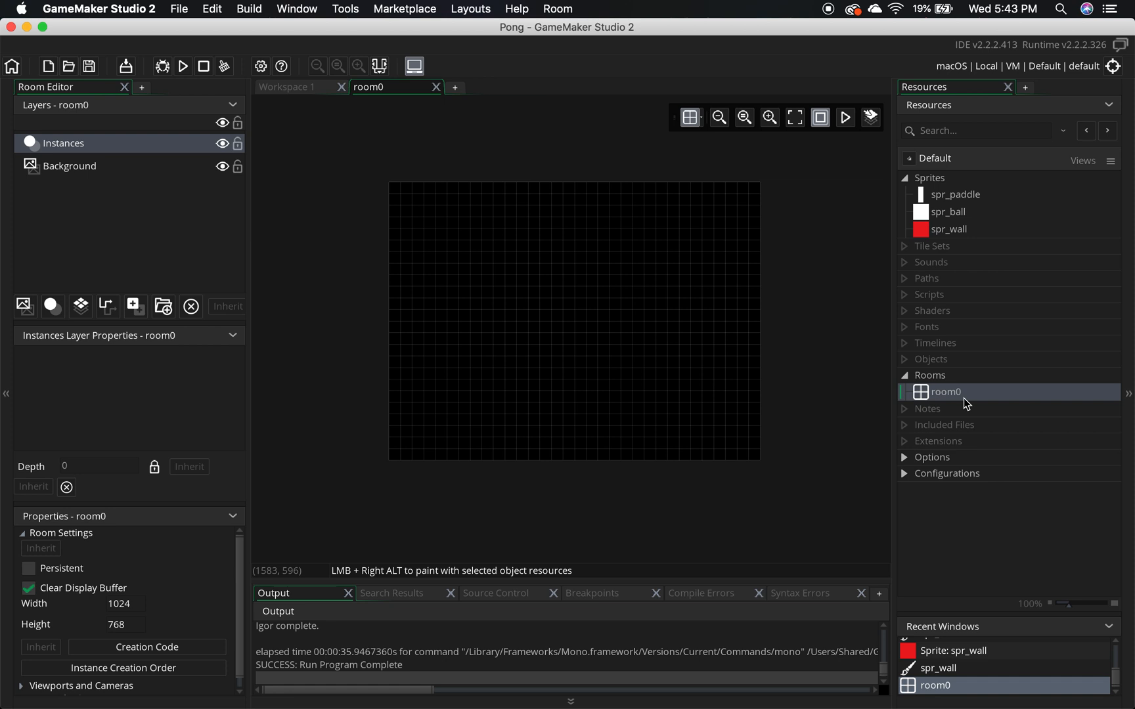
mouse_move(940, 400)
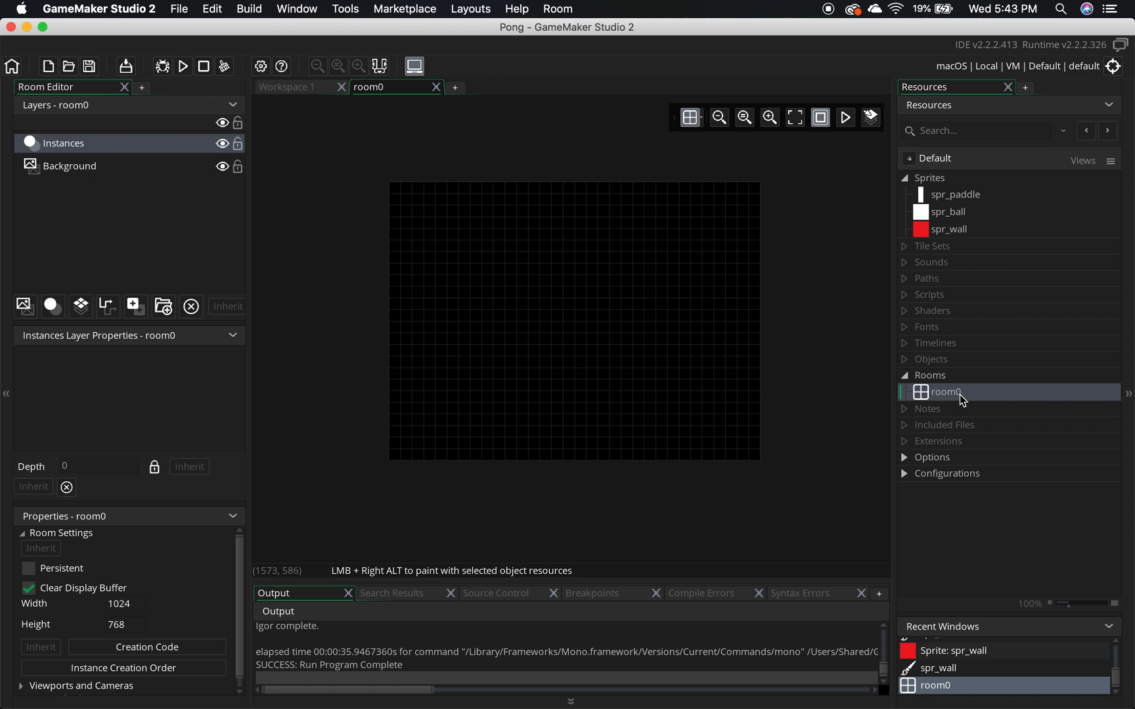
mouse_move(937, 394)
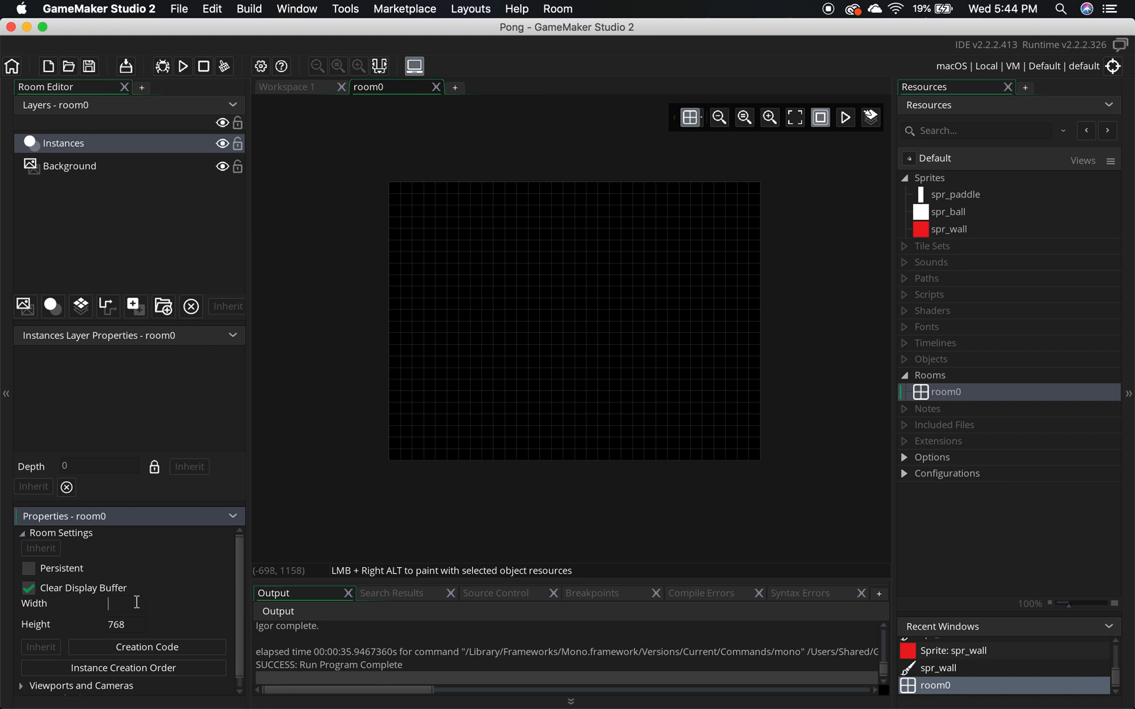
Set room0's Width to 640 and Height to 480 in its Properties.
type("640")
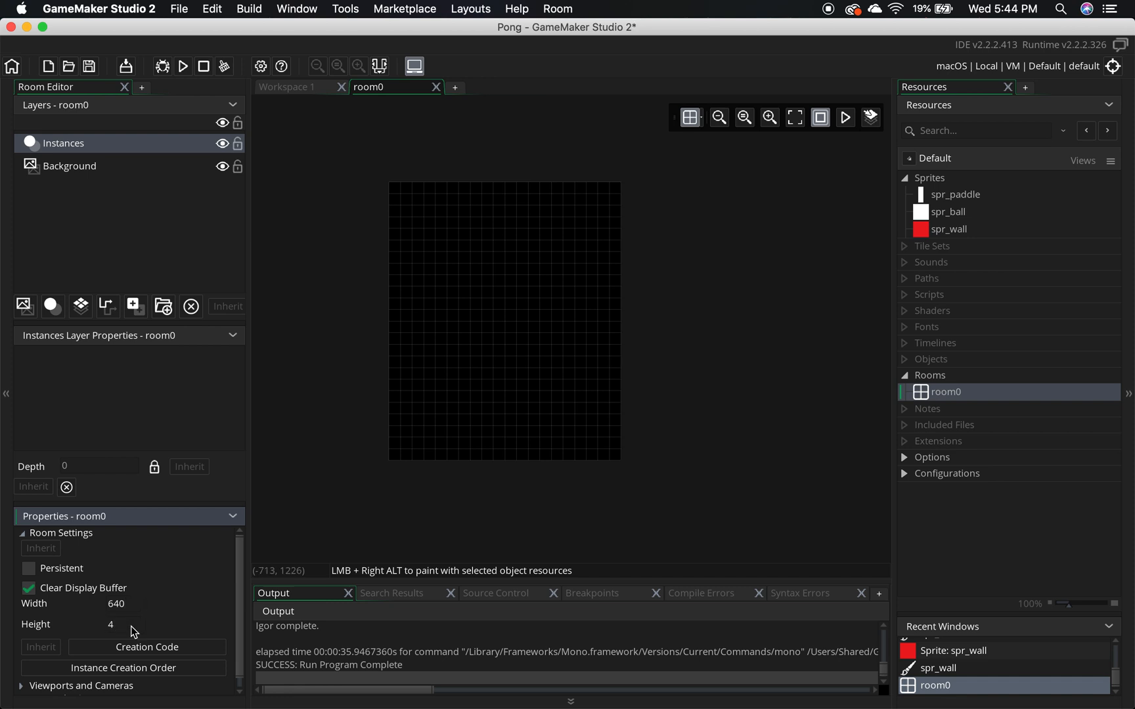
type("480")
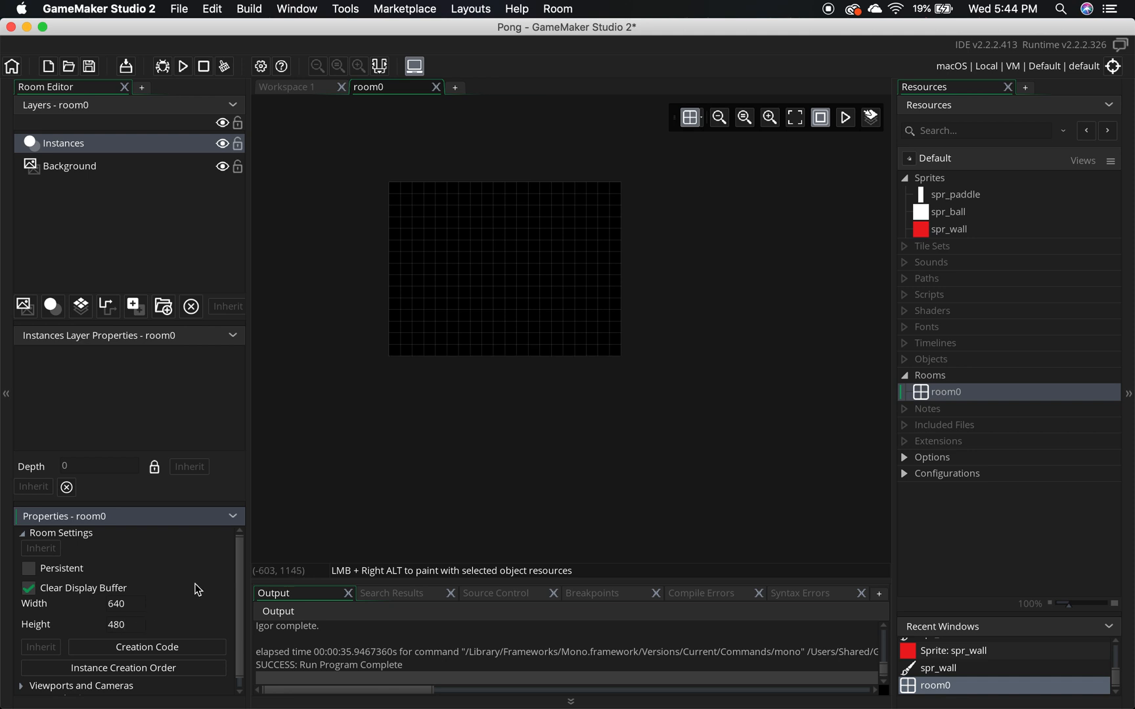
mouse_move(494, 377)
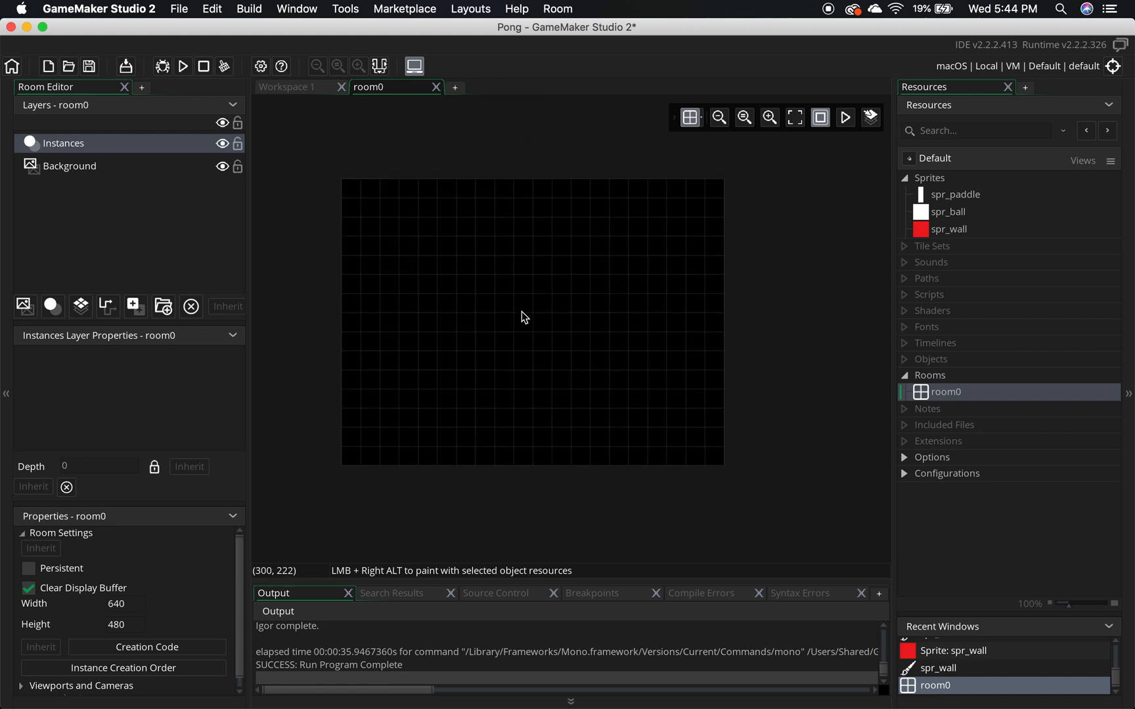
mouse_move(956, 413)
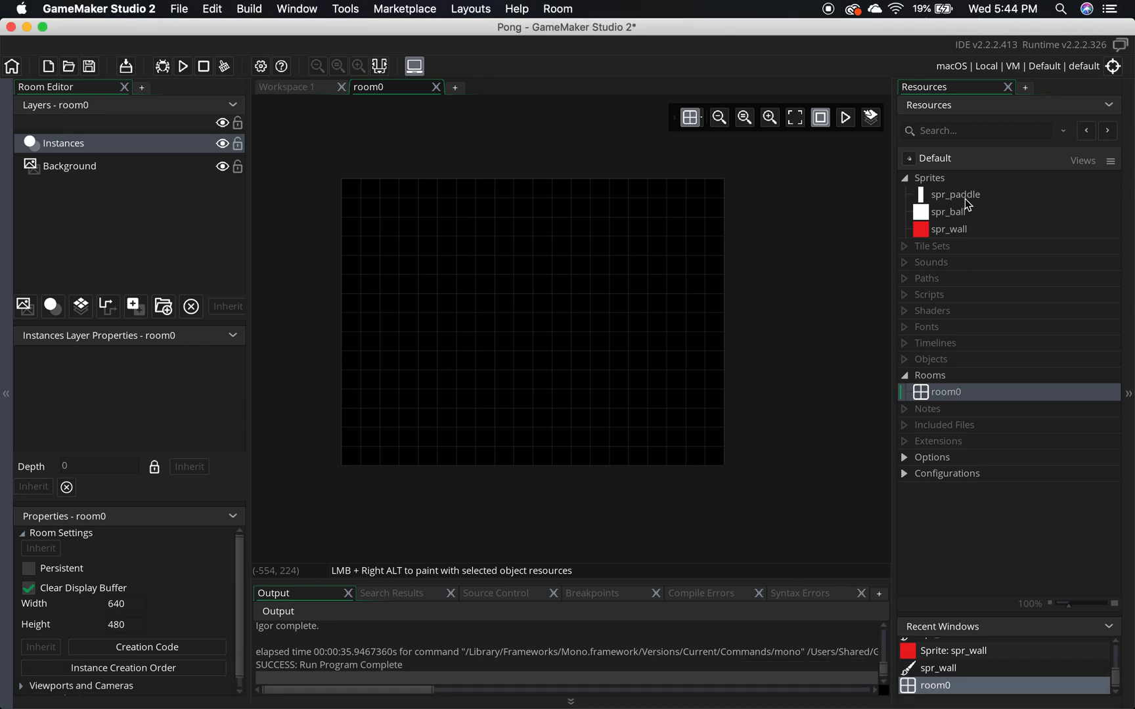
Reopen the spr_paddle, spr_ball and spr_wall sprite editors, ending on the red spr_wall.
left_click(955, 195)
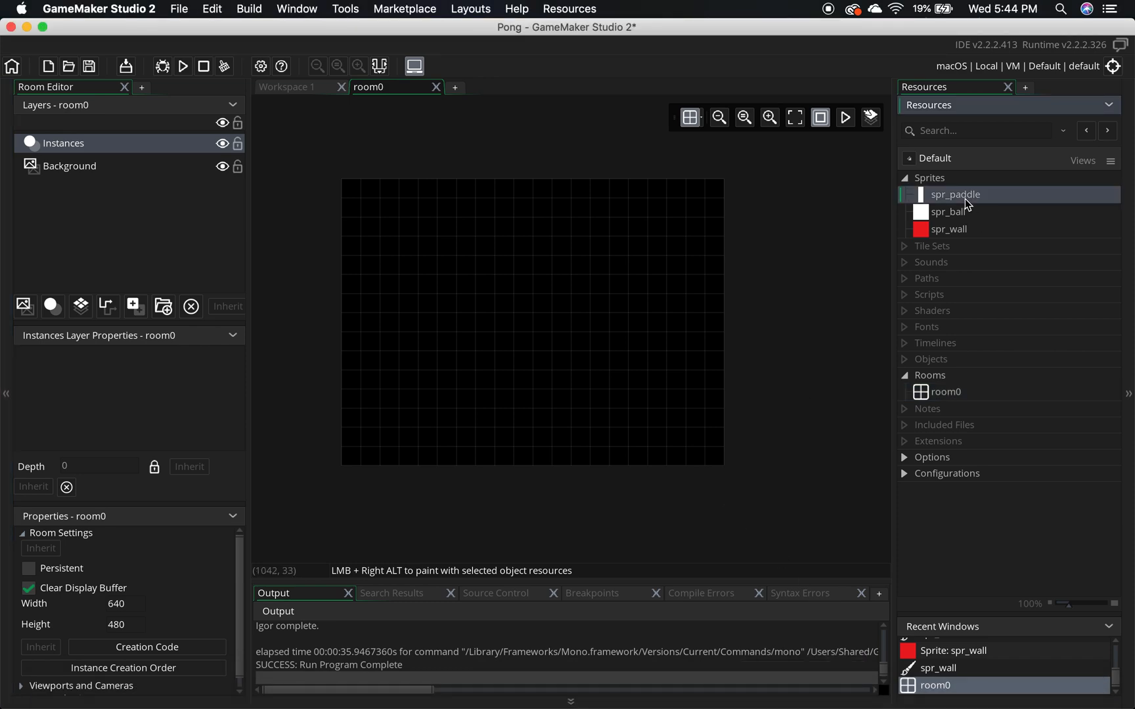
mouse_move(944, 201)
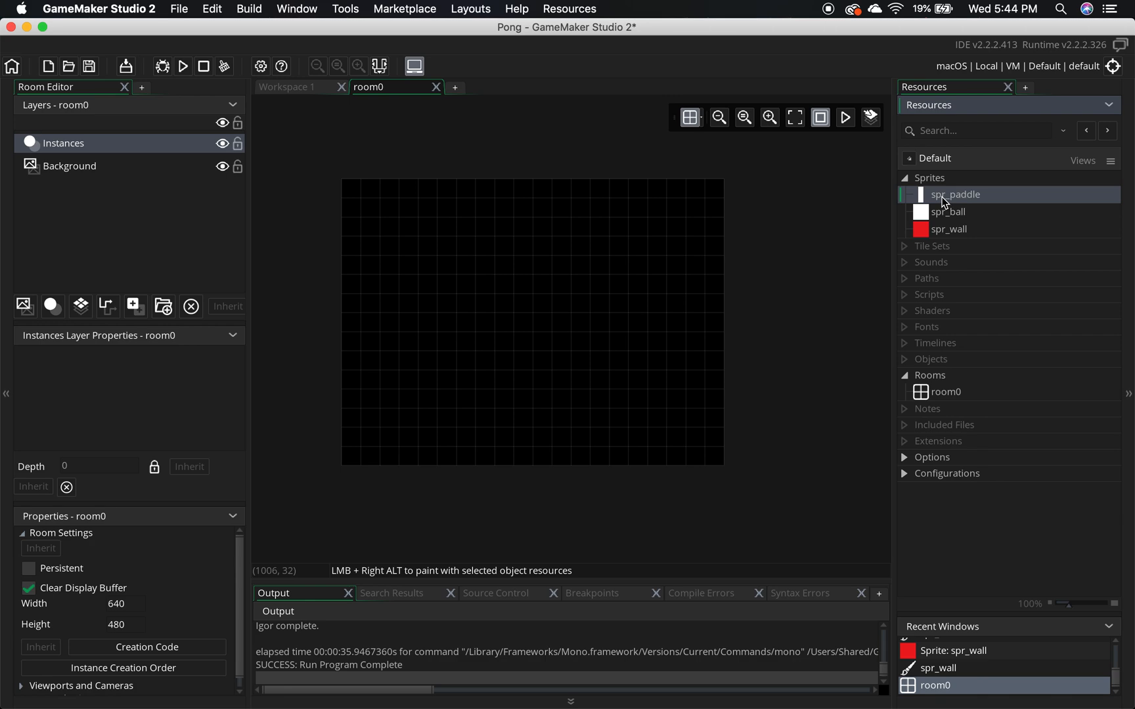
double_click(955, 195)
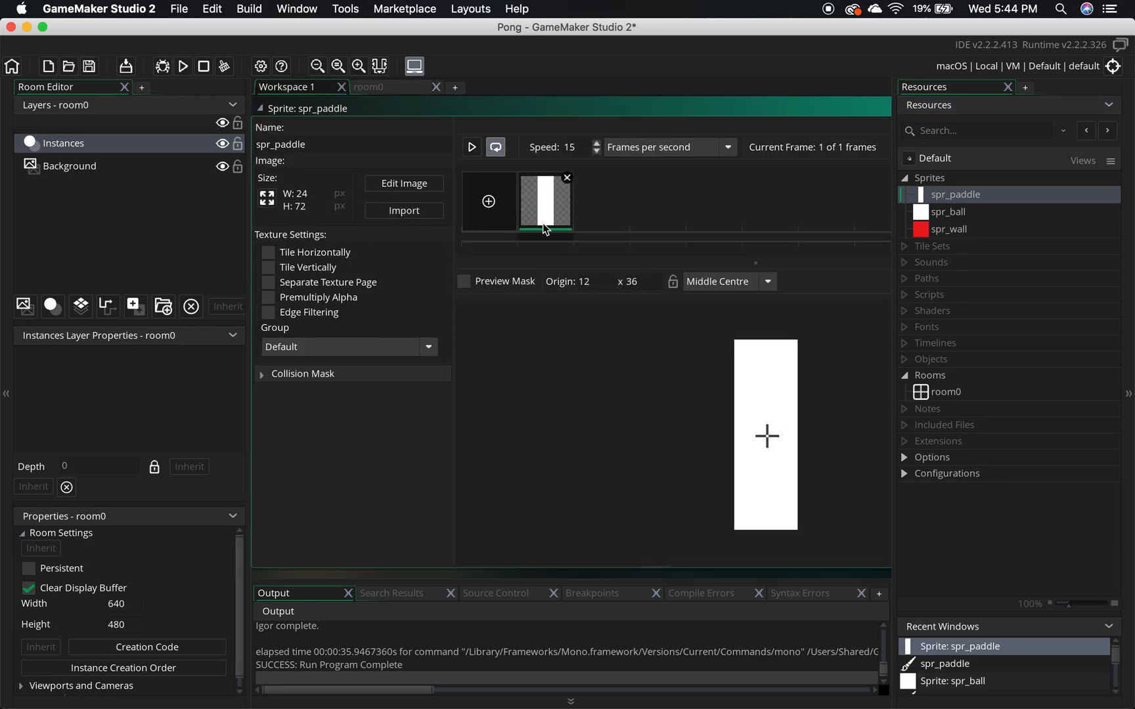
left_click(948, 212)
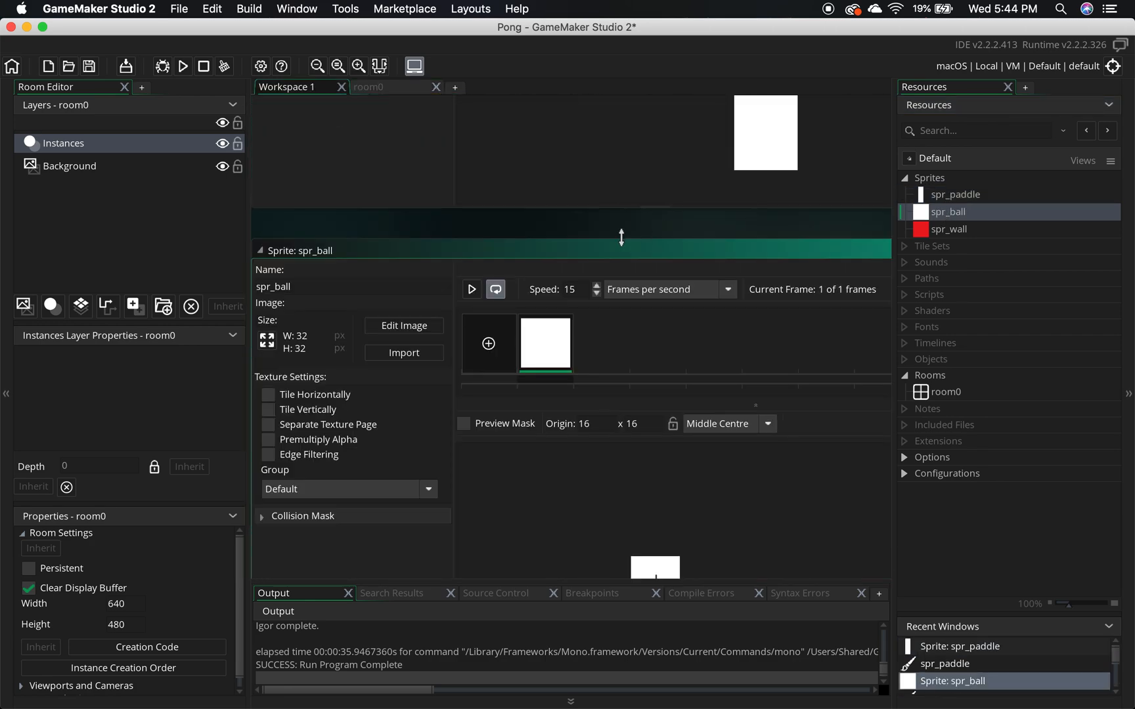
double_click(949, 228)
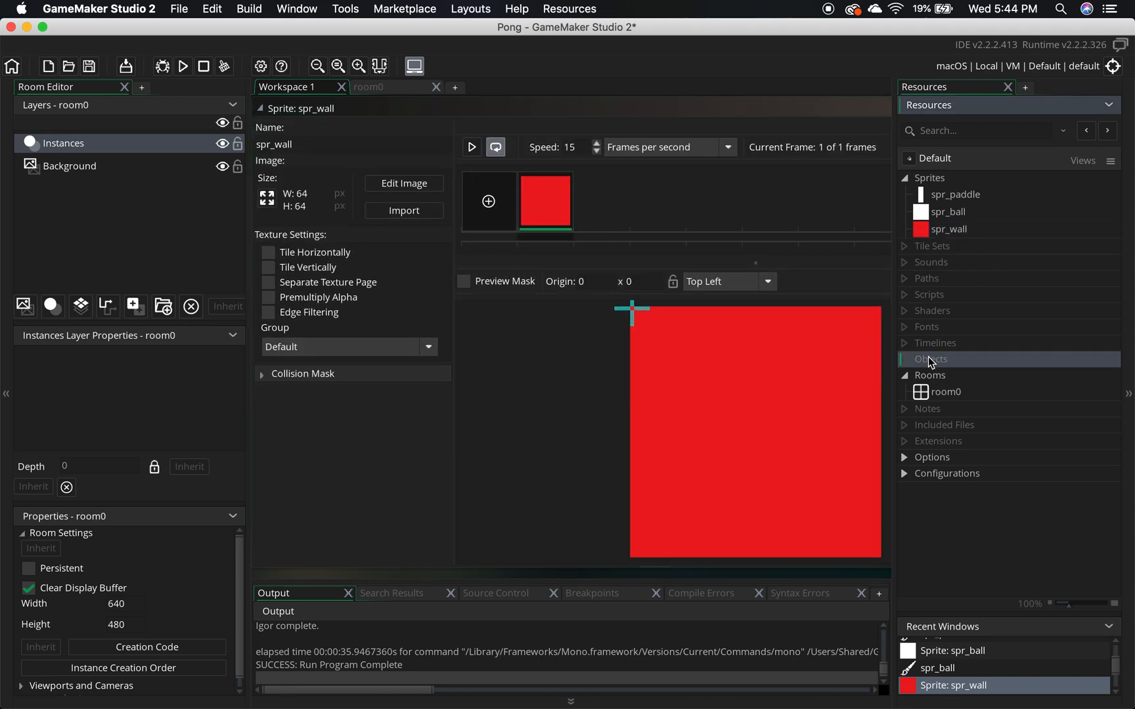
Create a new object with the spr_paddle sprite and name it obj_RightPaddle.
right_click(929, 358)
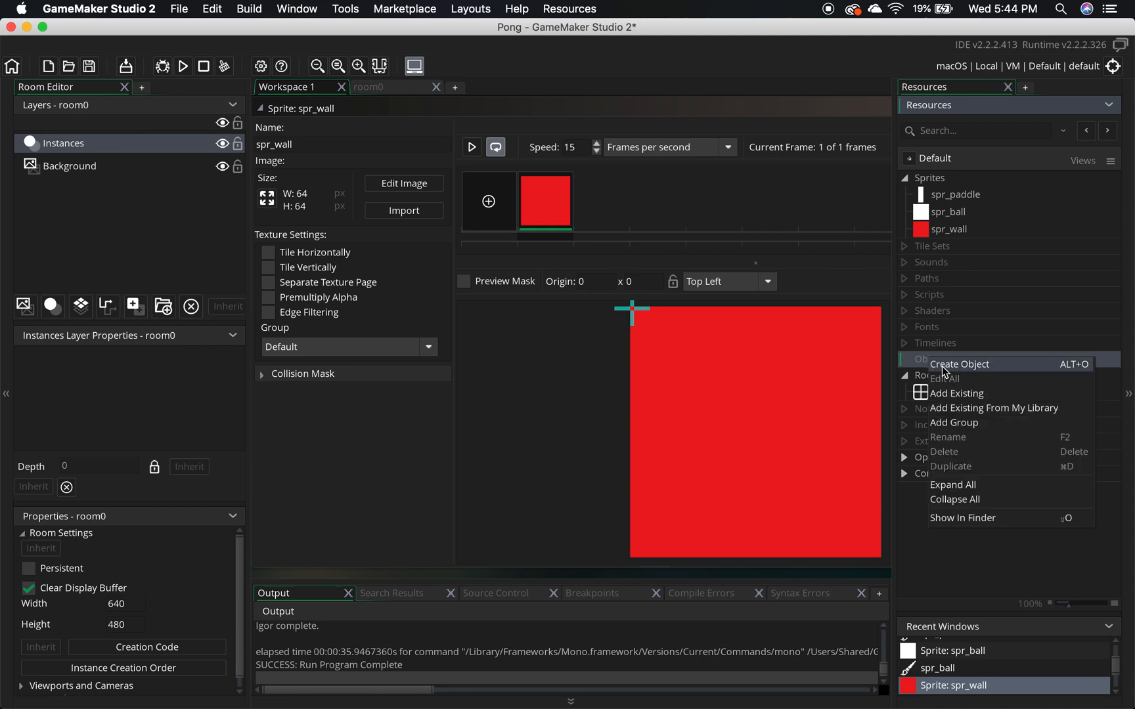
left_click(960, 364)
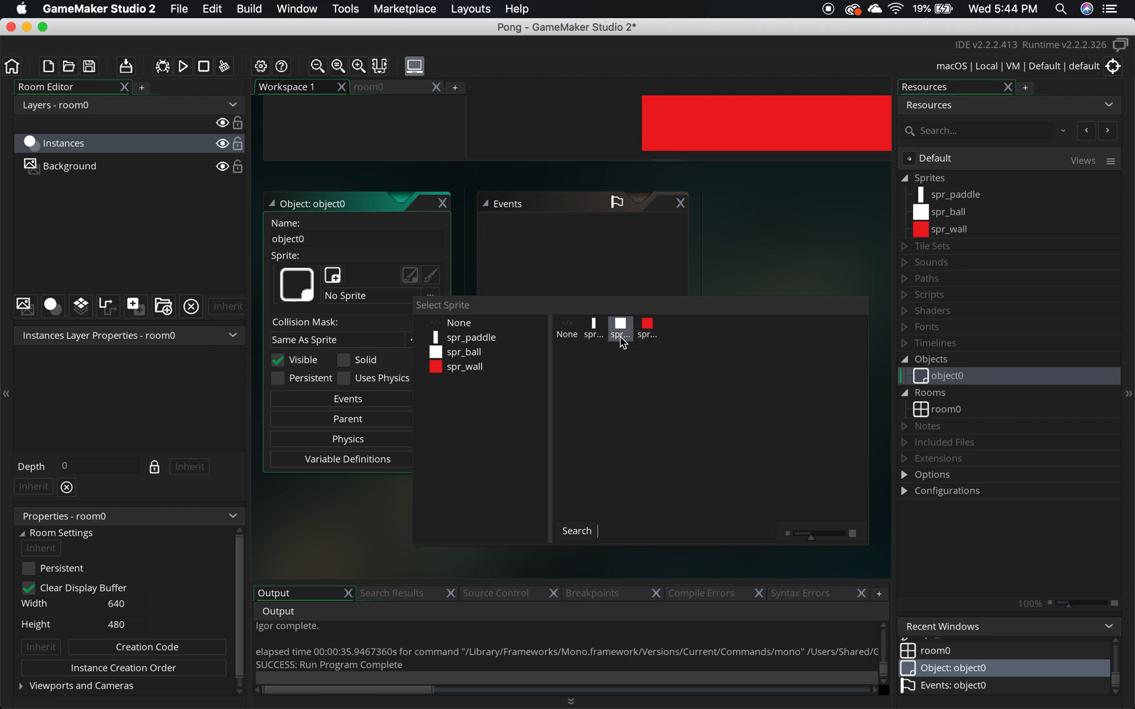
mouse_move(417, 288)
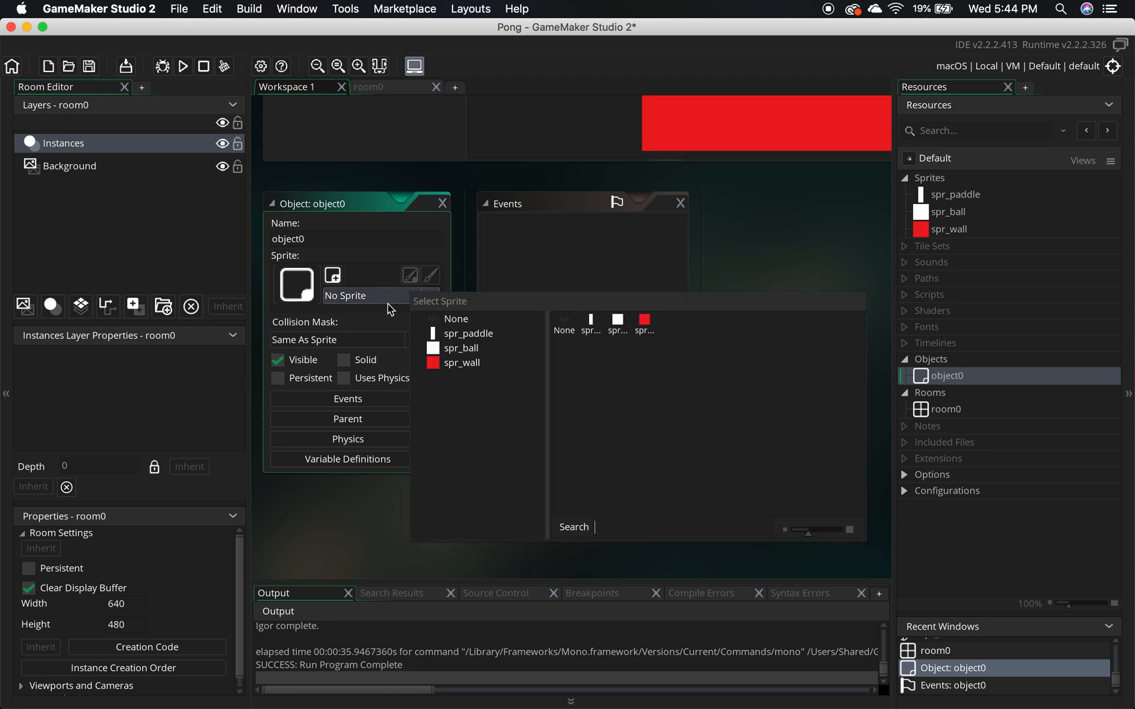
mouse_move(590, 325)
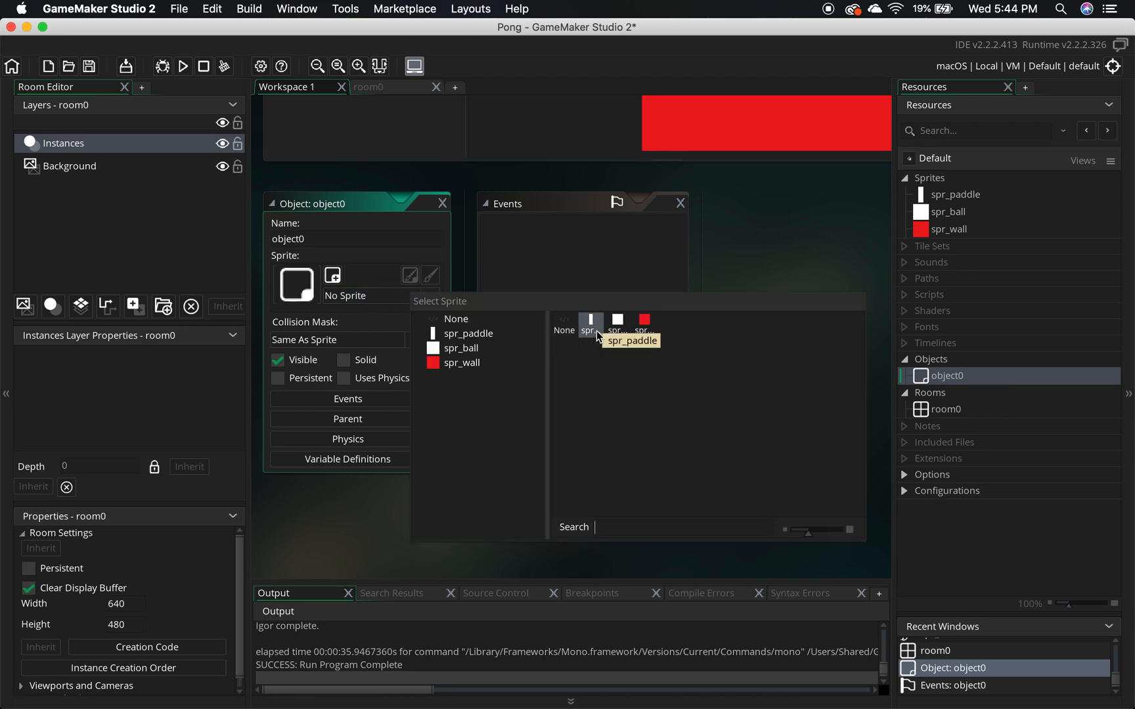
left_click(589, 324)
type("obj_")
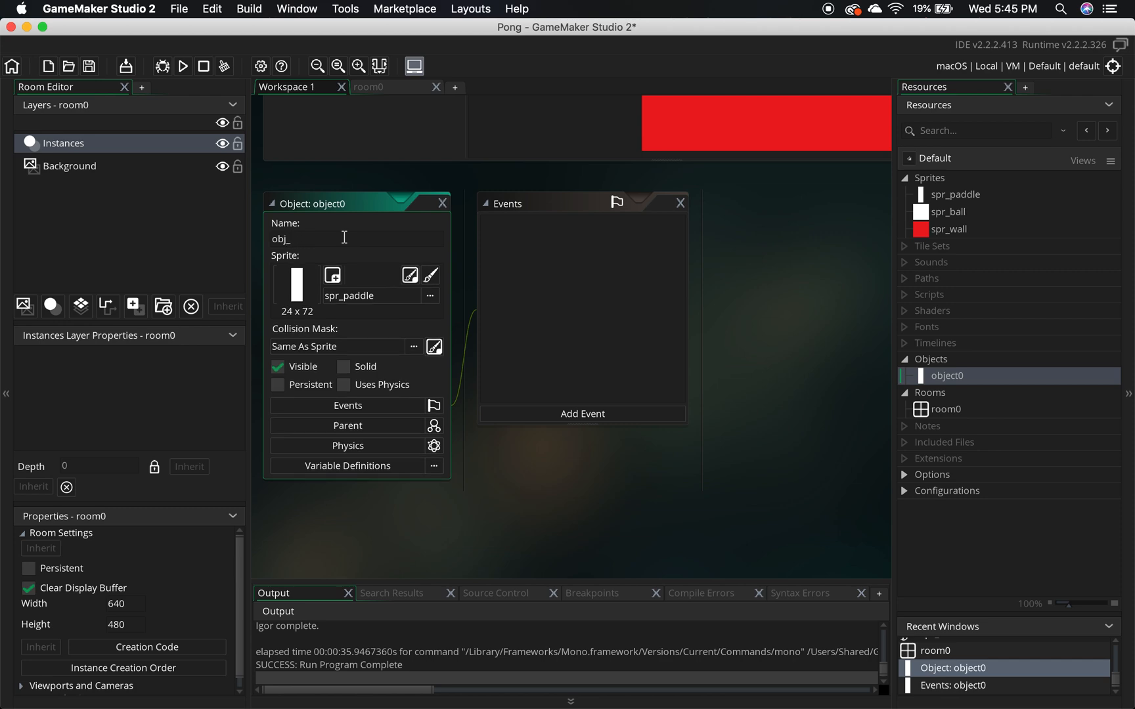
type("Right")
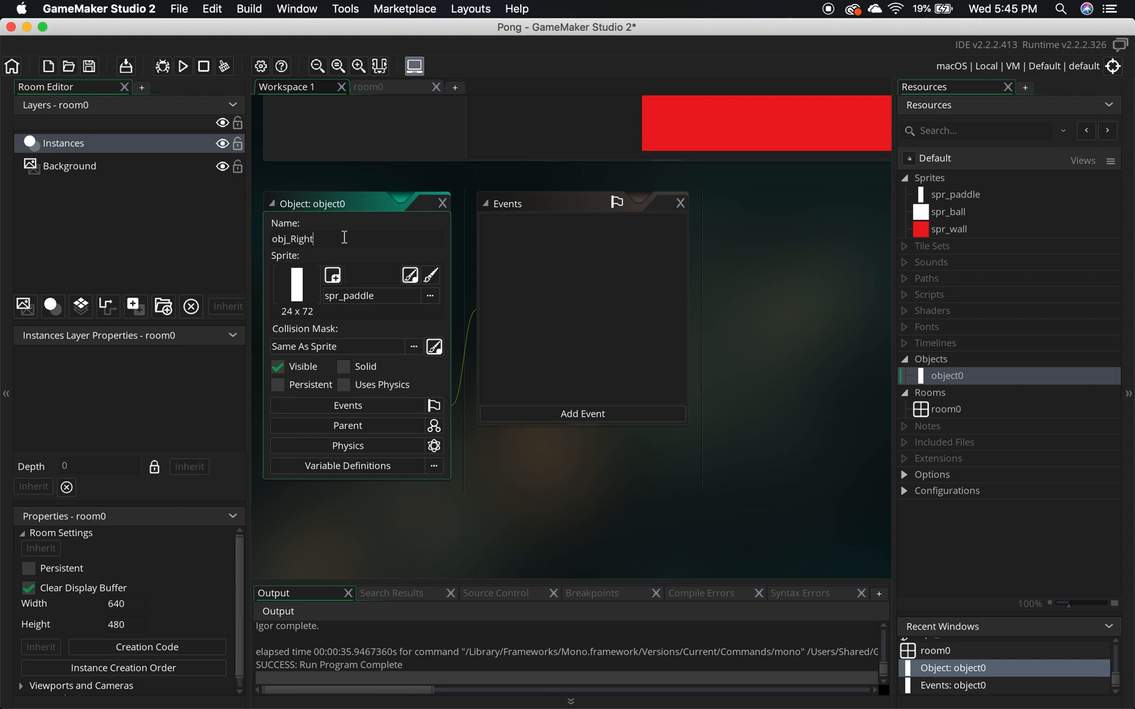
type("Paddle")
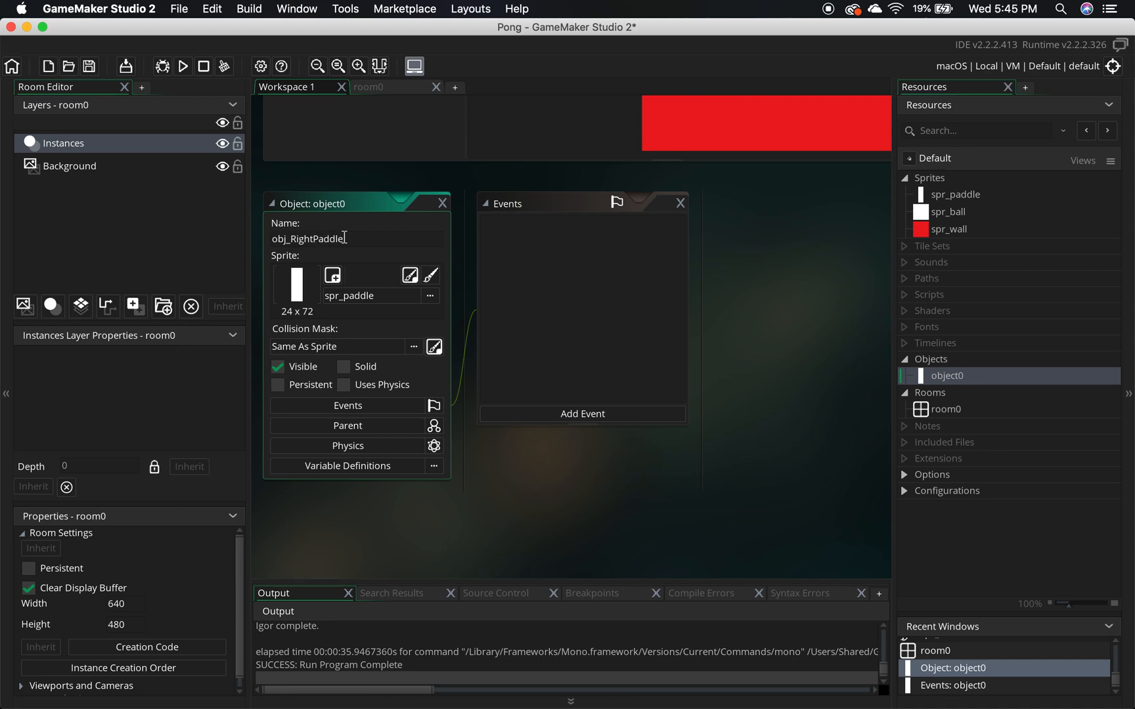
mouse_move(980, 406)
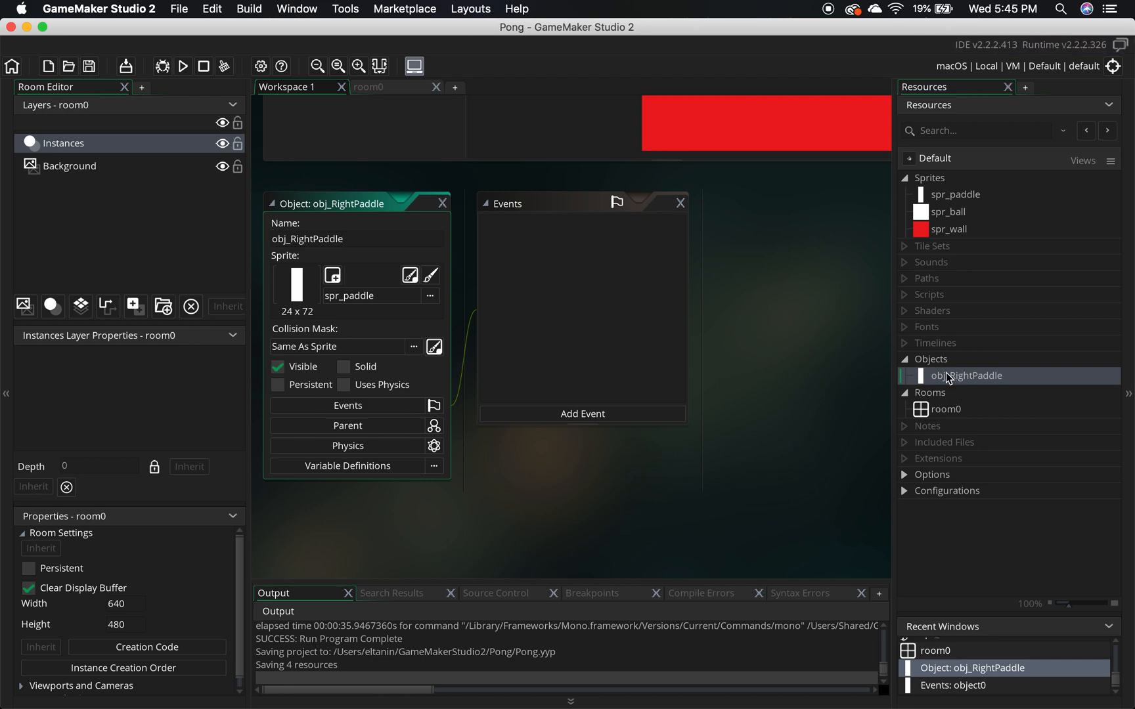
Create a second object named obj_LeftPaddle and give it the spr_paddle sprite.
right_click(931, 359)
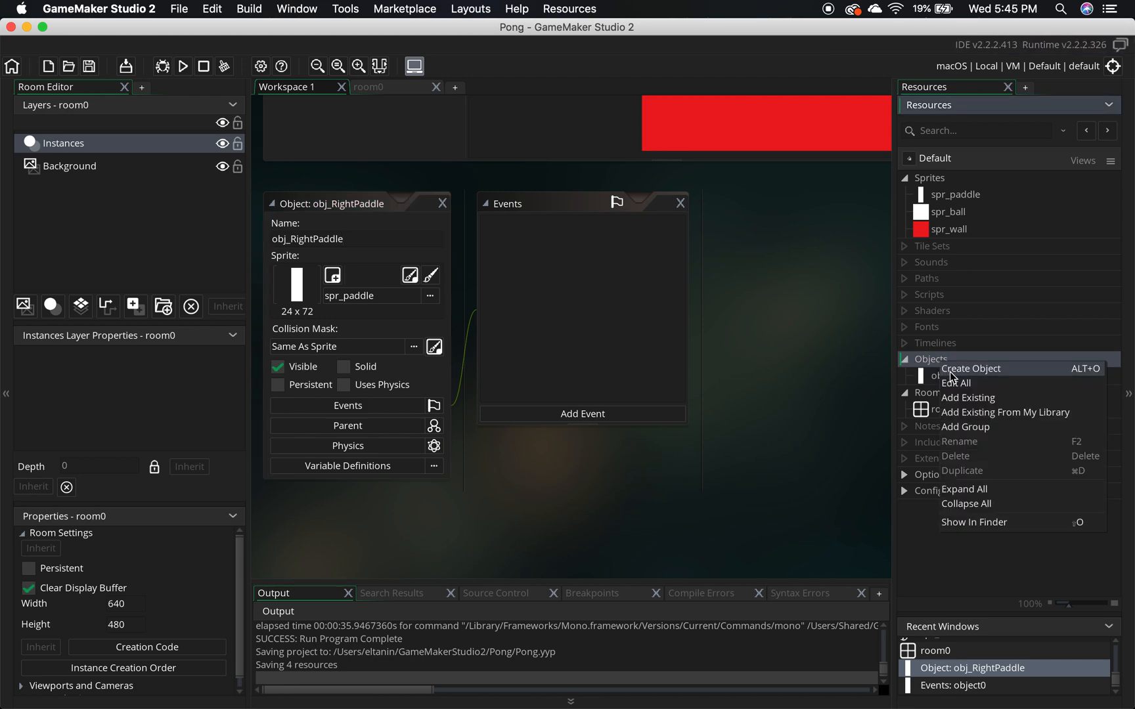
left_click(971, 369)
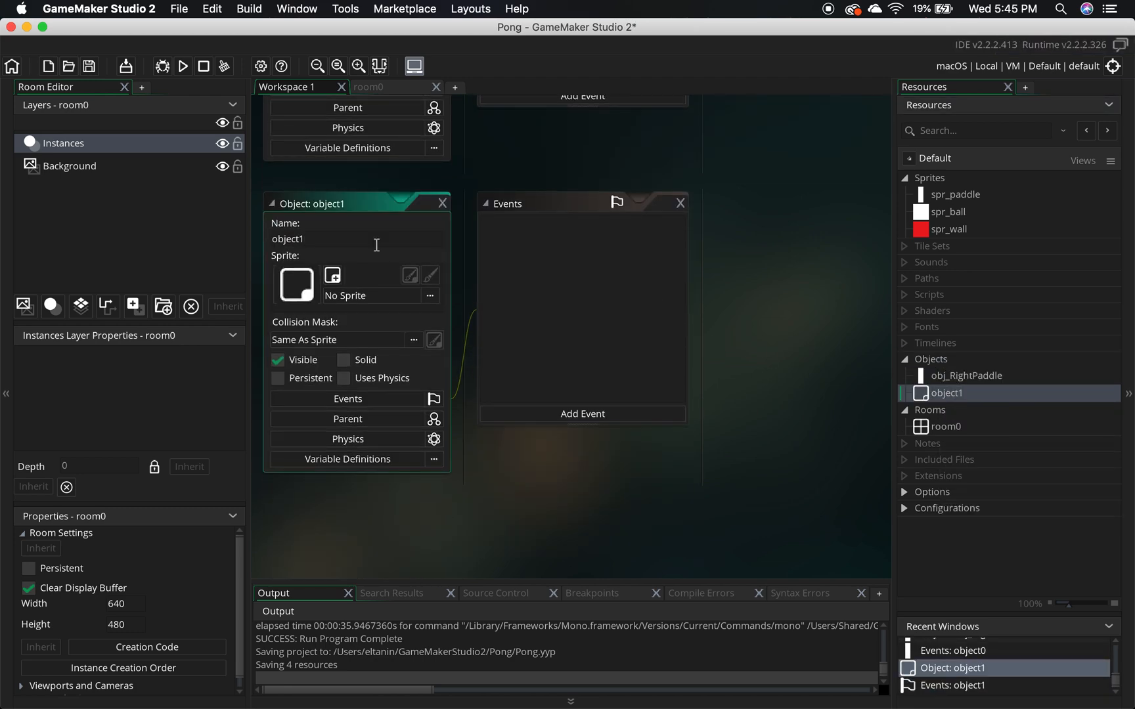
type("obj_")
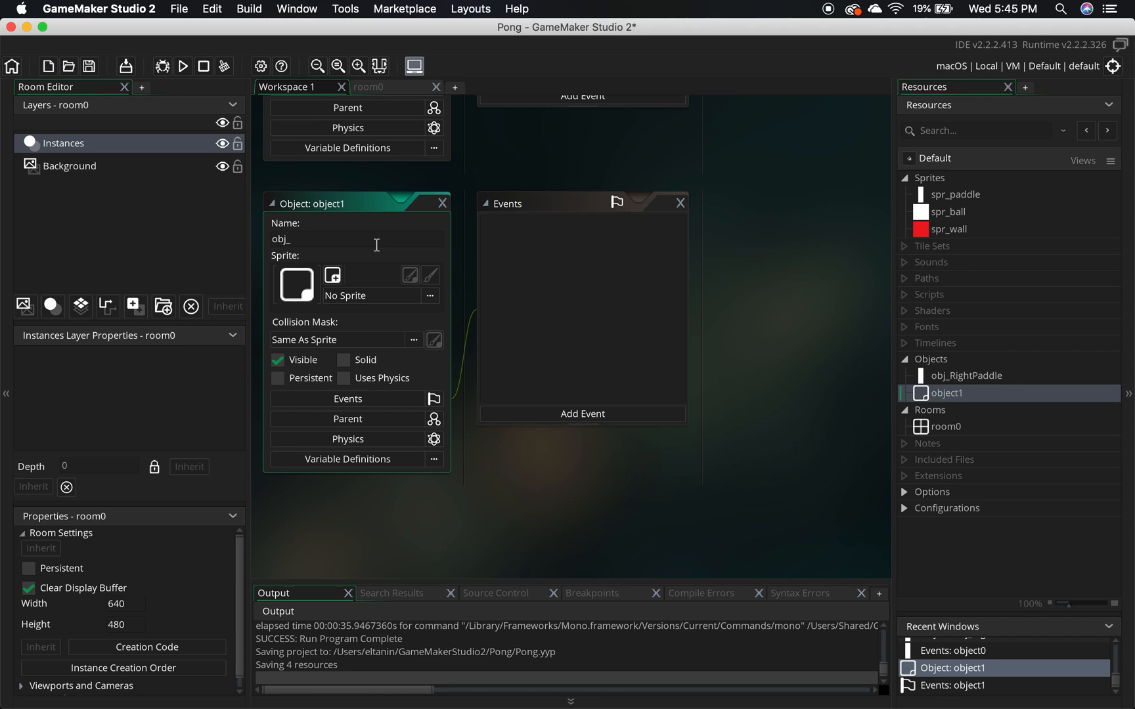
type("Left")
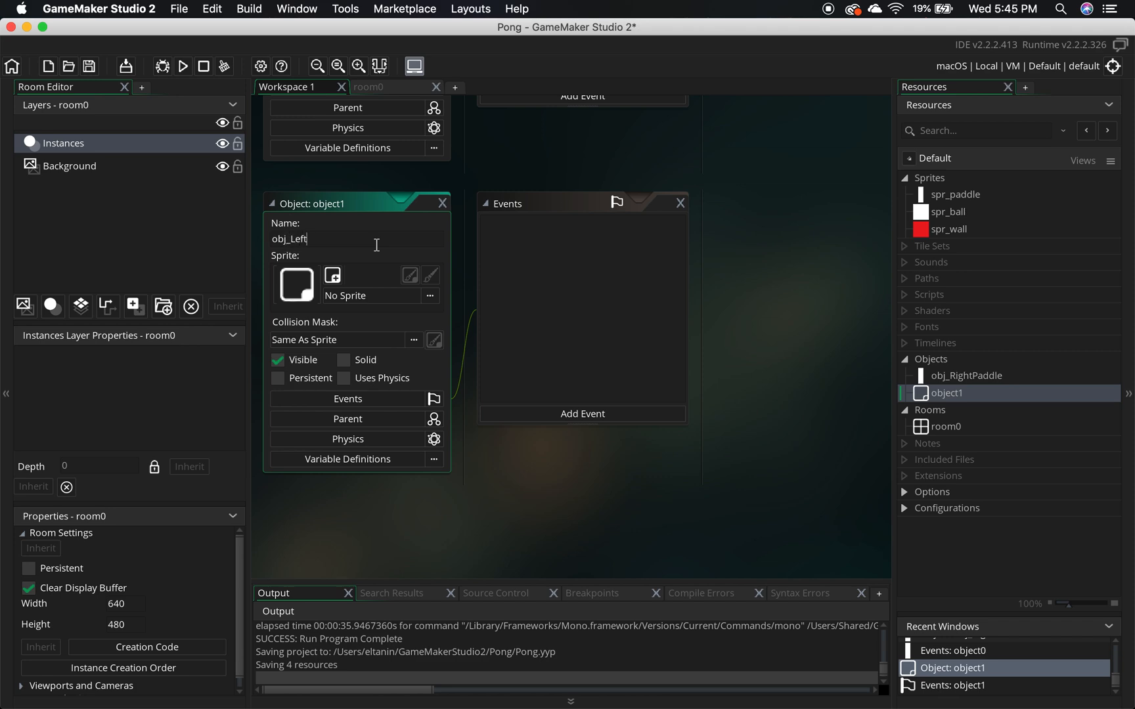
type("Paddle")
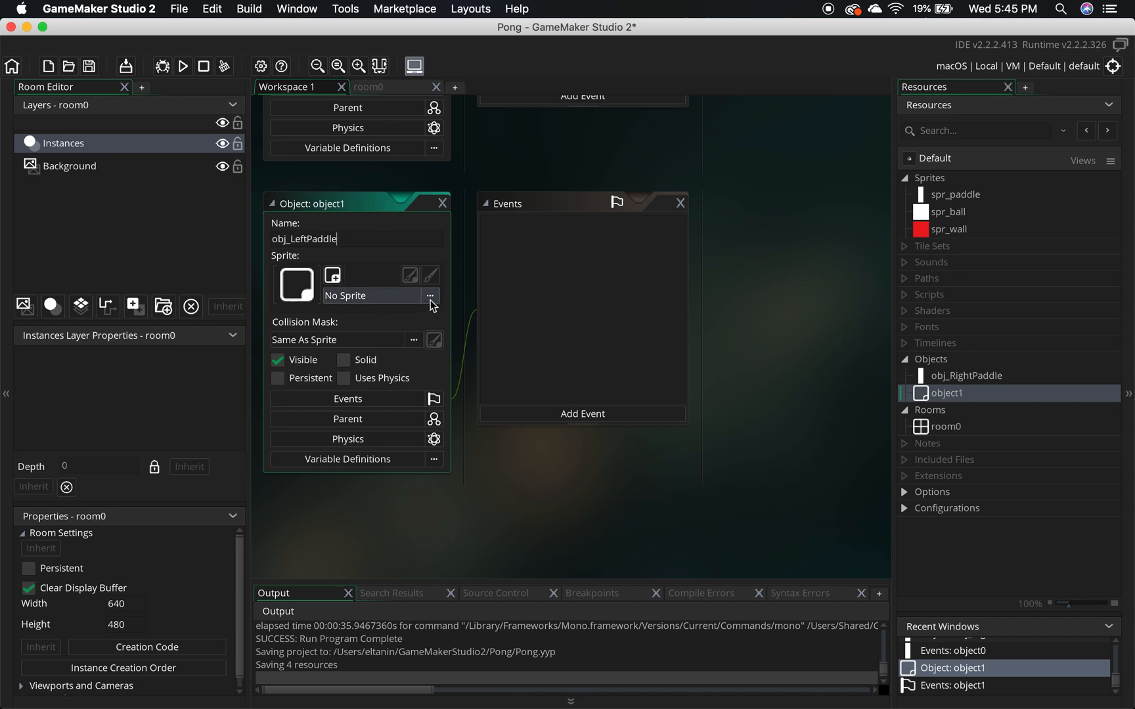
left_click(429, 296)
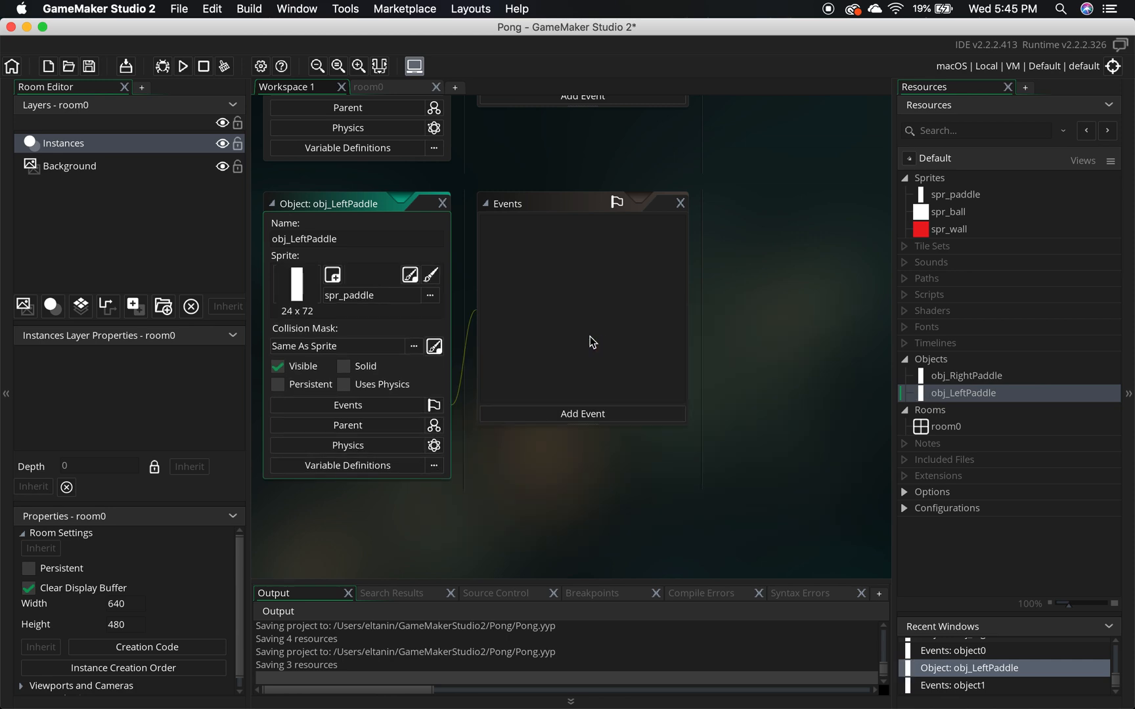
mouse_move(580, 373)
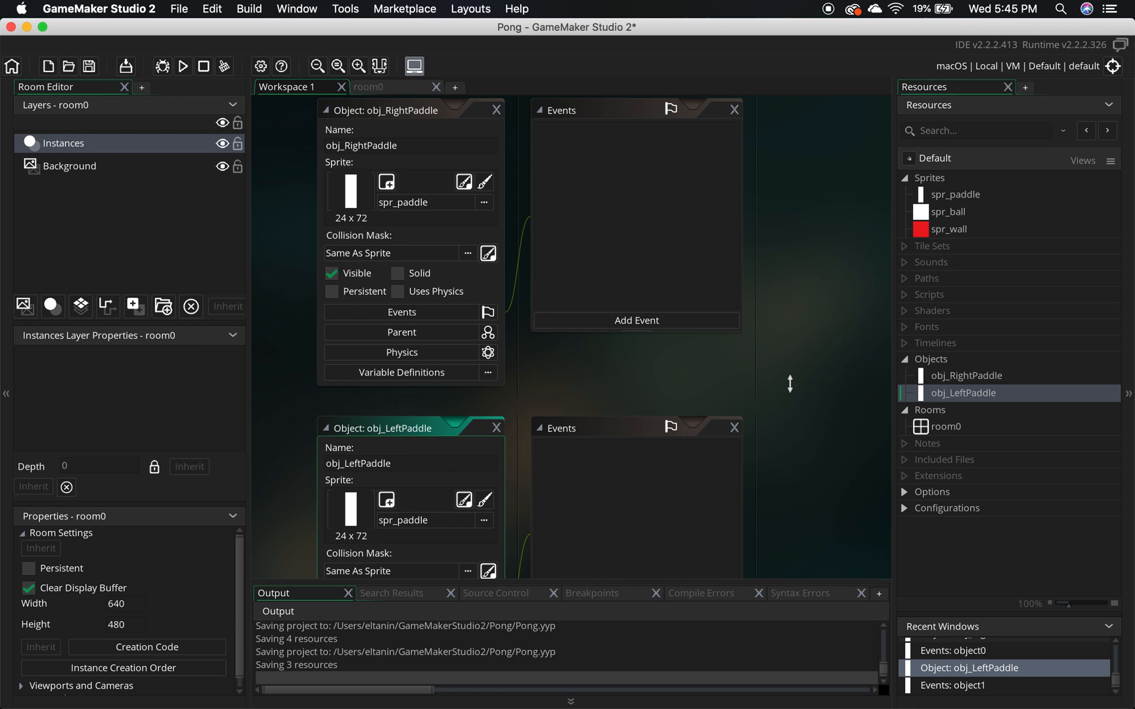
mouse_move(537, 447)
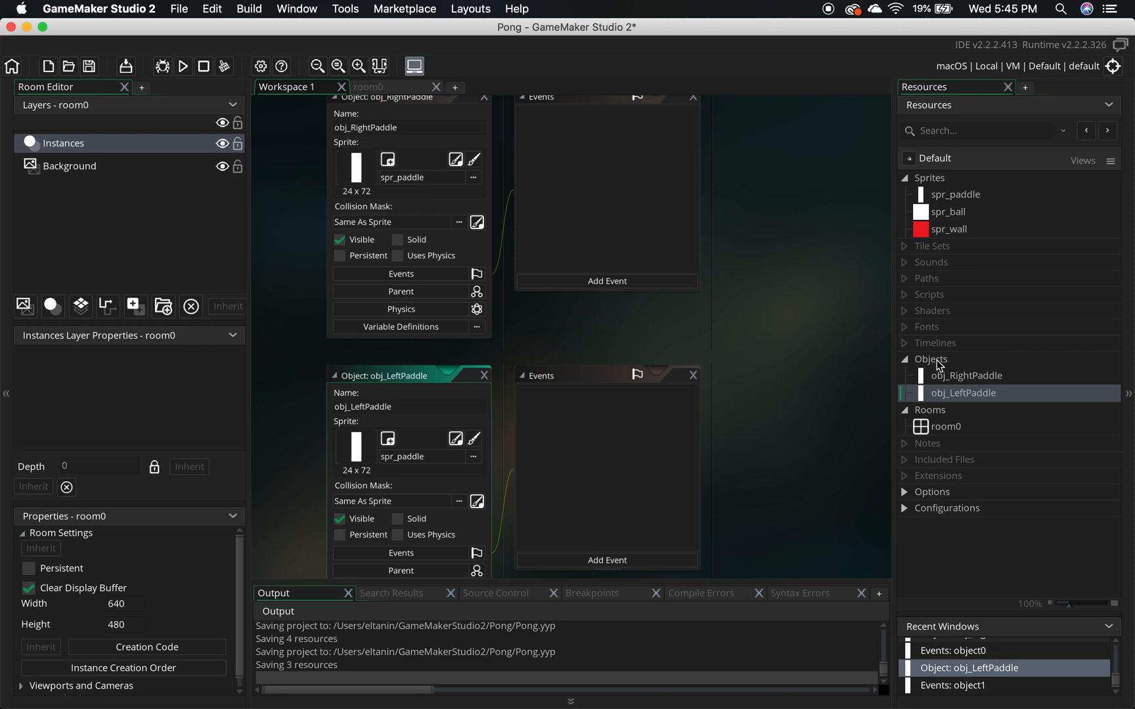
Create a third object under Objects for the ball, named obj_ball.
left_click(931, 359)
type("obj_ball")
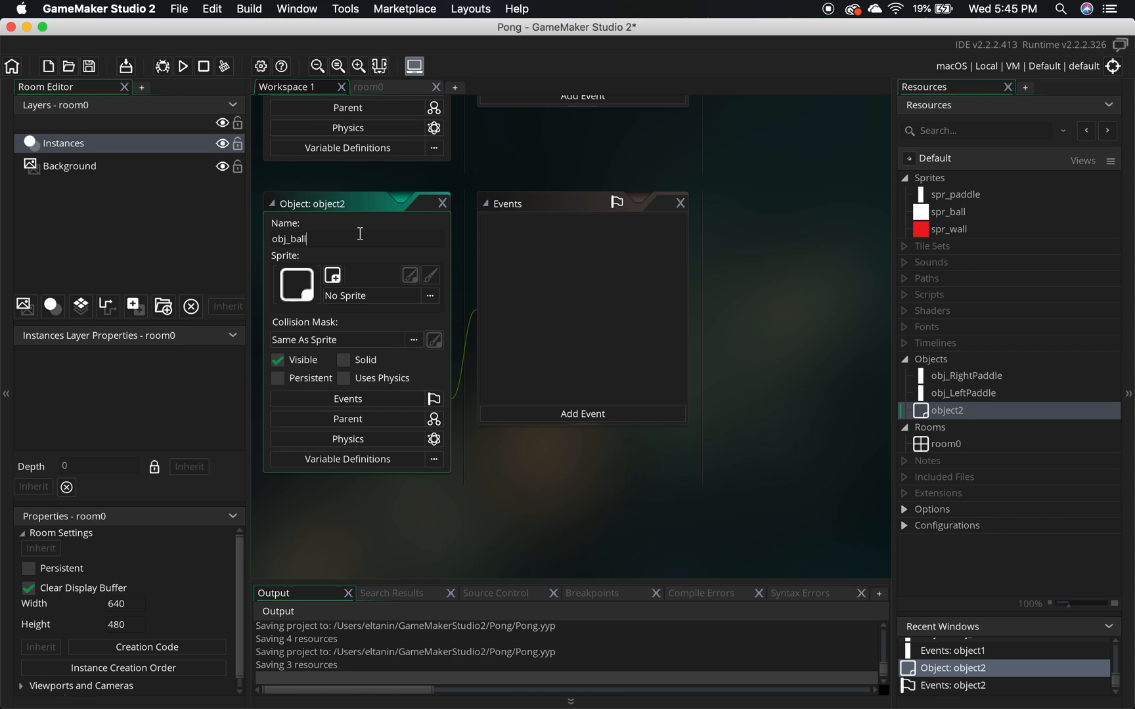
Assign spr_ball to obj_ball and the red spr_wall sprite to obj_wall.
left_click(430, 295)
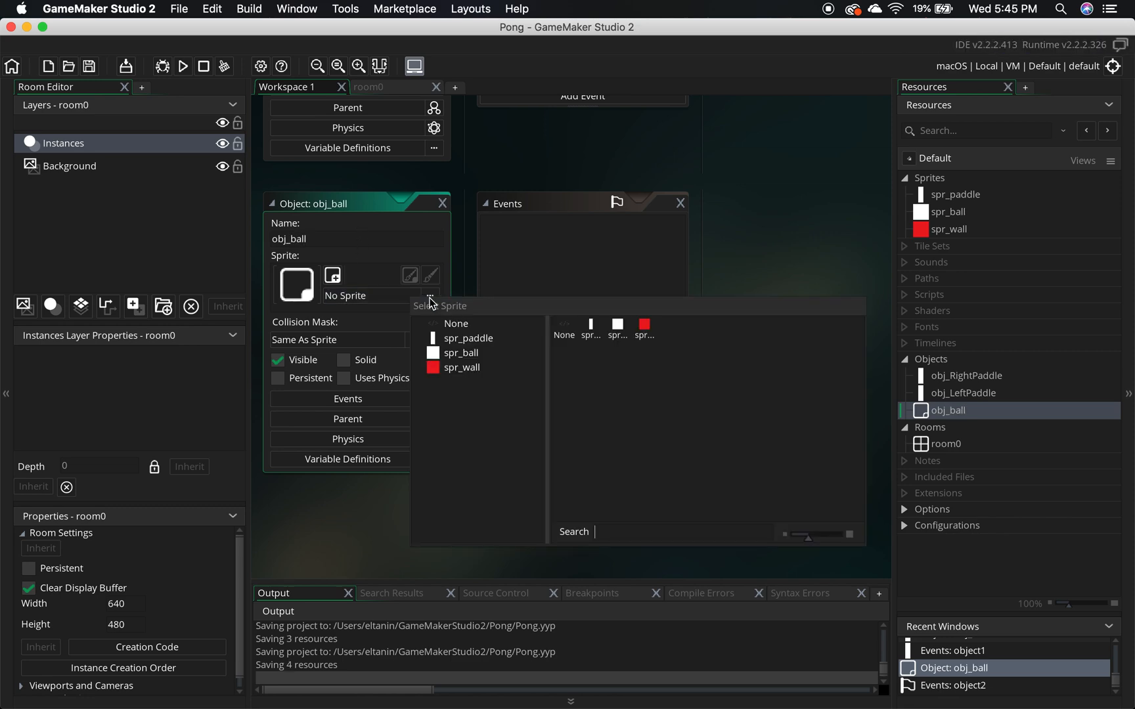
left_click(461, 353)
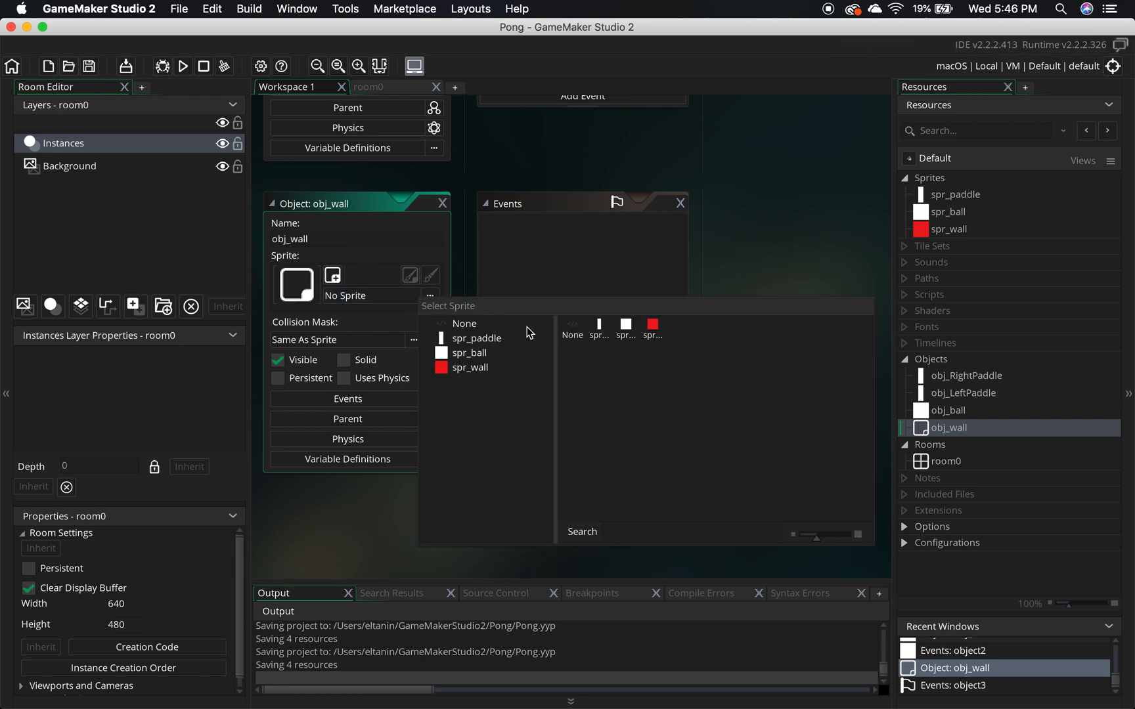
left_click(469, 367)
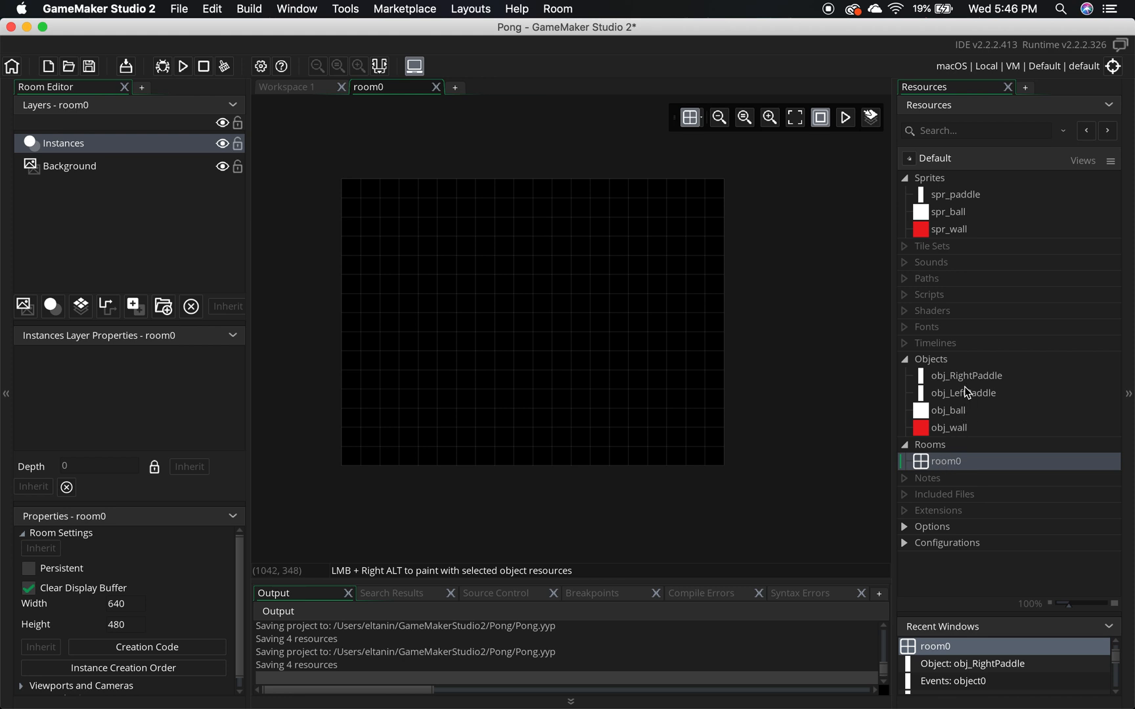
Drag the right paddle to room0's right edge and drop an obj_ball instance near the centre.
left_click(966, 375)
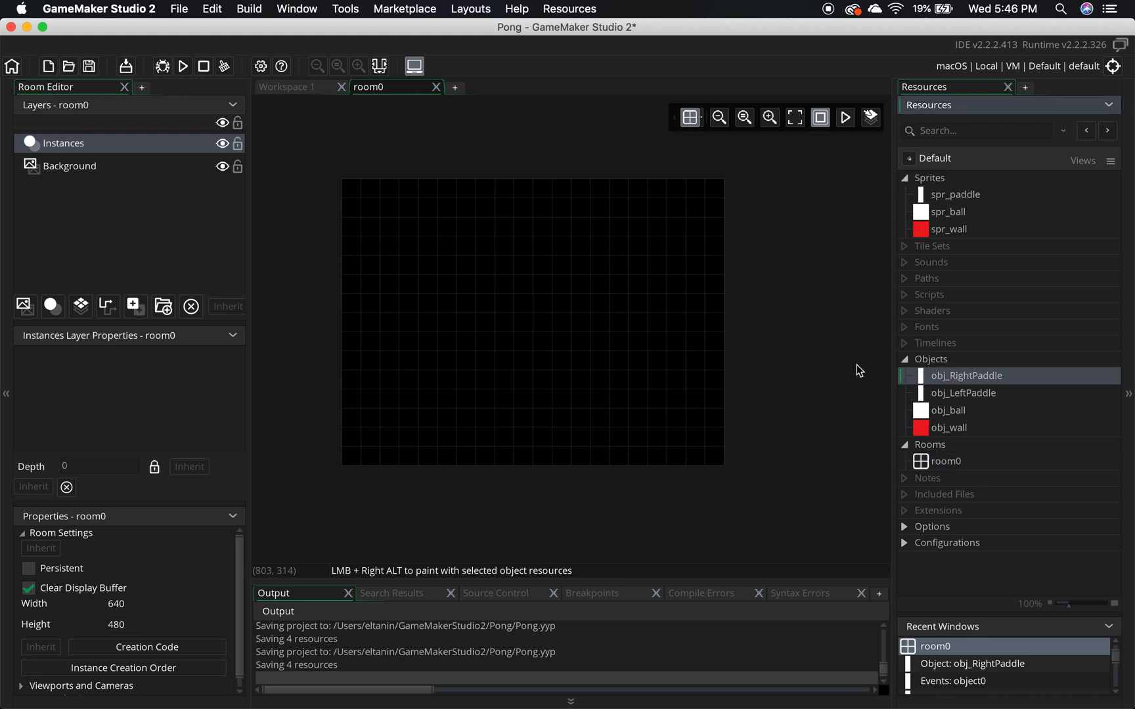
left_click(571, 352)
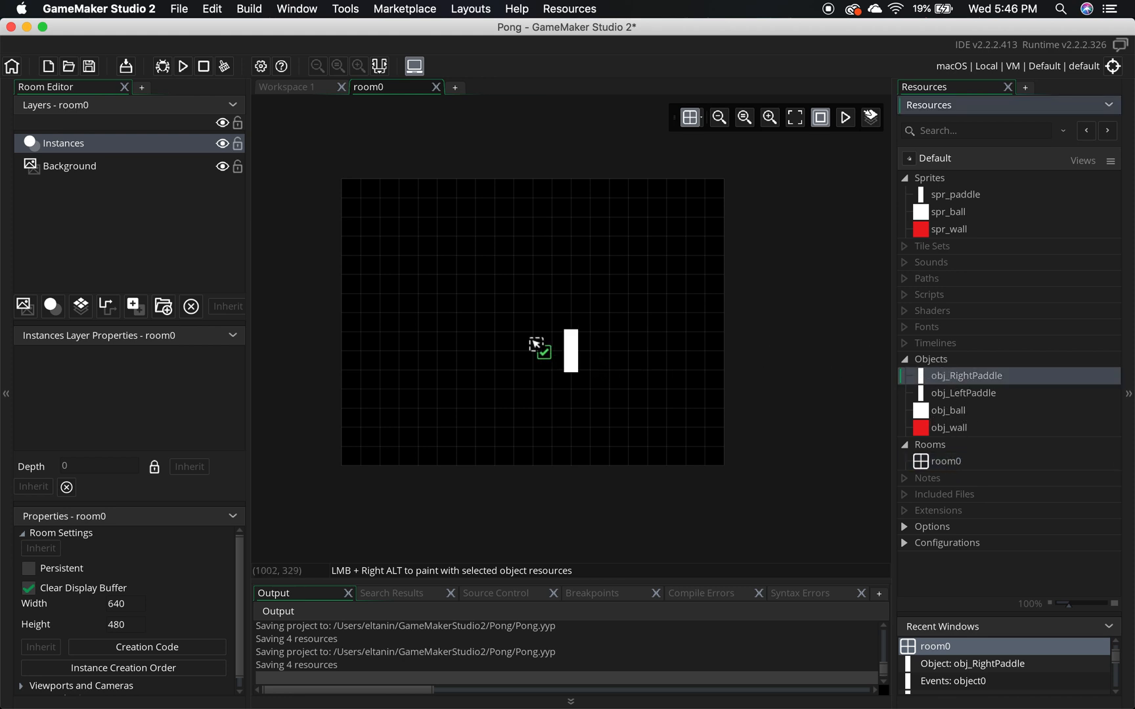
left_click_drag(568, 350, 382, 333)
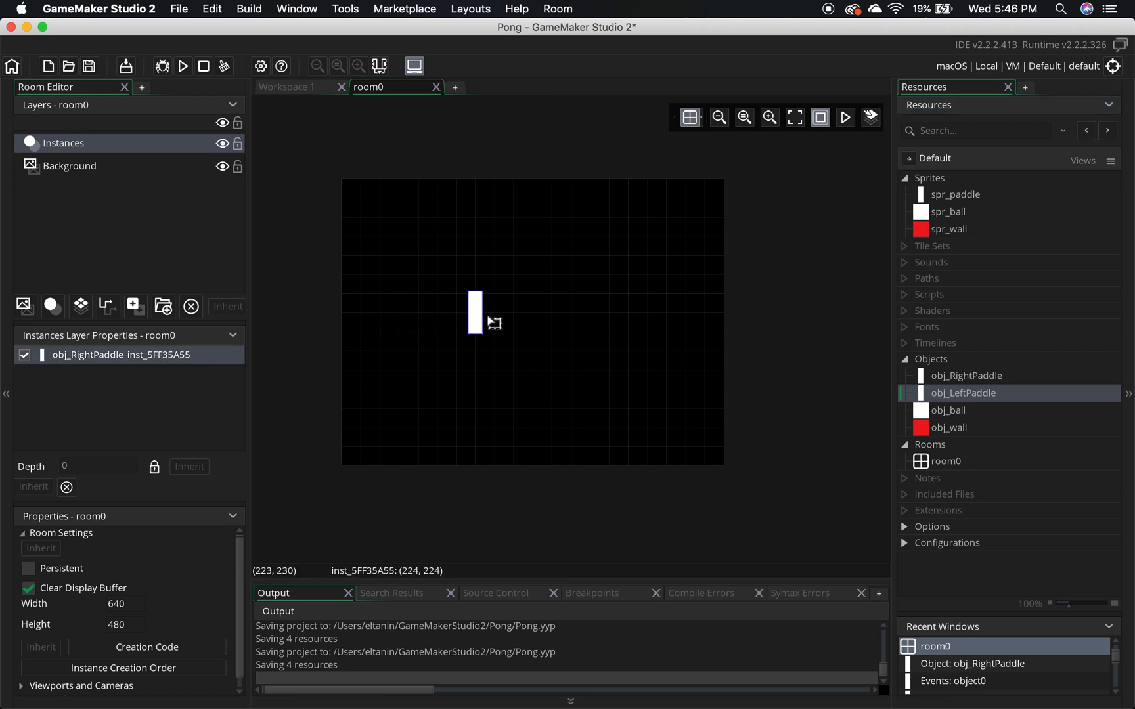
left_click_drag(475, 312, 704, 313)
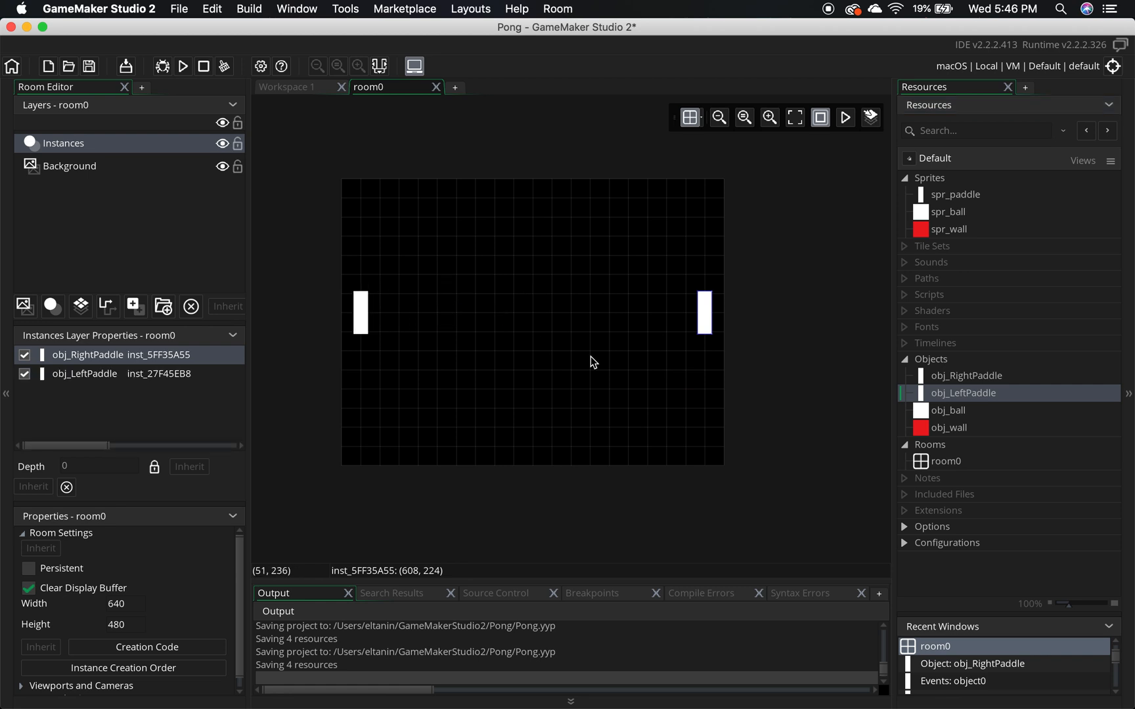
left_click_drag(948, 410, 513, 312)
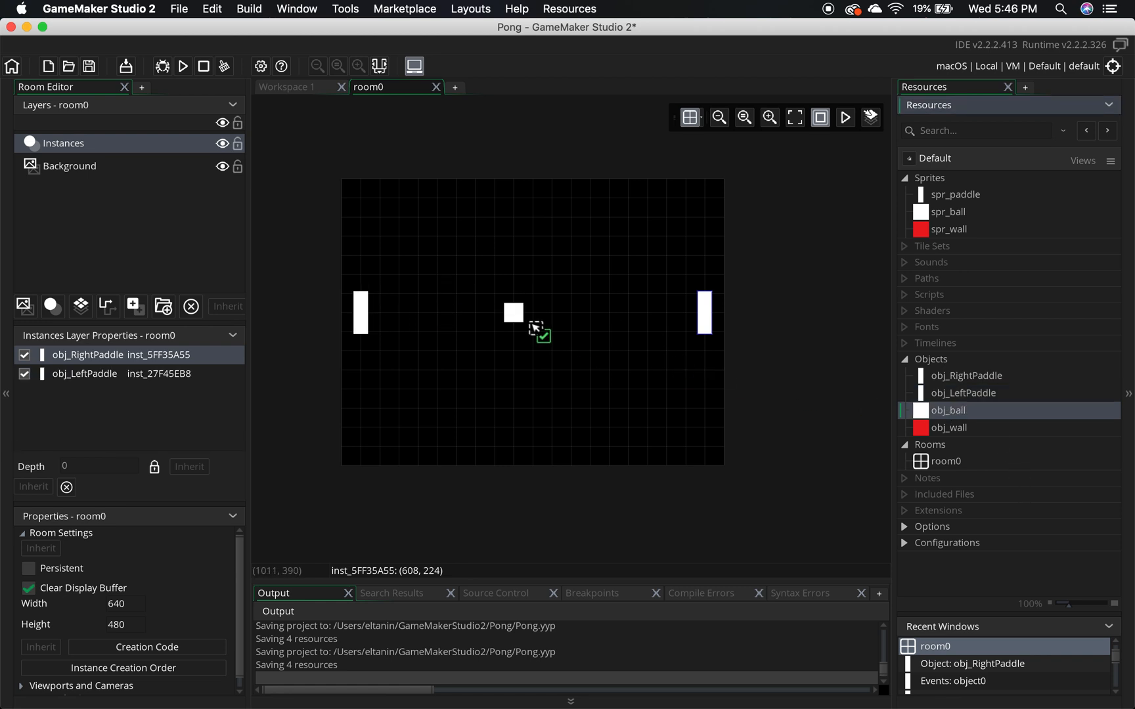
left_click(513, 312)
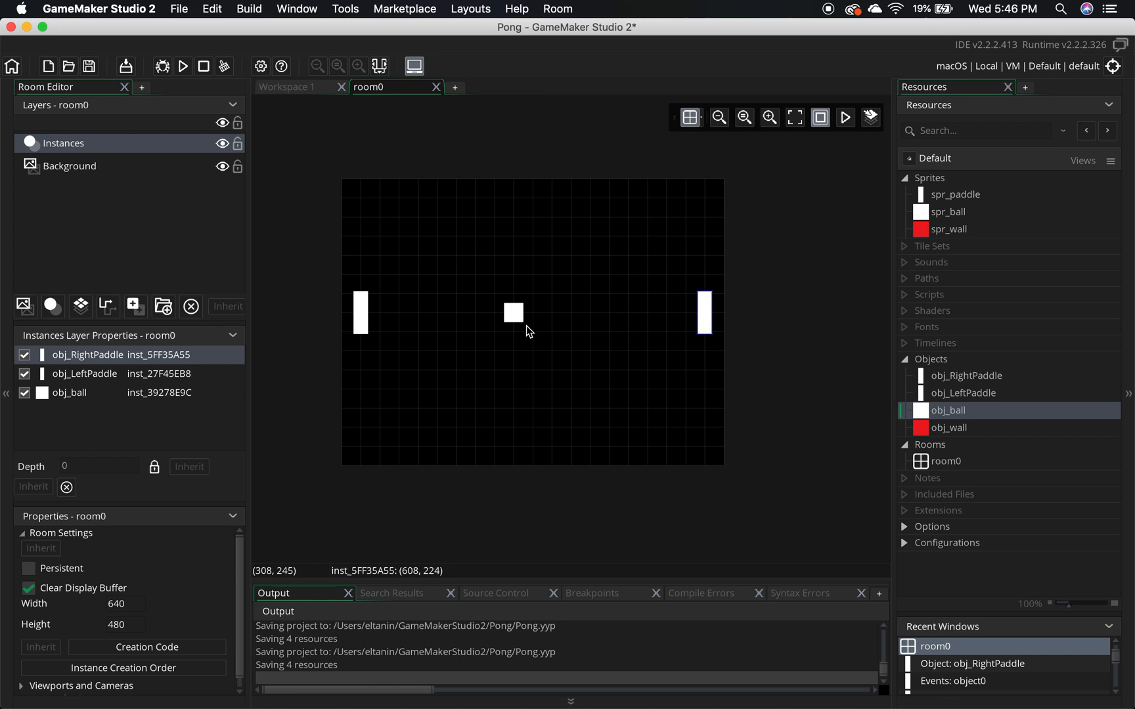
left_click(513, 312)
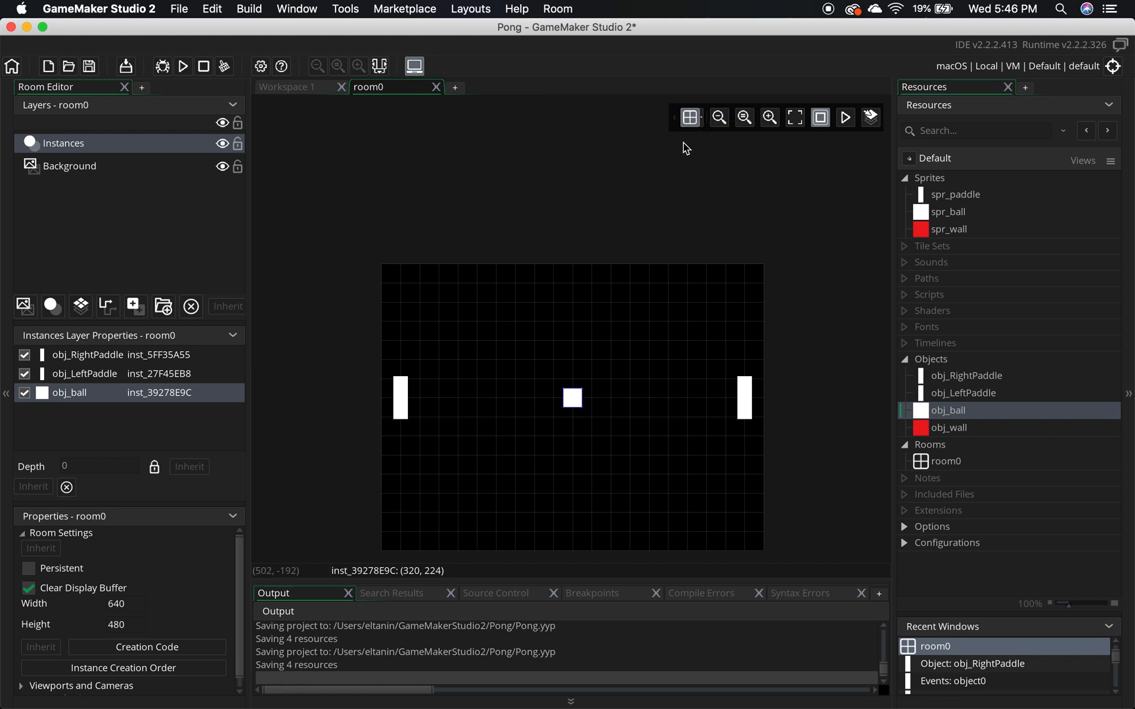
mouse_move(690, 117)
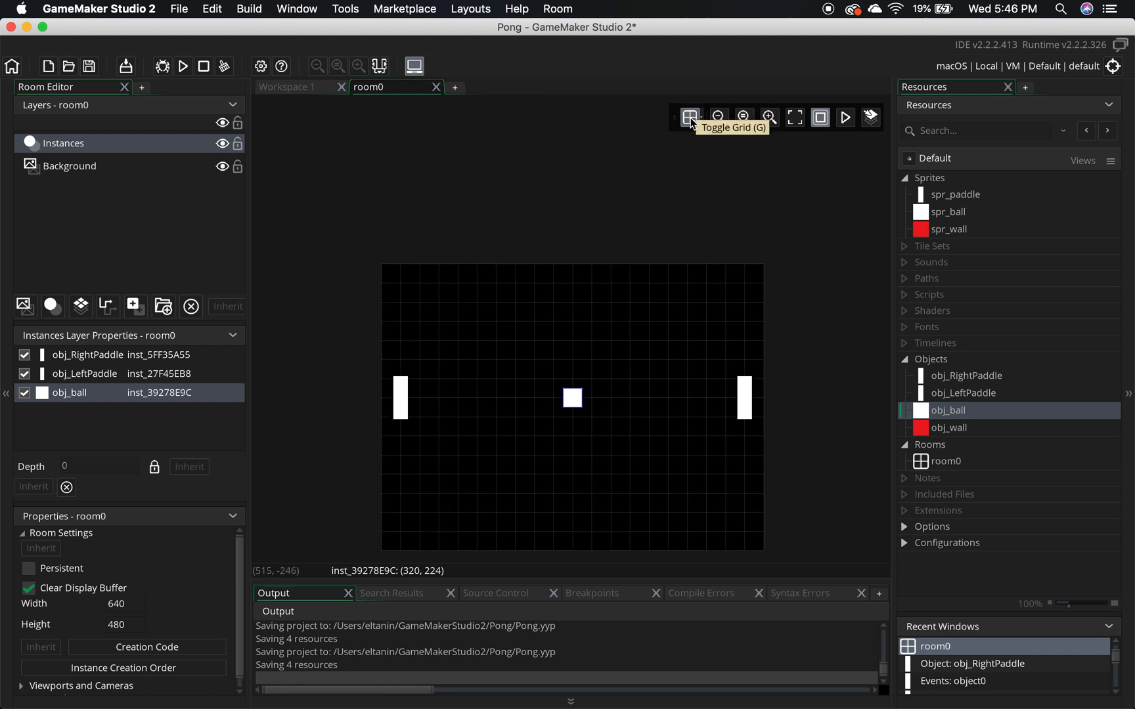
mouse_move(695, 135)
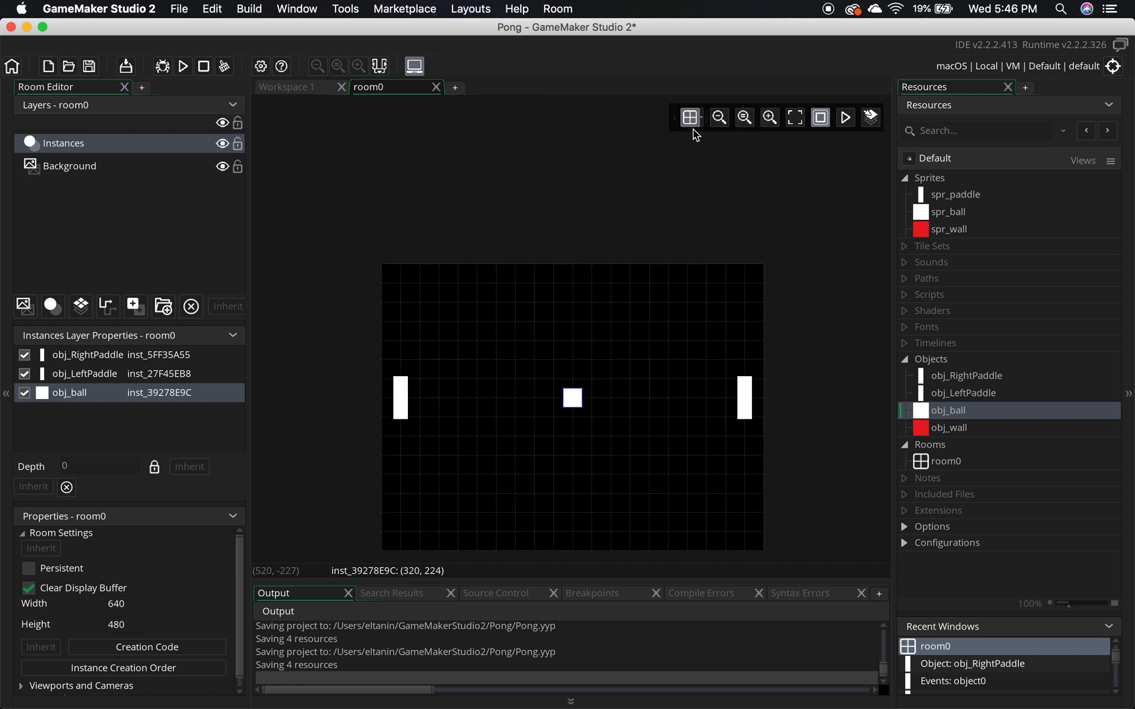
mouse_move(698, 123)
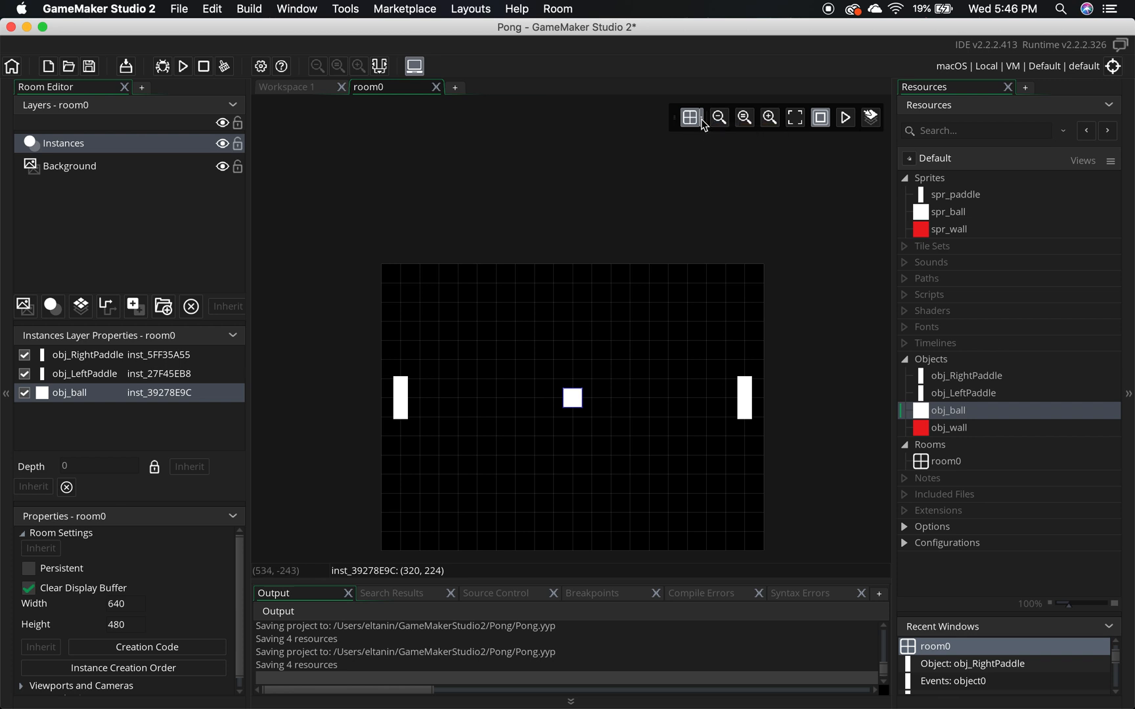
Make the room grid finer, then align the left paddle and the ball at 336, 240.
left_click(690, 117)
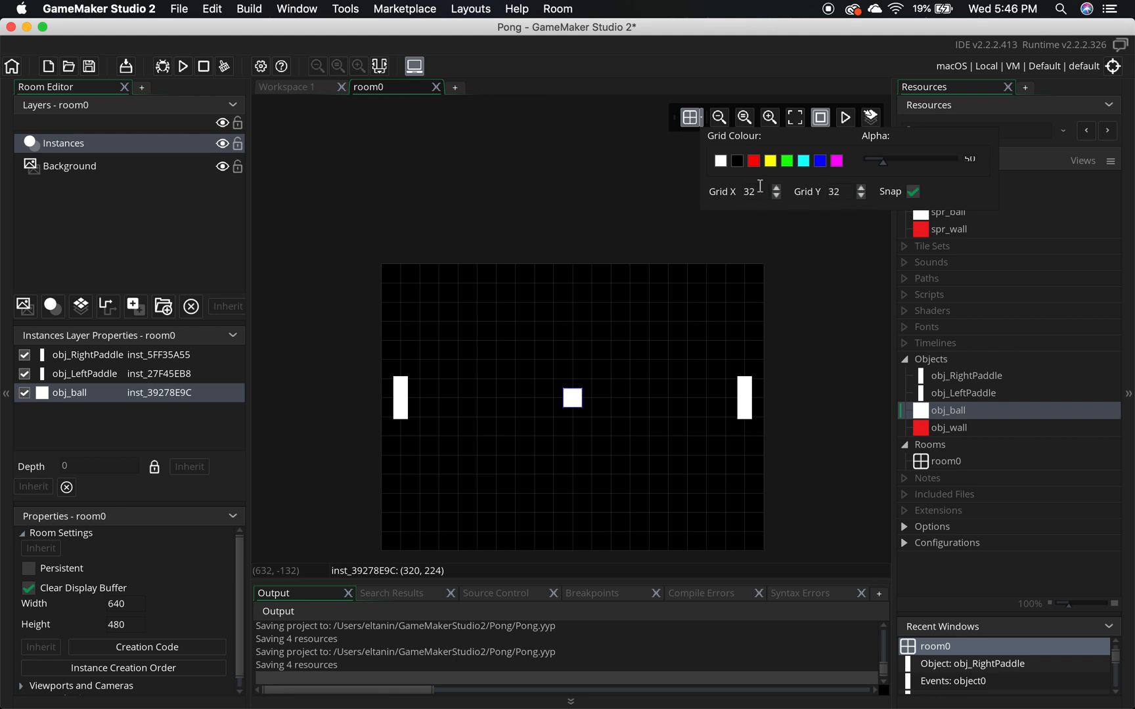
mouse_move(812, 243)
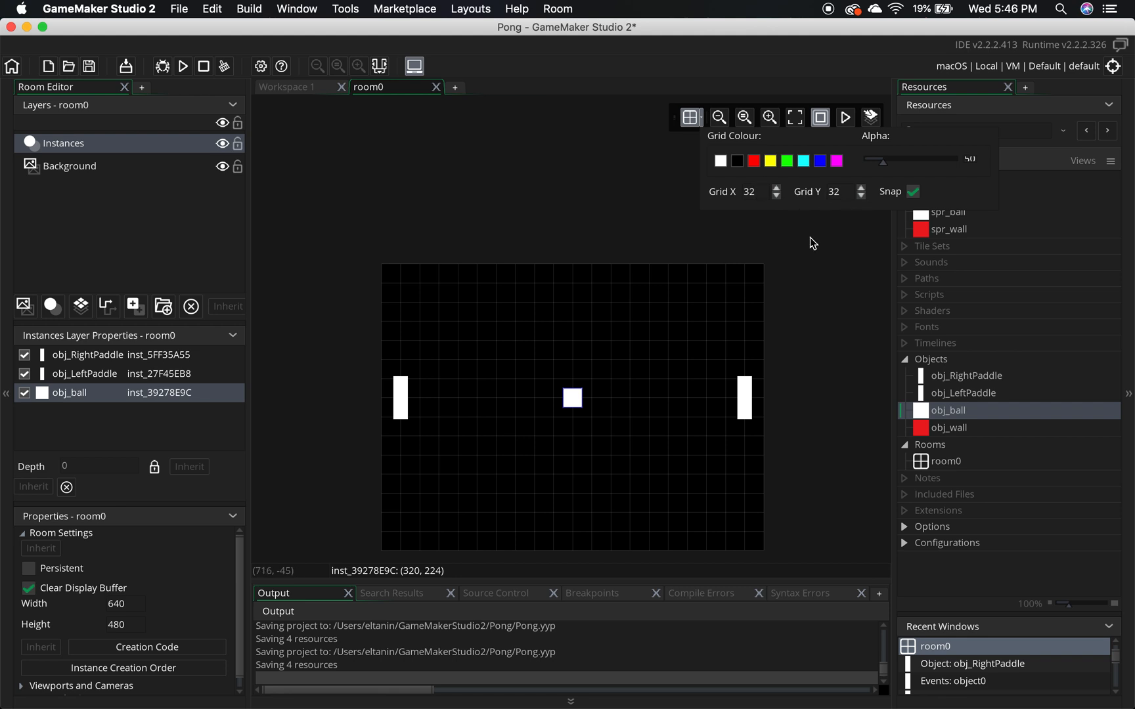
left_click(776, 196)
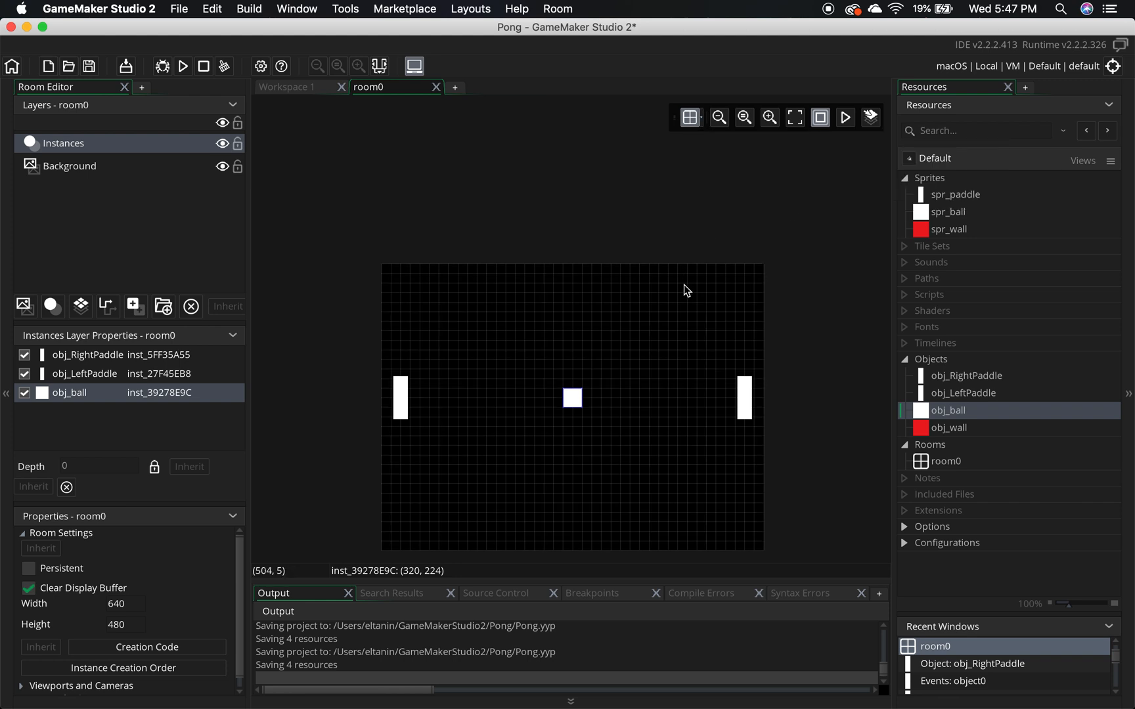
left_click(744, 417)
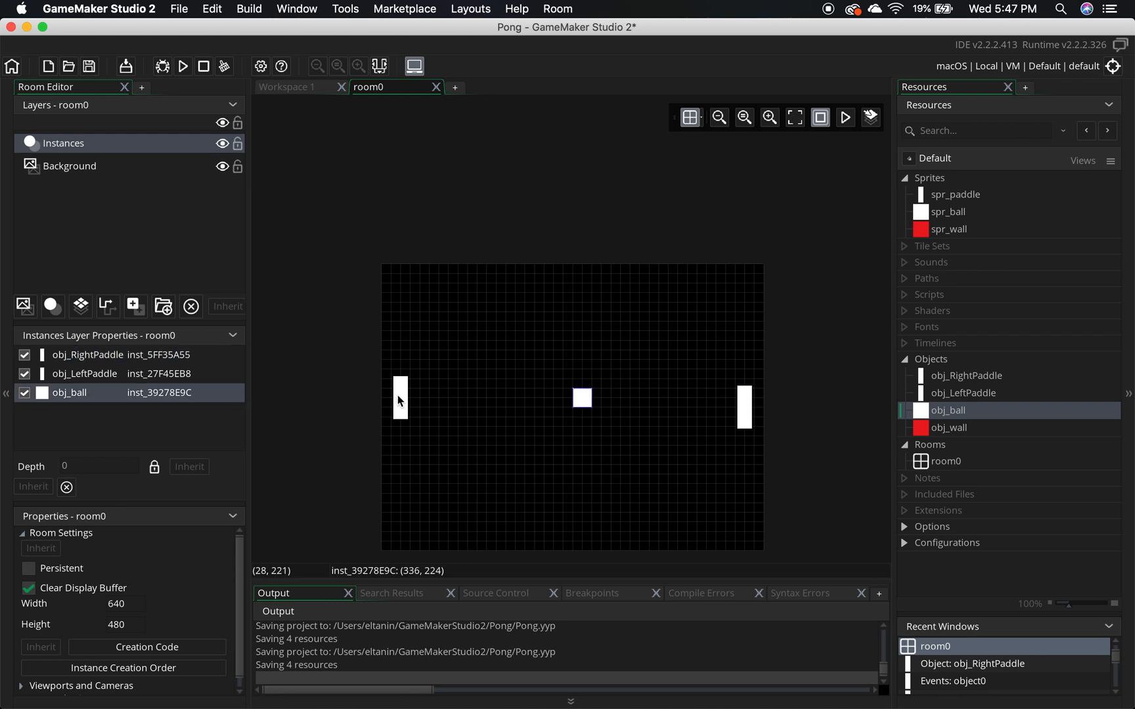
left_click(401, 409)
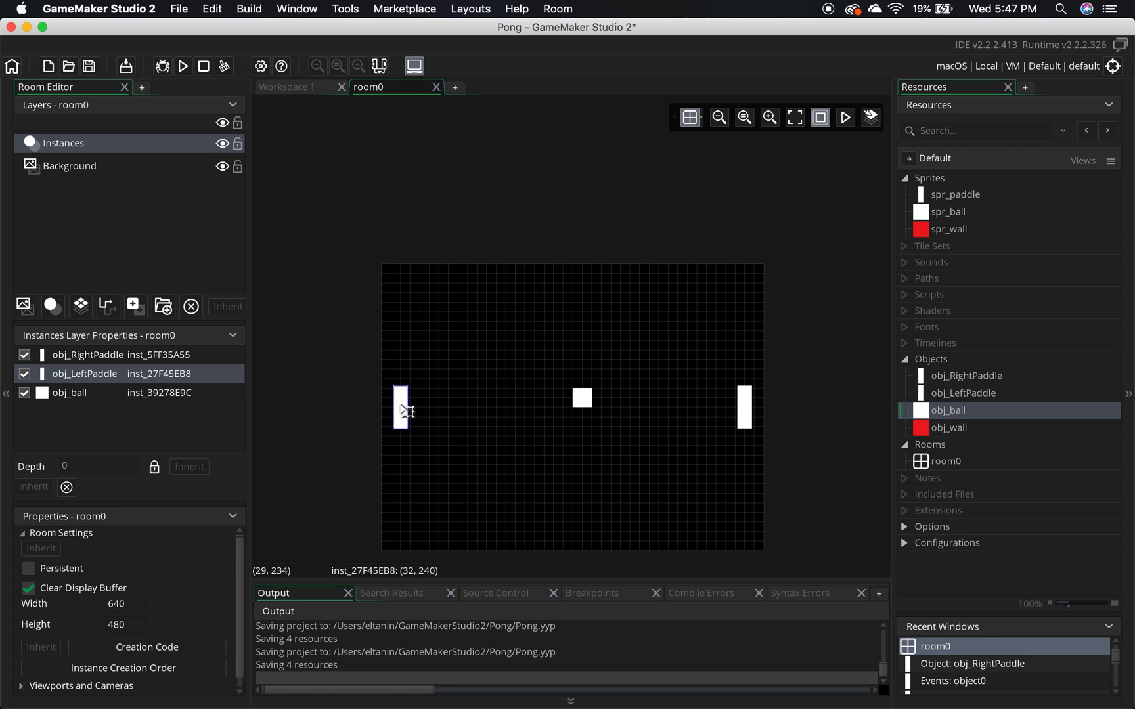
left_click(573, 409)
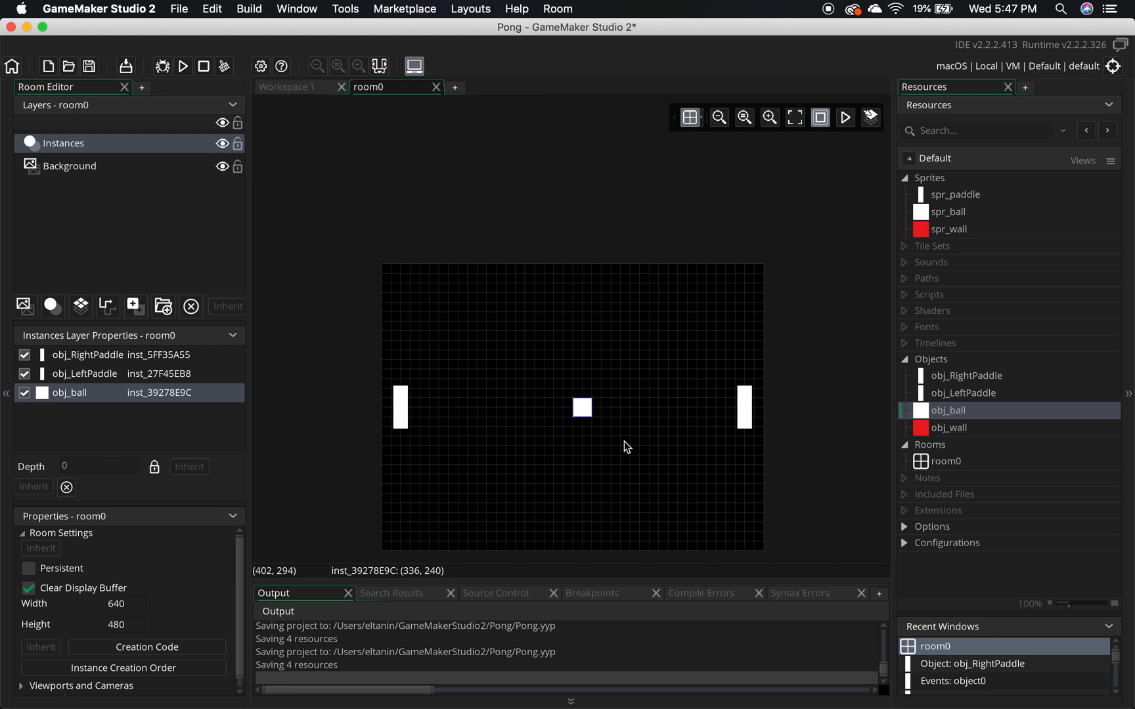
mouse_move(869, 423)
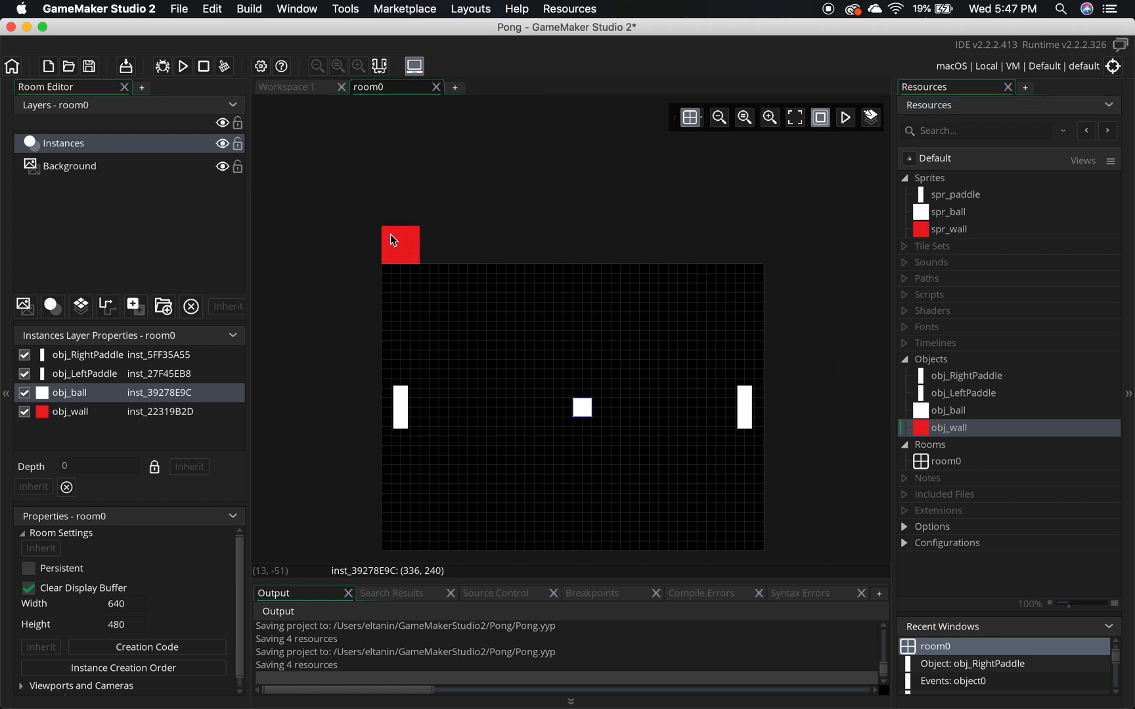
Stretch the top and bottom obj_wall instances across the full width of room0.
left_click(400, 244)
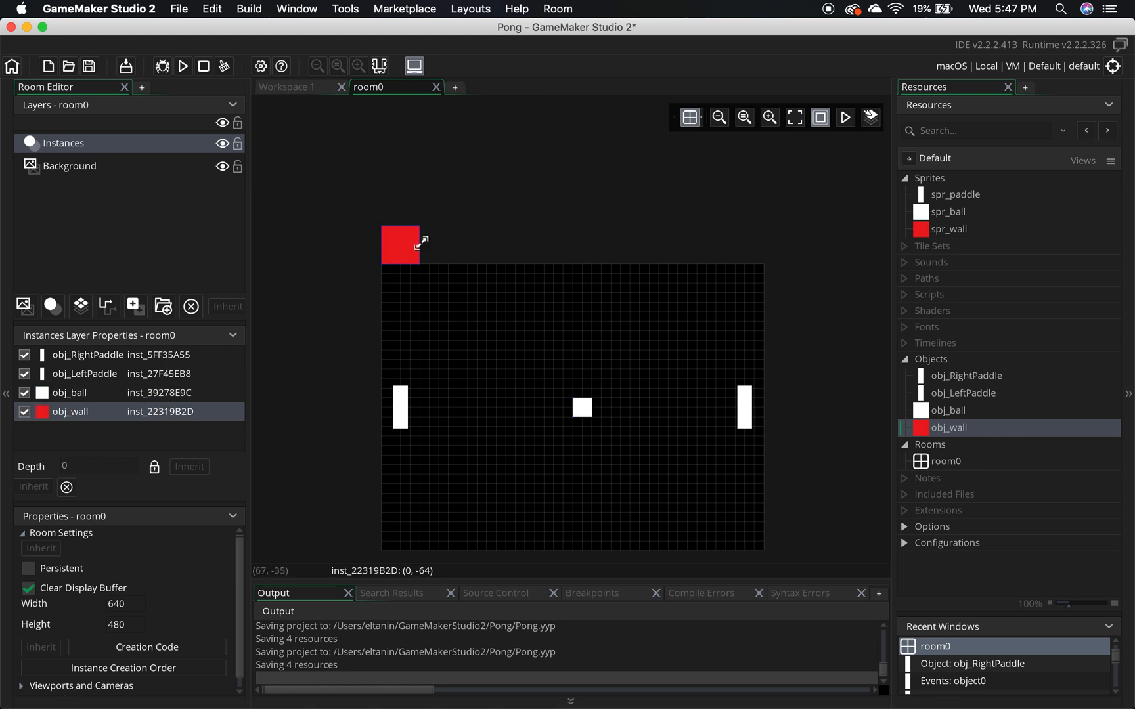
mouse_move(427, 250)
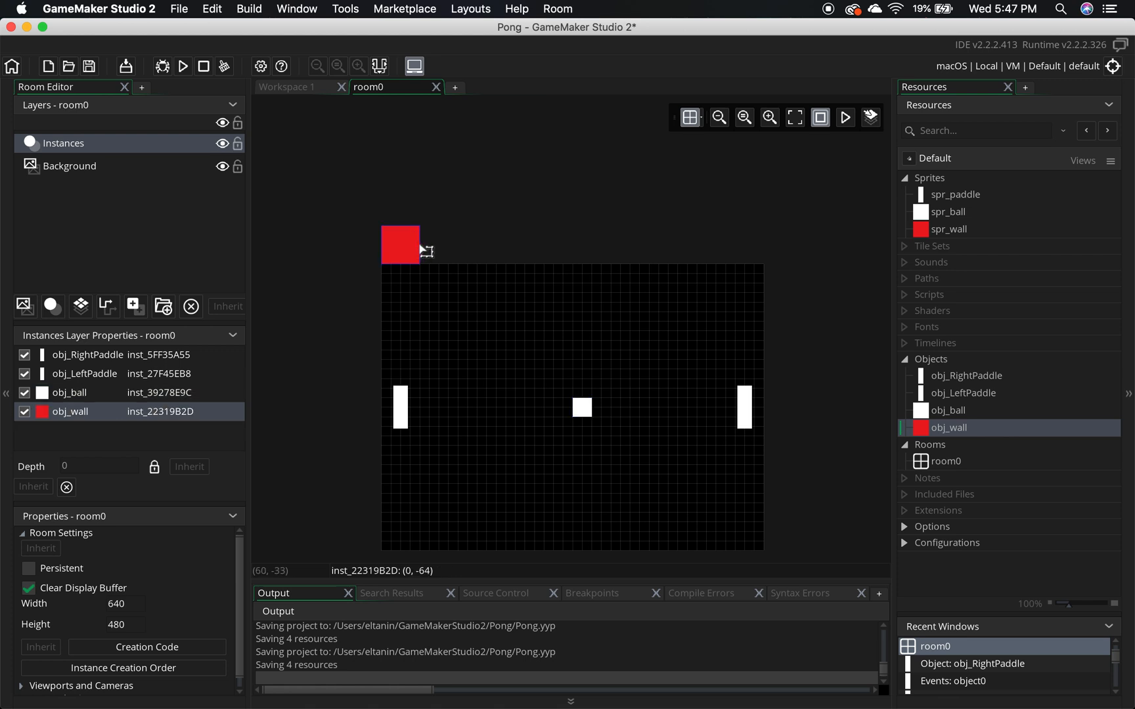
mouse_move(422, 242)
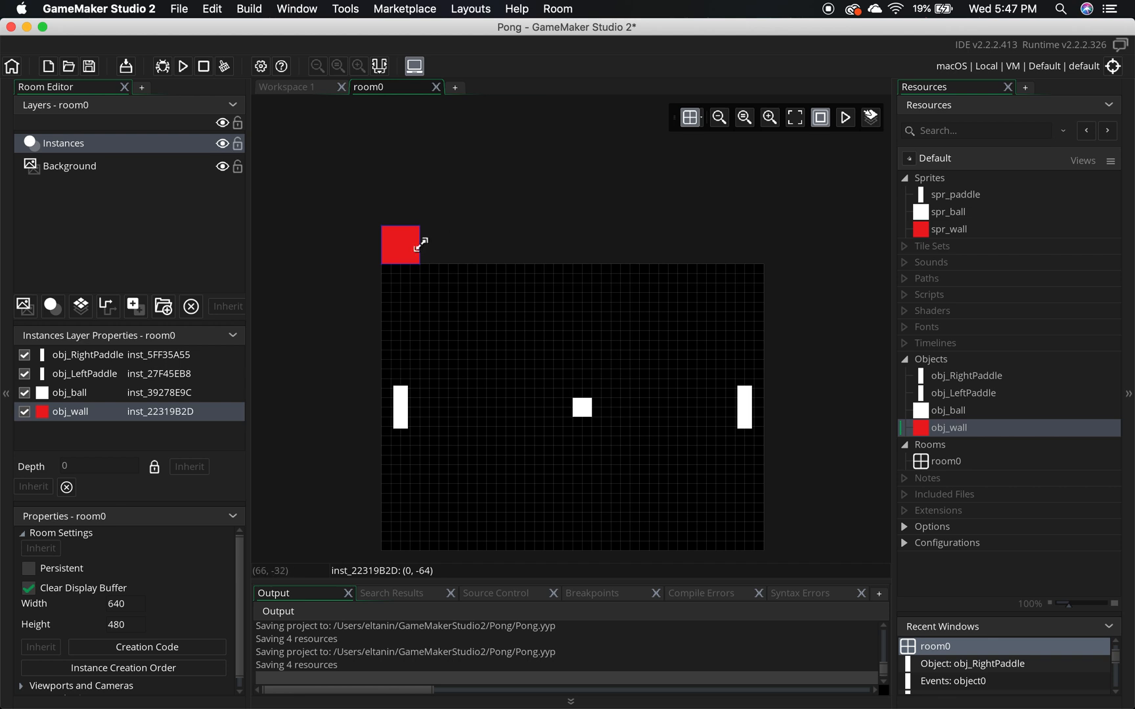
left_click_drag(421, 242, 705, 233)
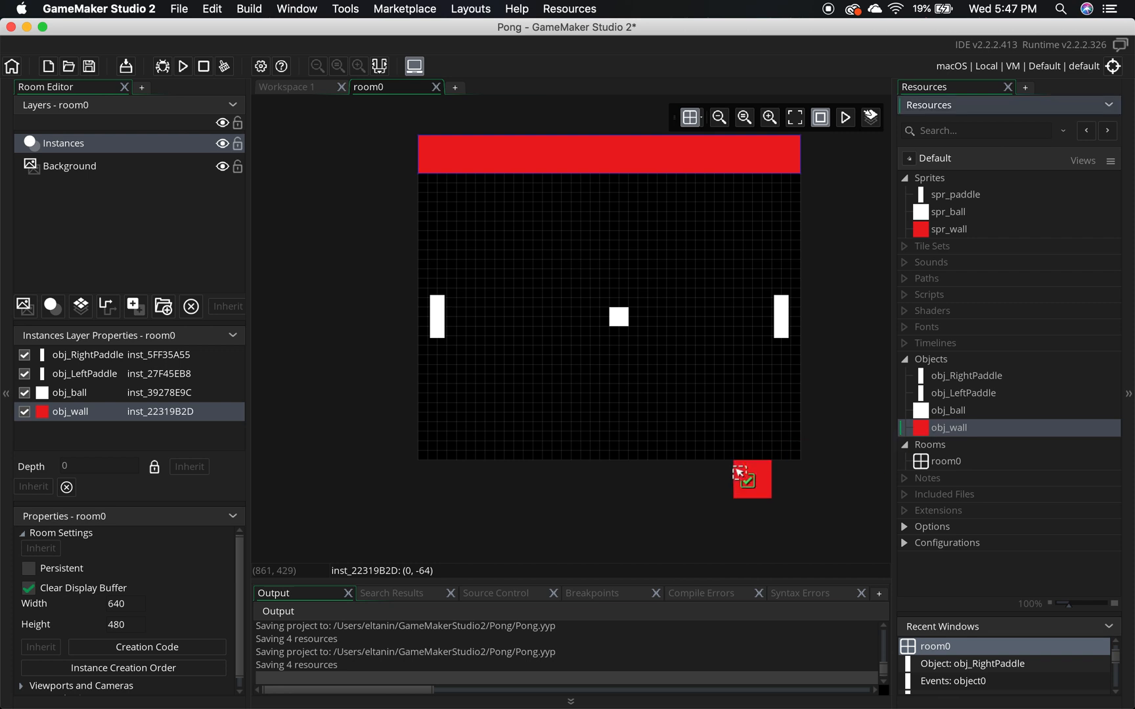
left_click_drag(752, 479, 437, 479)
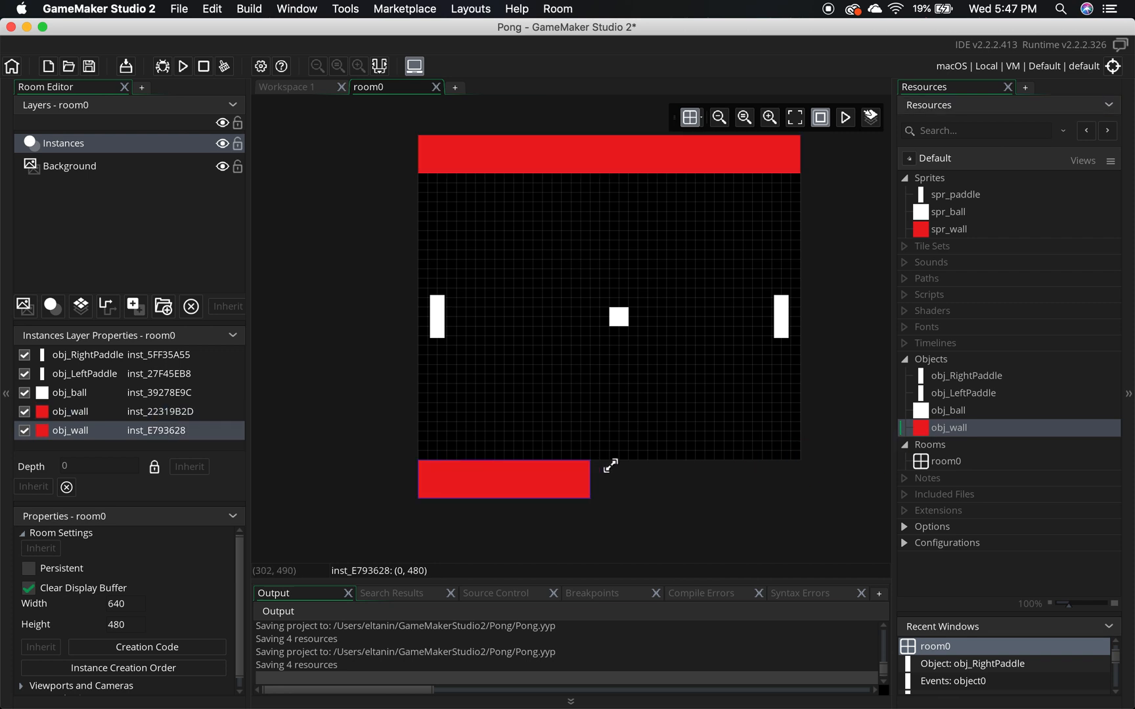
left_click_drag(612, 465, 802, 465)
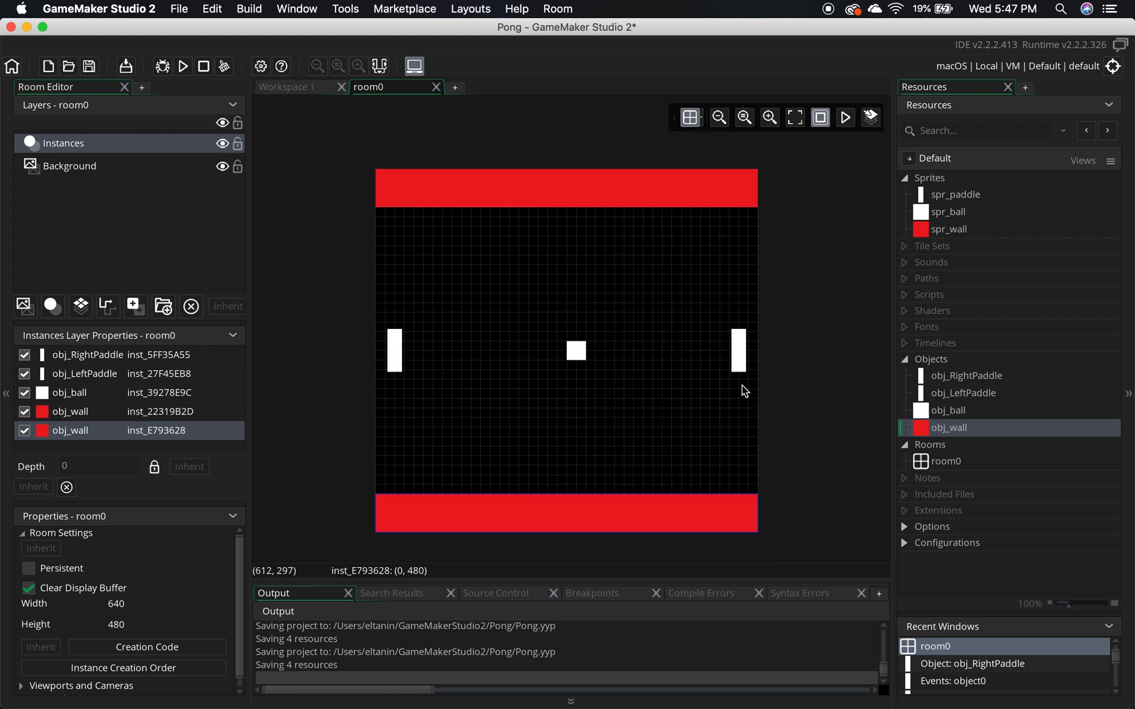
mouse_move(546, 227)
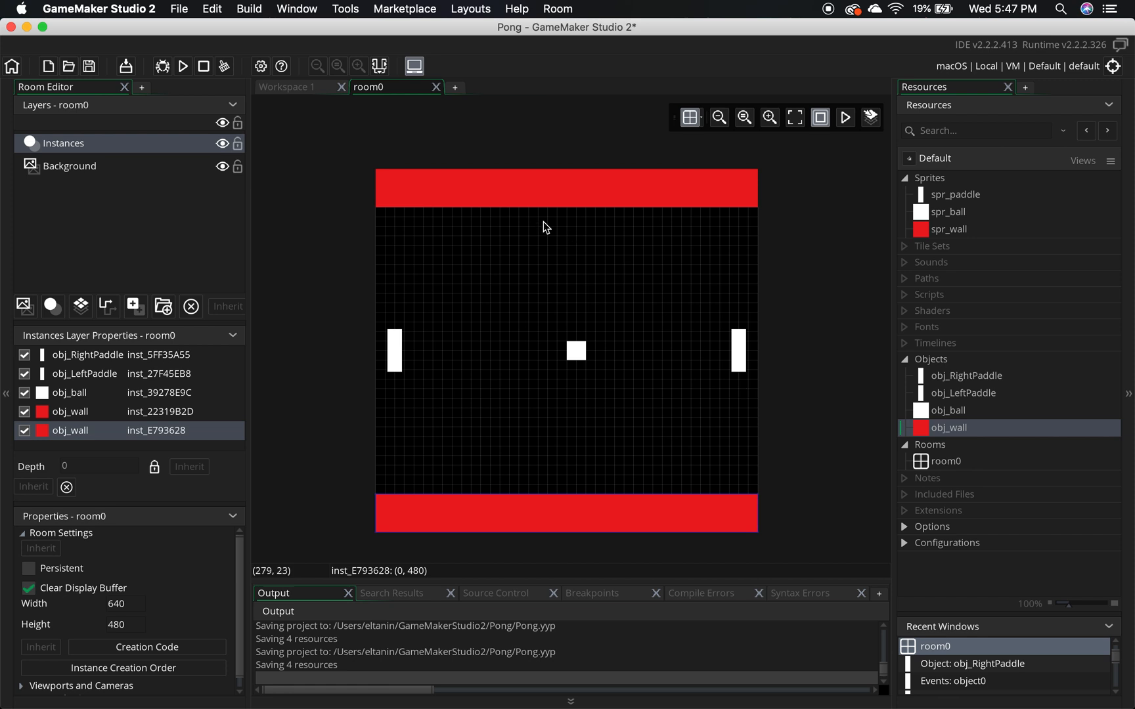
left_click(184, 65)
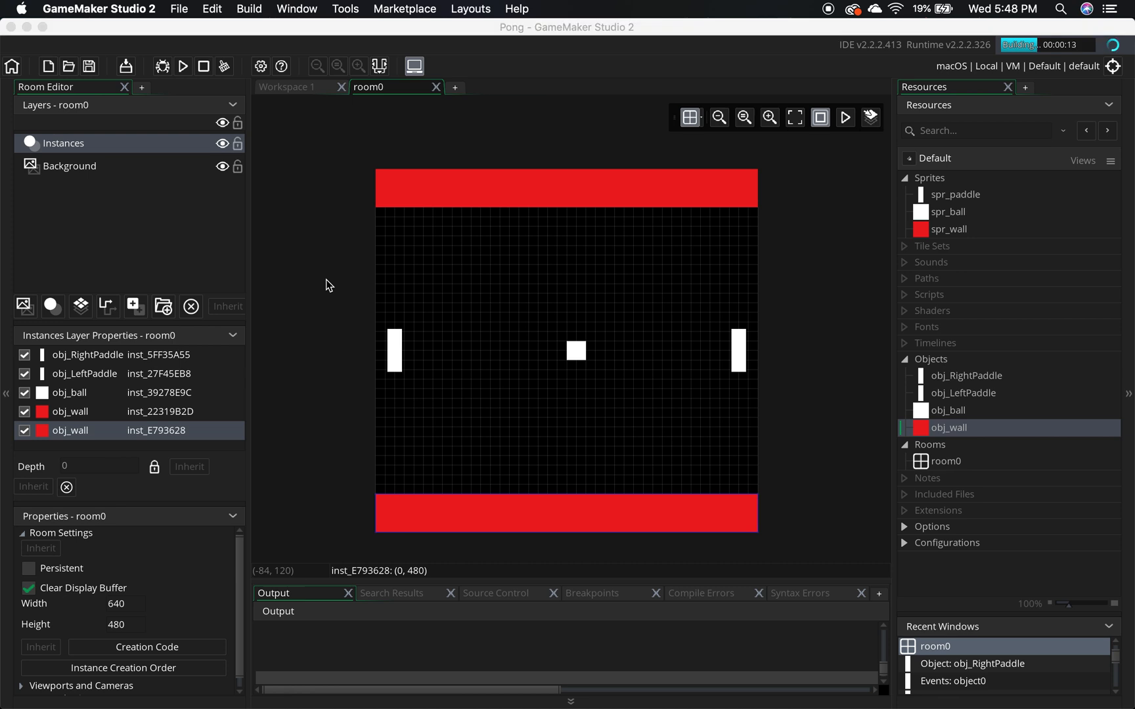
Run the Pong game to view the paddles and ball, then close its test window.
left_click(183, 65)
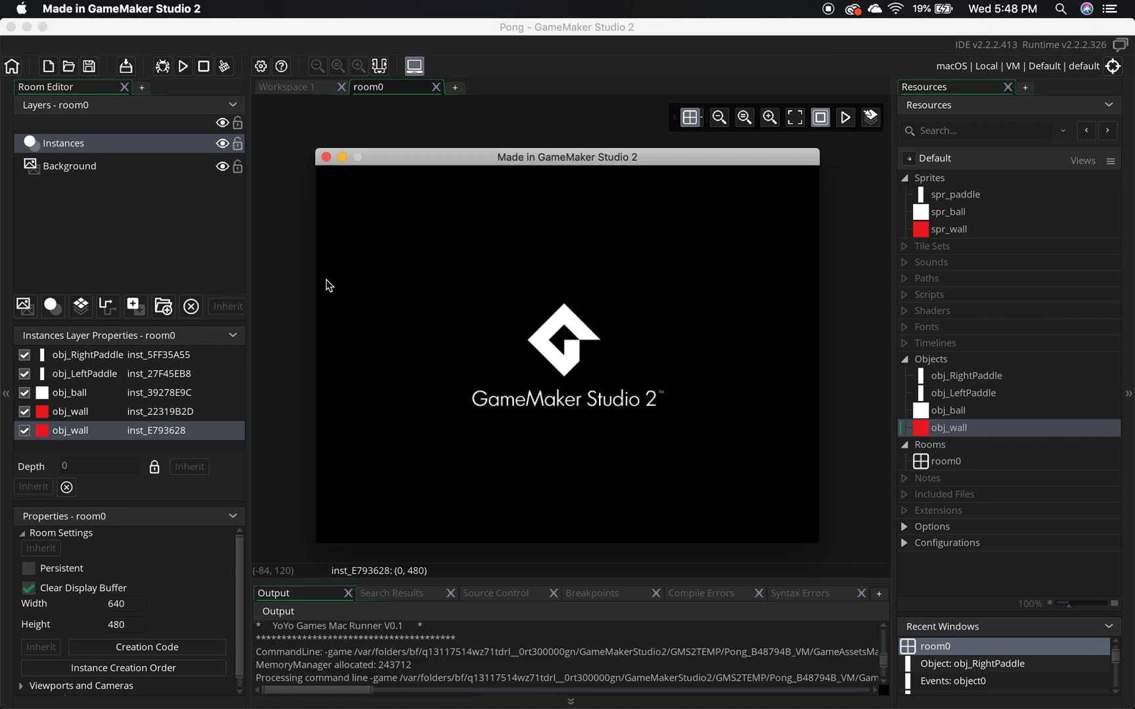
mouse_move(593, 450)
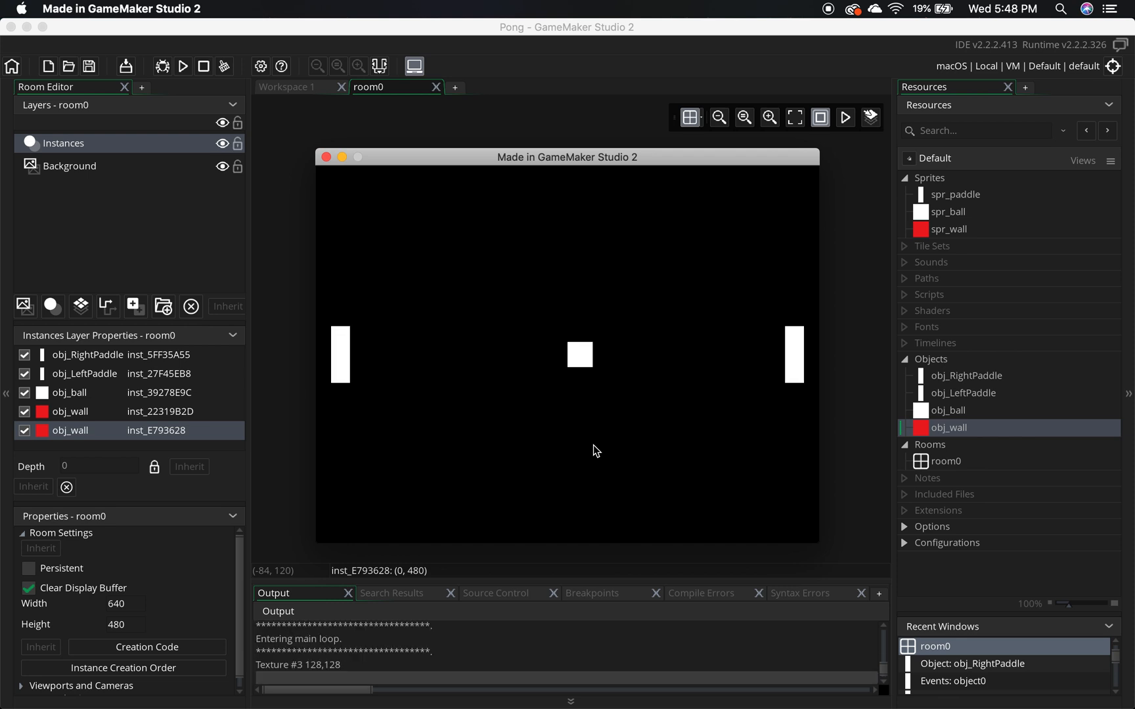
mouse_move(608, 320)
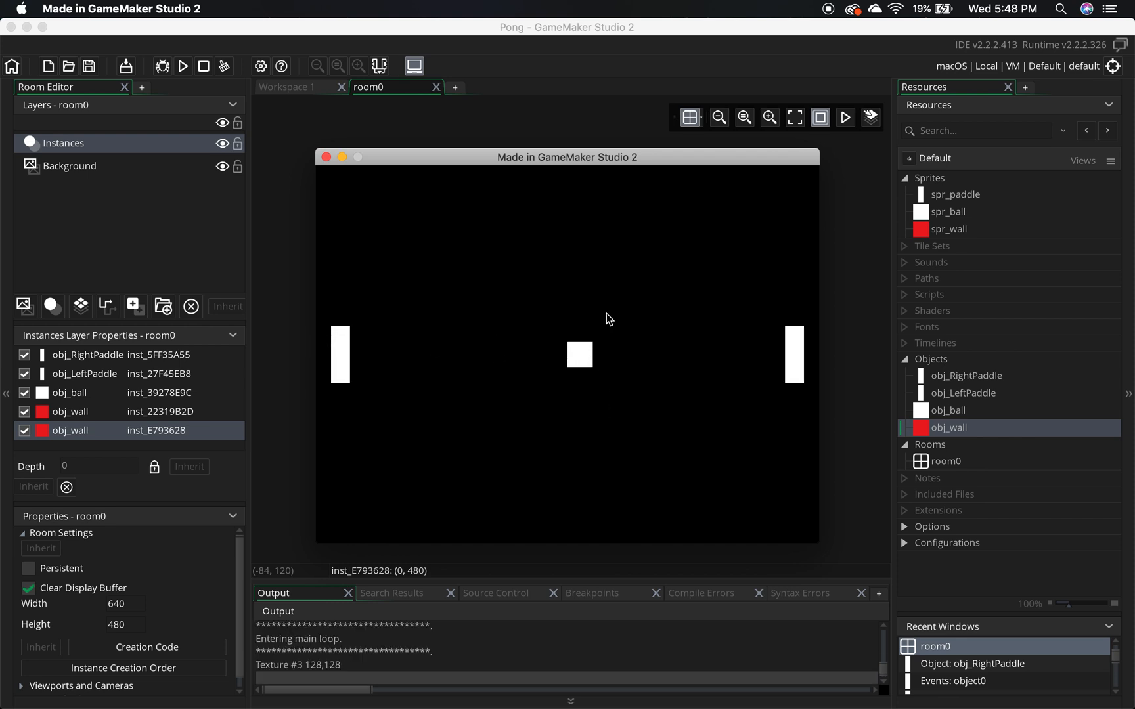
mouse_move(546, 372)
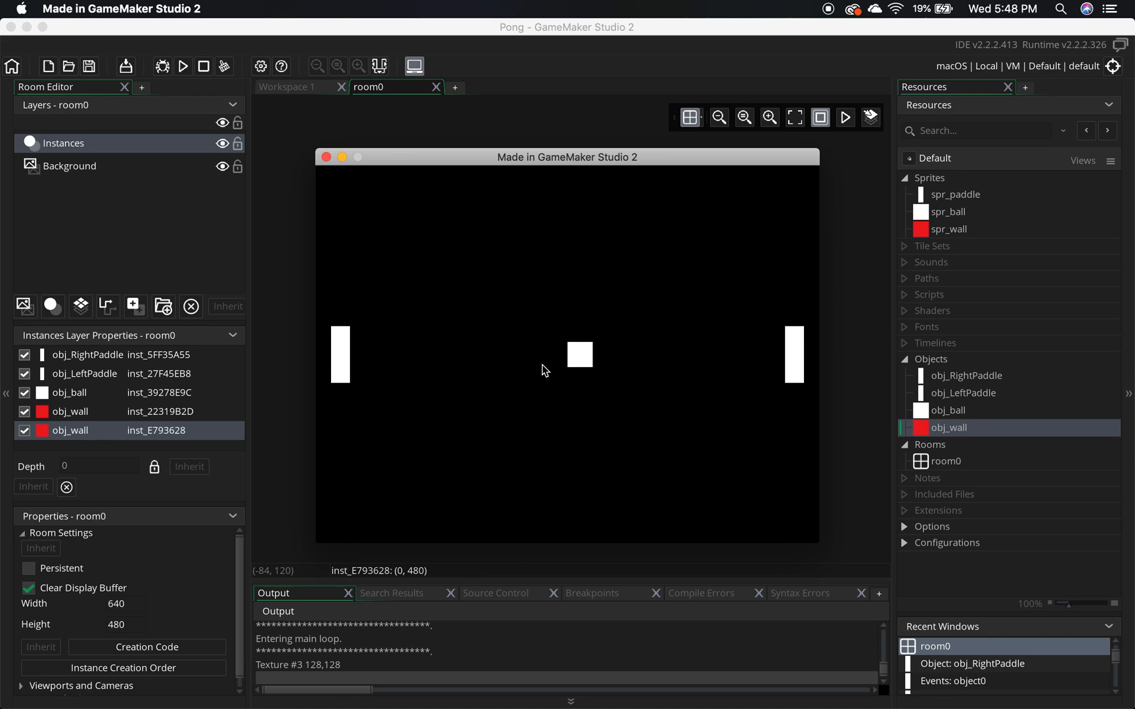
mouse_move(448, 157)
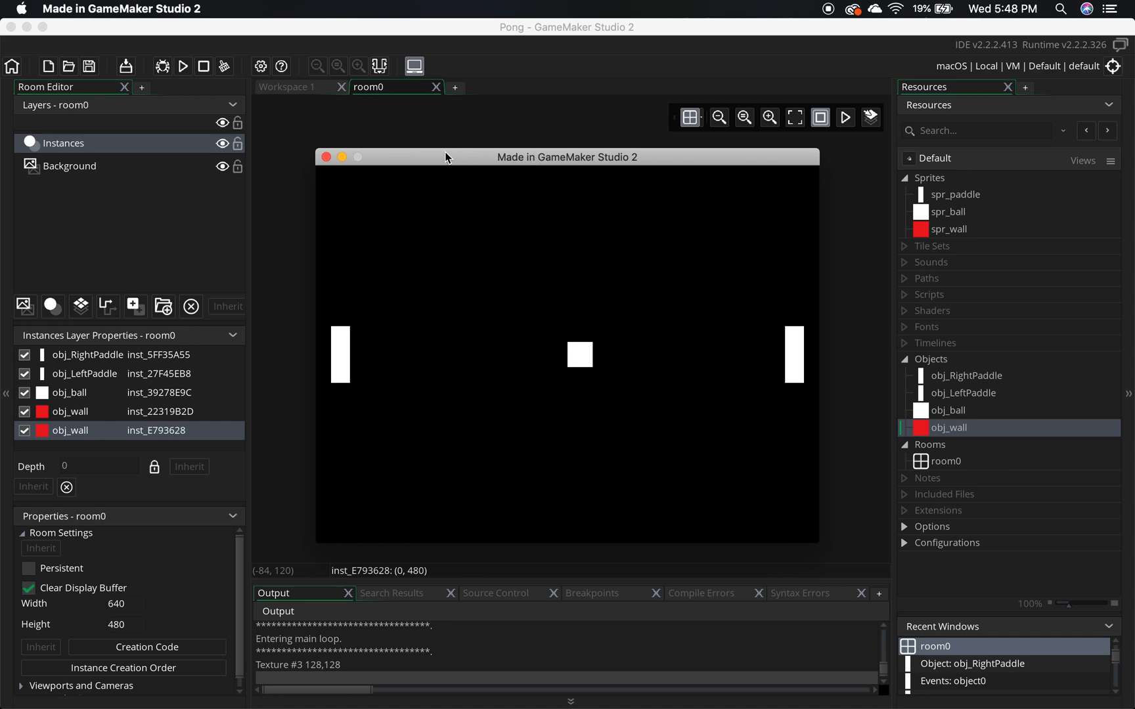
mouse_move(794, 243)
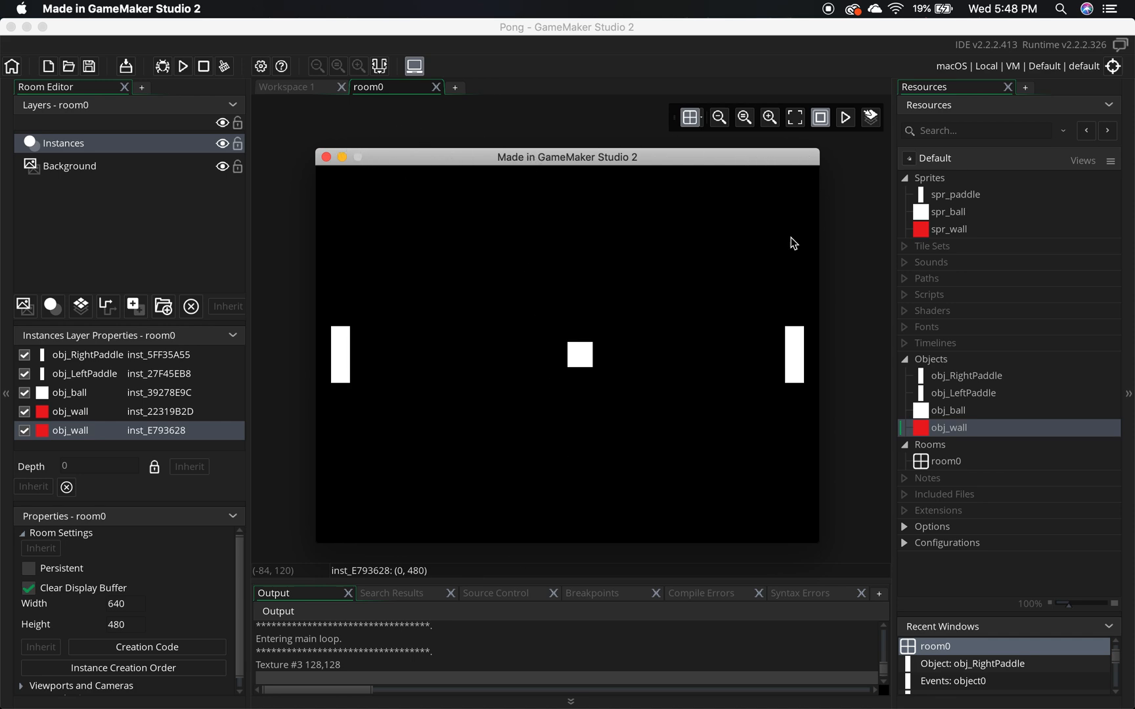
mouse_move(566, 195)
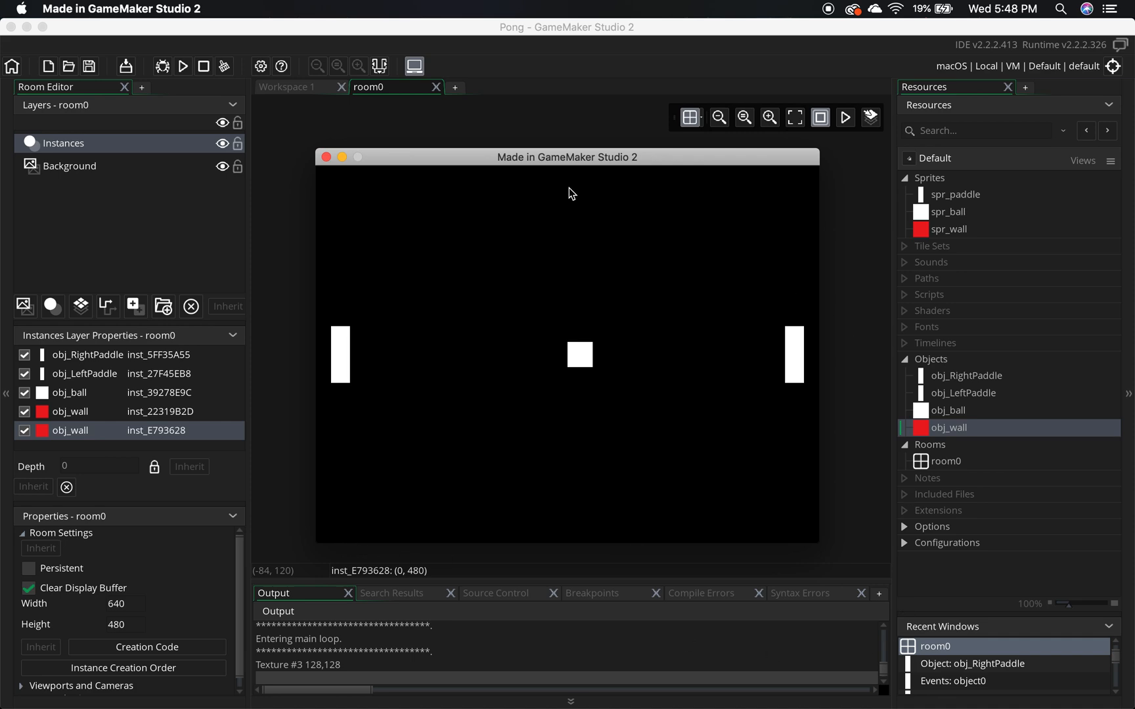
mouse_move(525, 220)
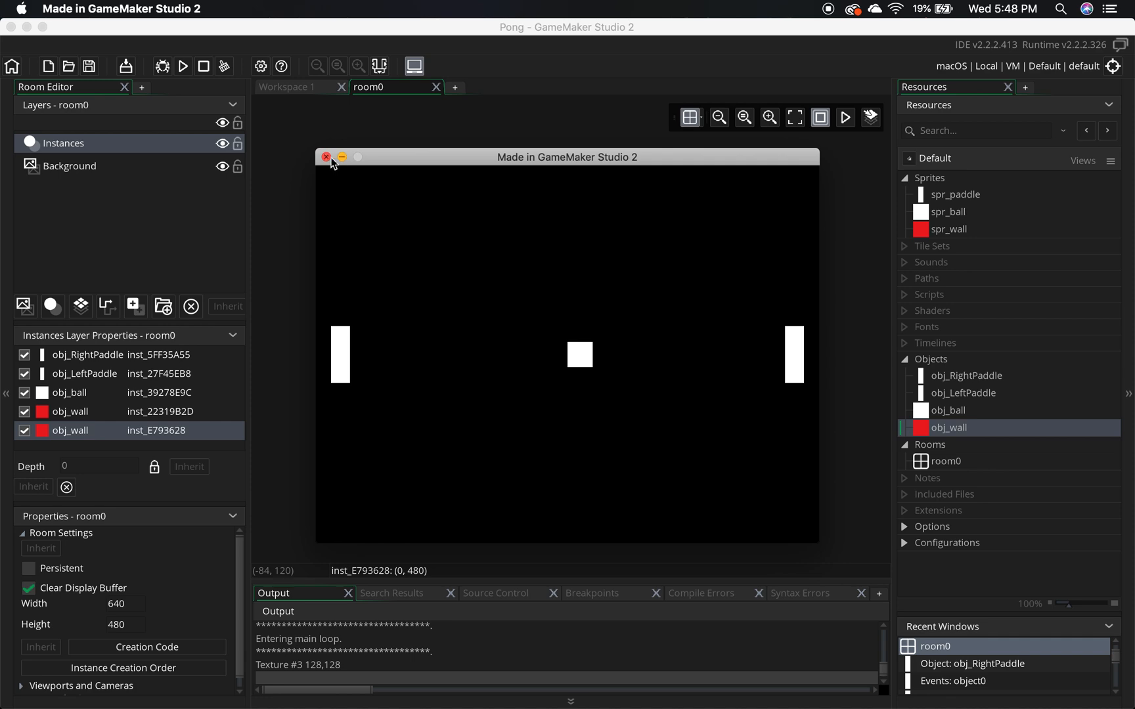
left_click(326, 157)
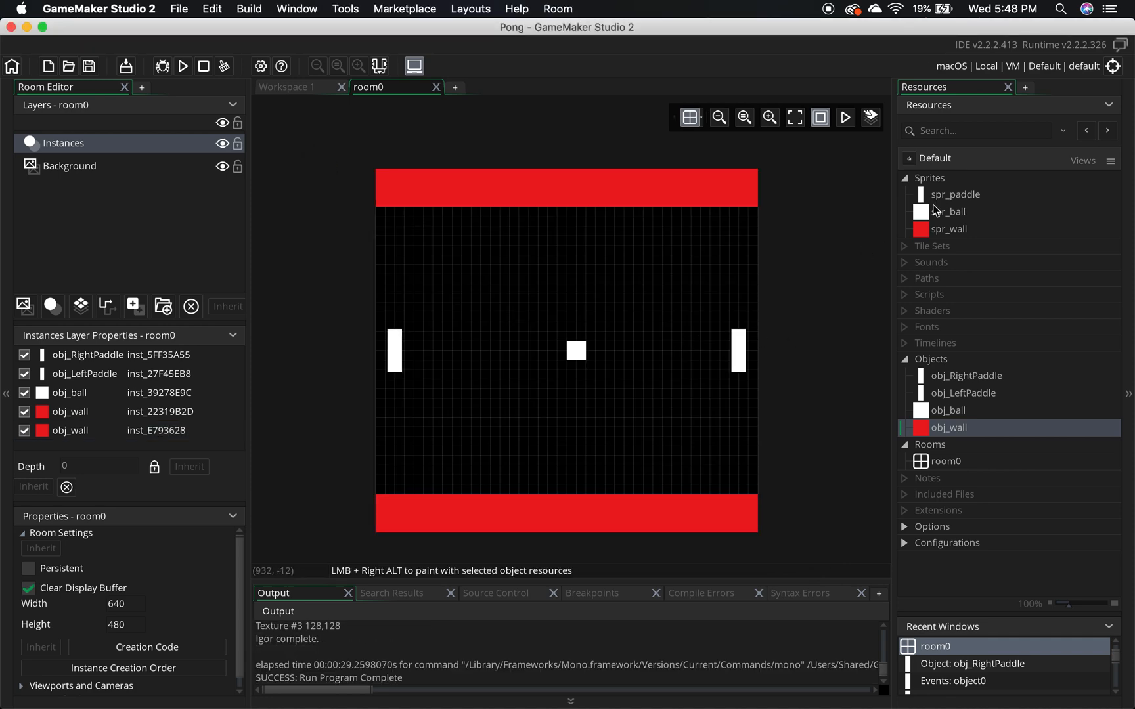
left_click(963, 393)
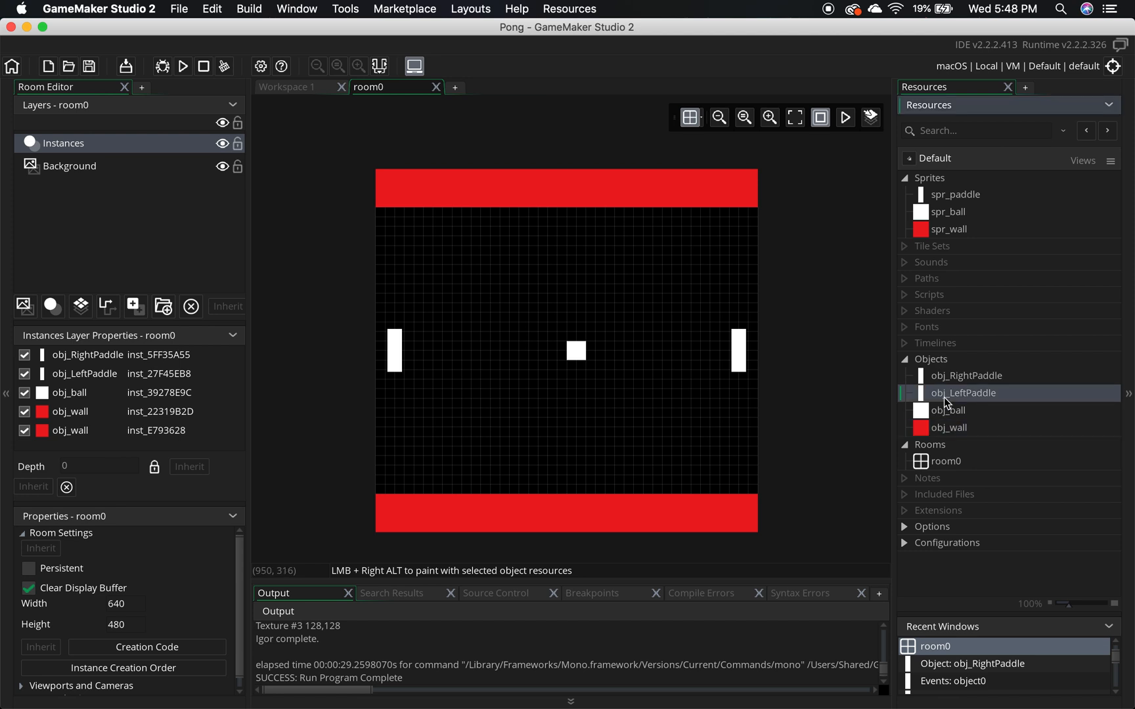
left_click(945, 461)
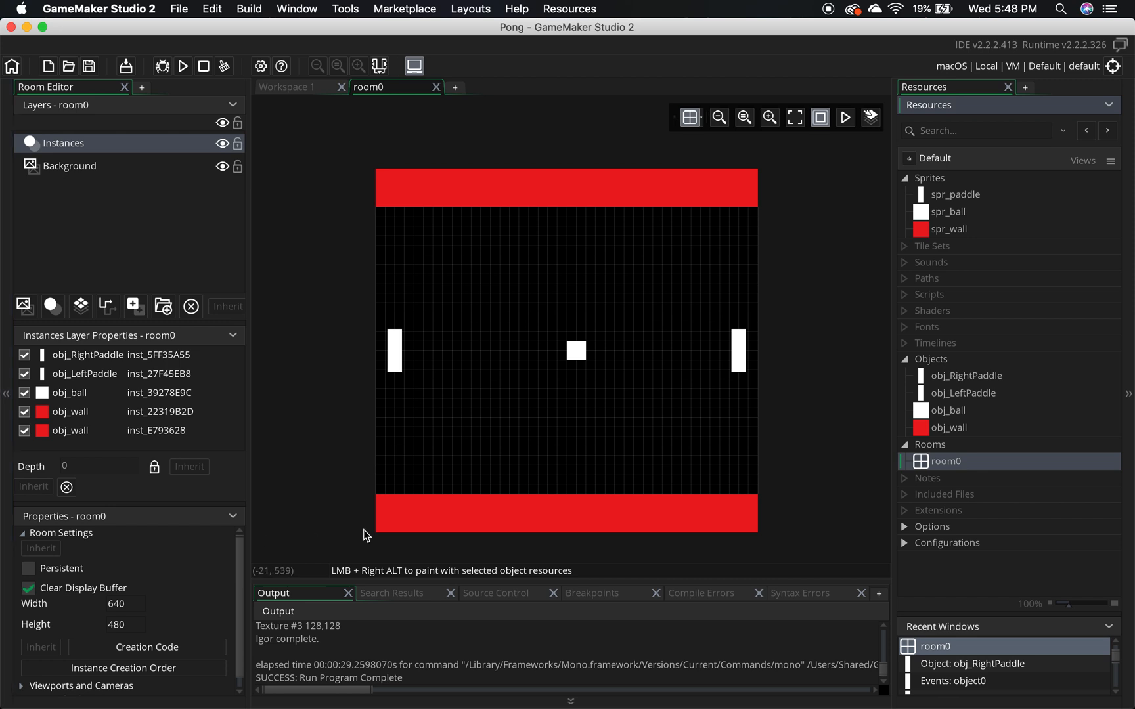
mouse_move(791, 71)
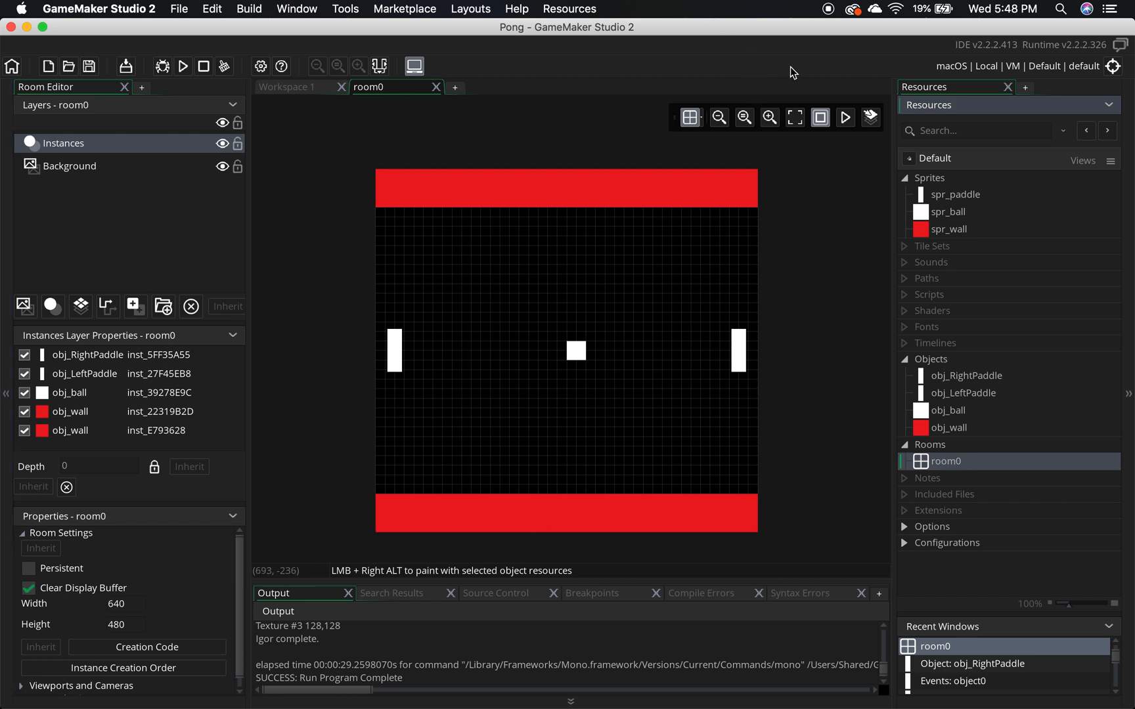